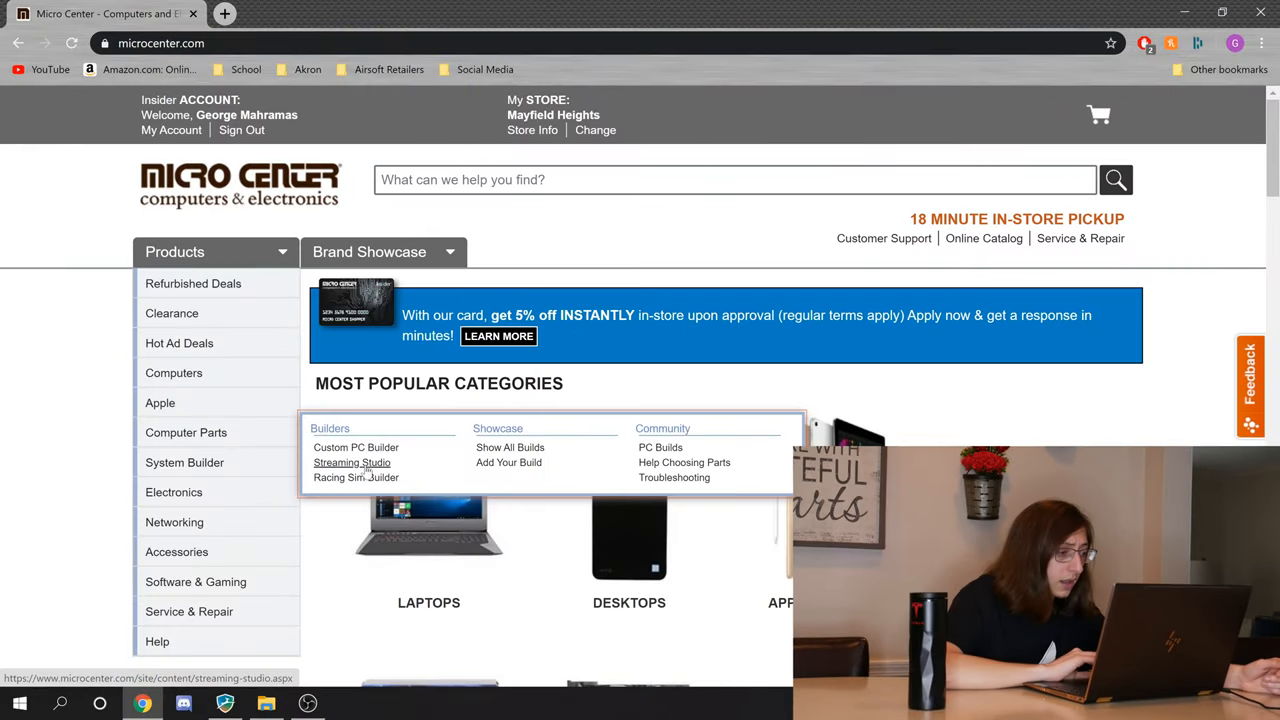
Step: Open Custom PC Builder from the Products menu and scroll to the empty Core Components grid
{"action": "left_click", "coordinate": [356, 447]}
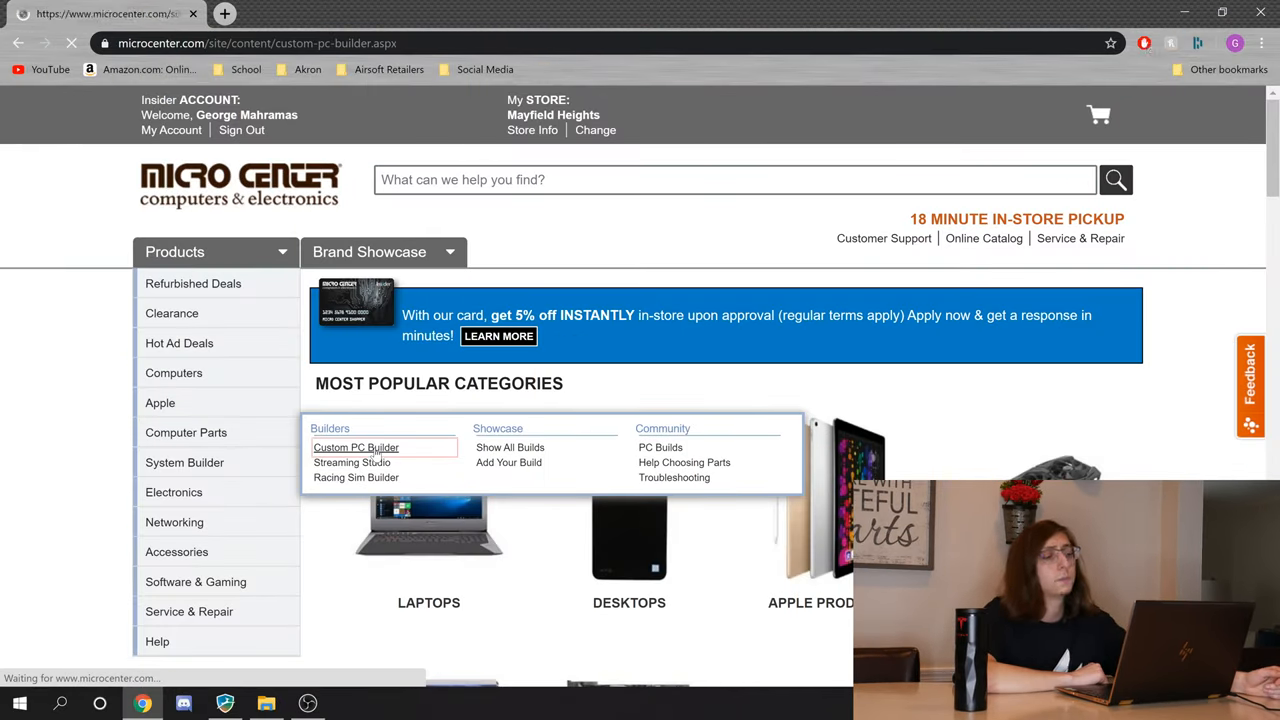
{"action": "left_click", "coordinate": [356, 447]}
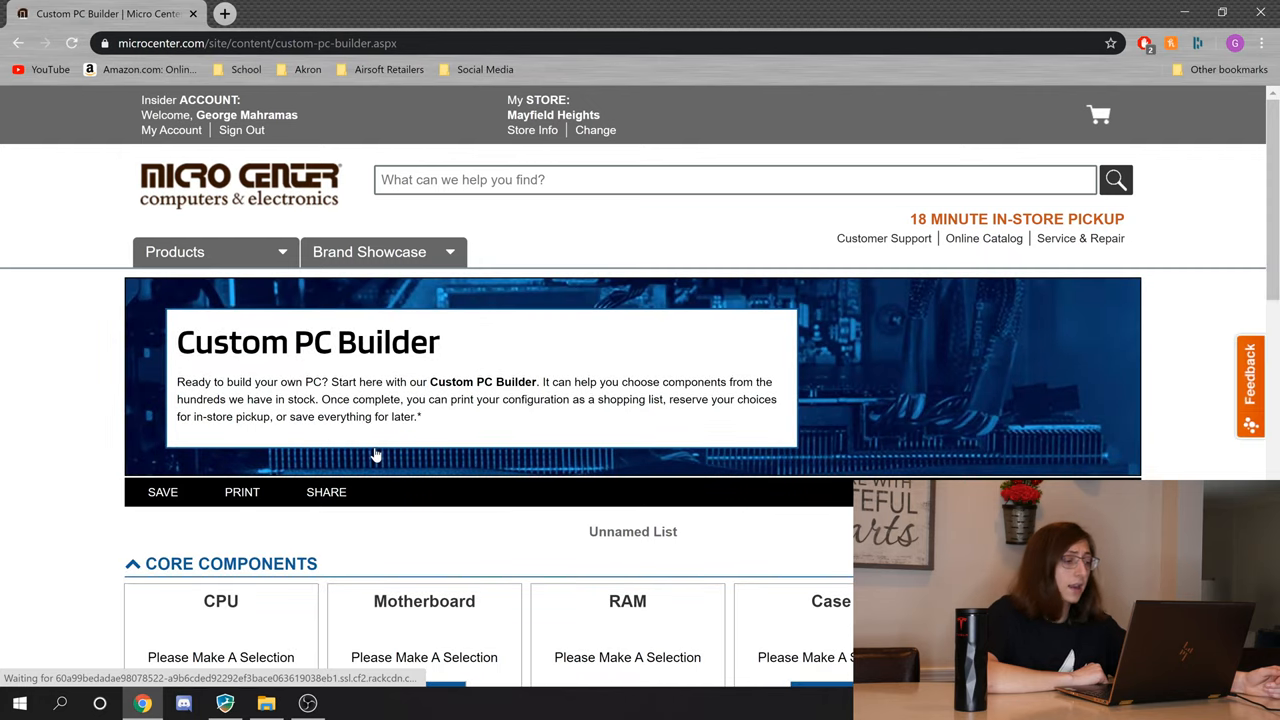
{"action": "scroll", "scroll_direction": "down", "scroll_amount": 3}
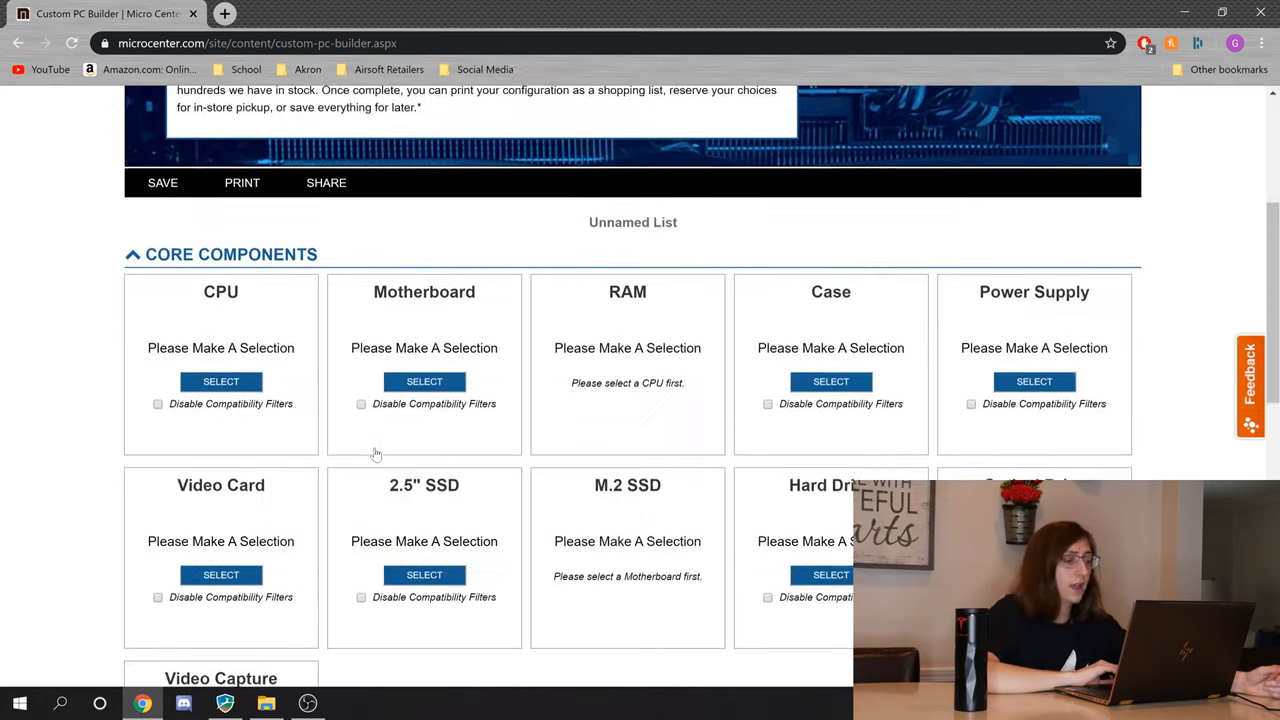
{"action": "scroll", "scroll_direction": "down", "scroll_amount": 3}
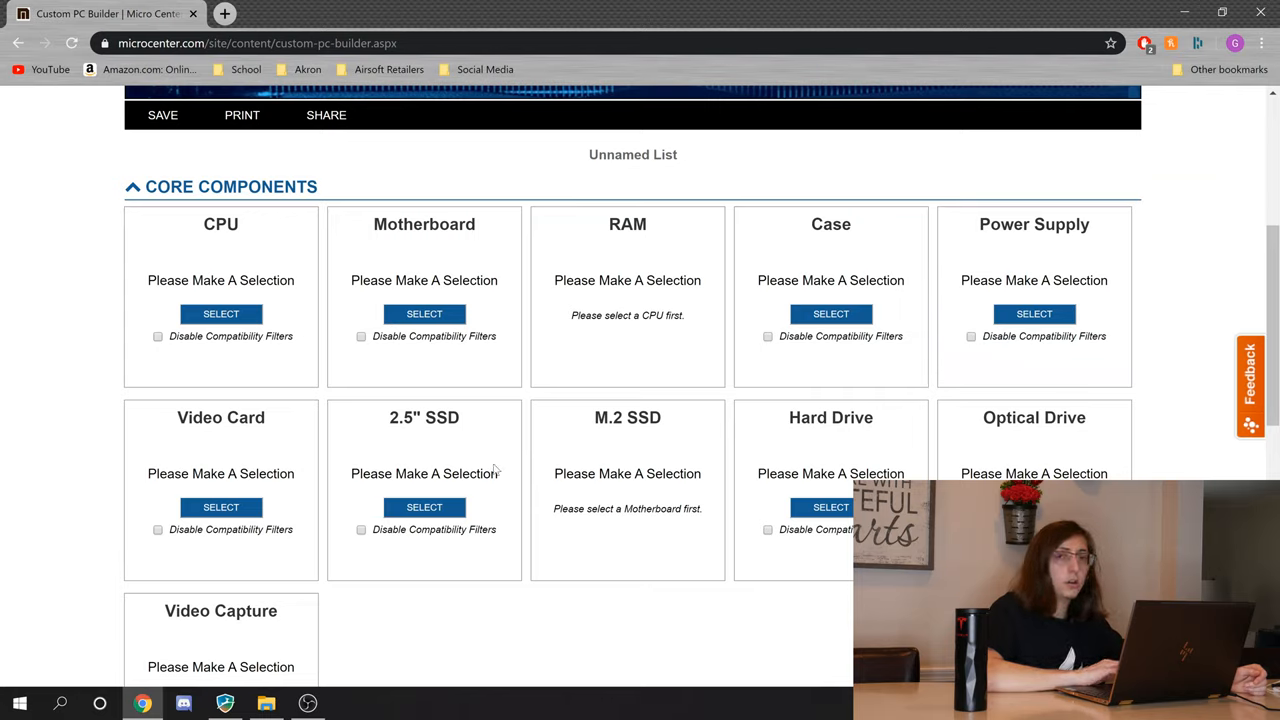
{"action": "scroll", "scroll_direction": "down", "scroll_amount": 3}
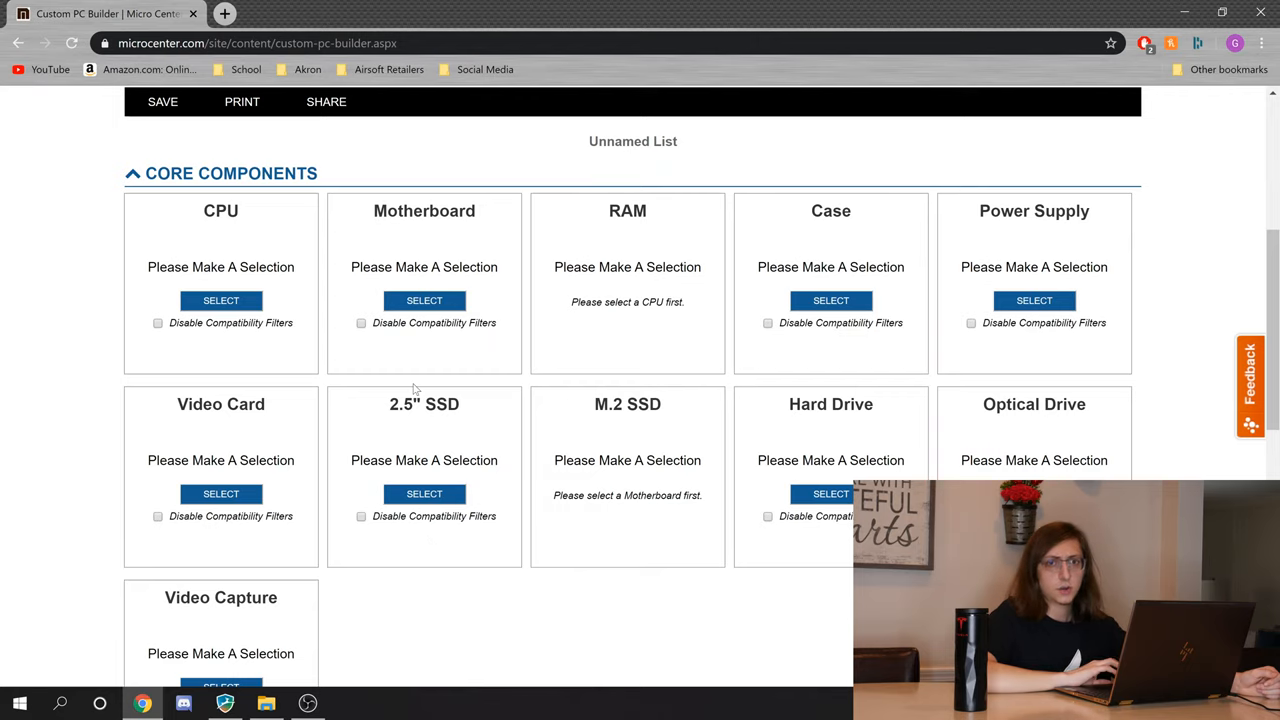
{"action": "mouse_move", "coordinate": [69, 397]}
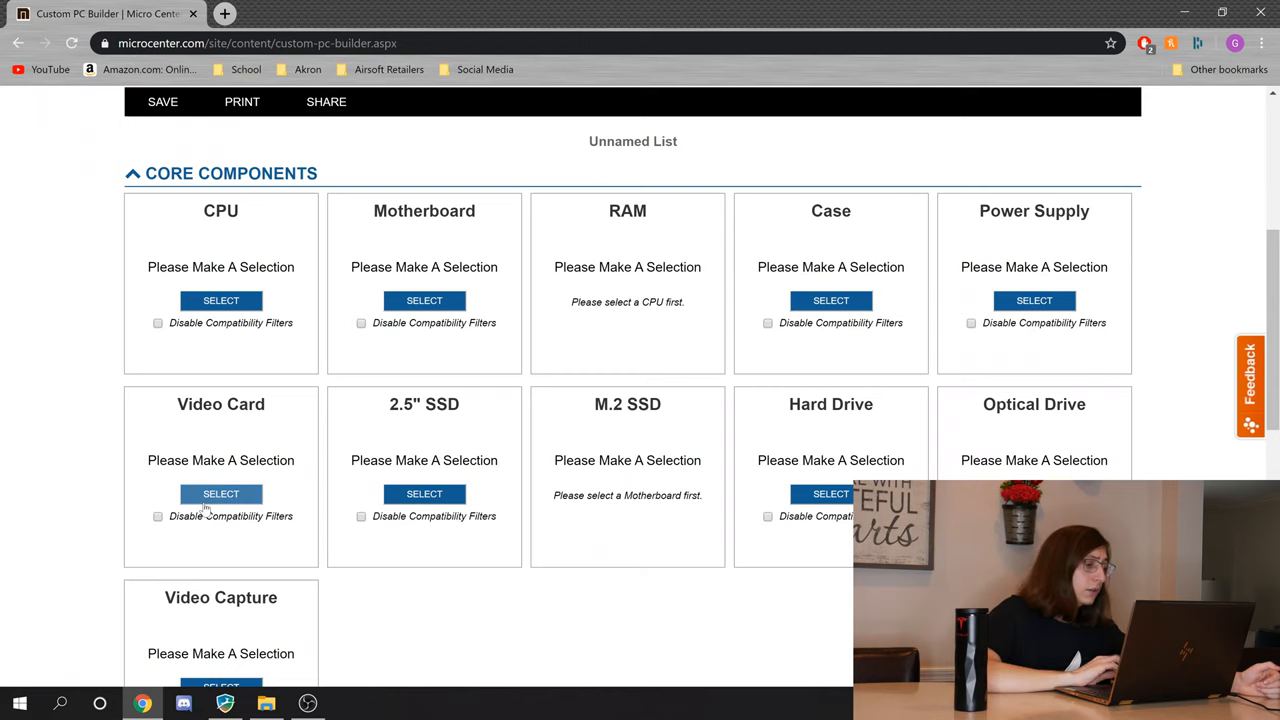
Step: Open the Video Card selector and scroll its refine-results sidebar
{"action": "left_click", "coordinate": [220, 493]}
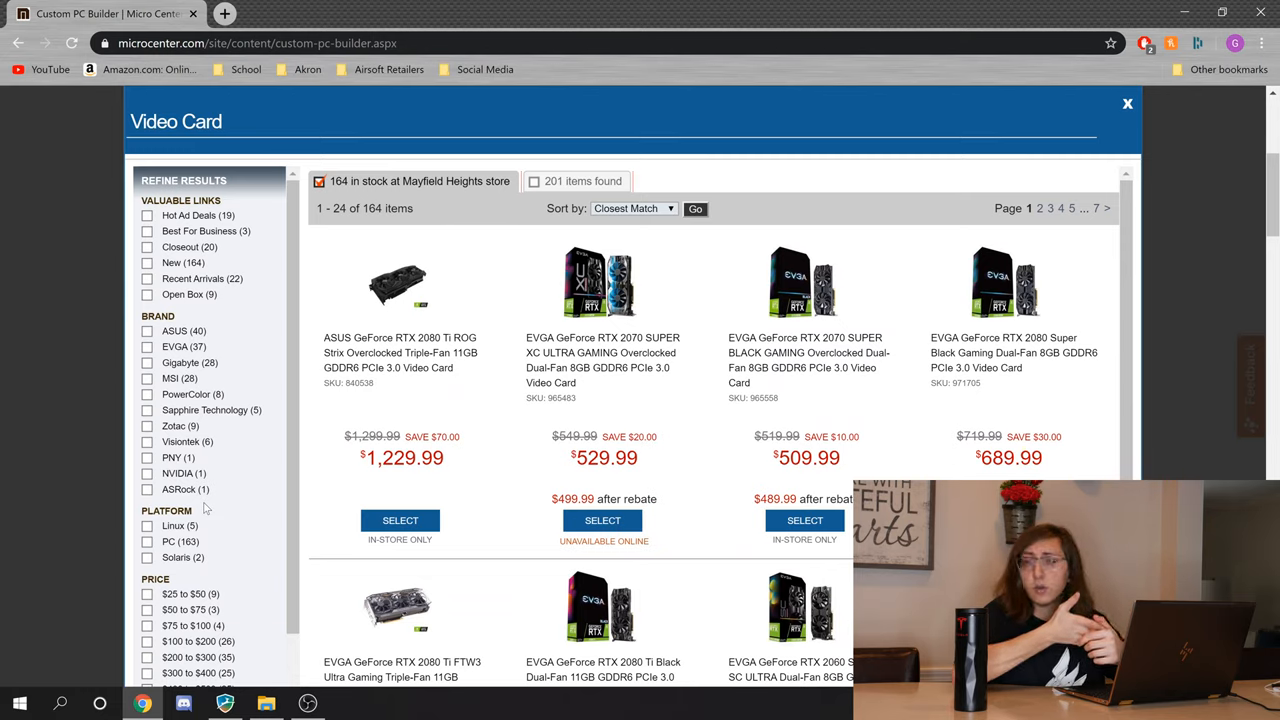
{"action": "scroll", "scroll_direction": "down", "scroll_amount": 3}
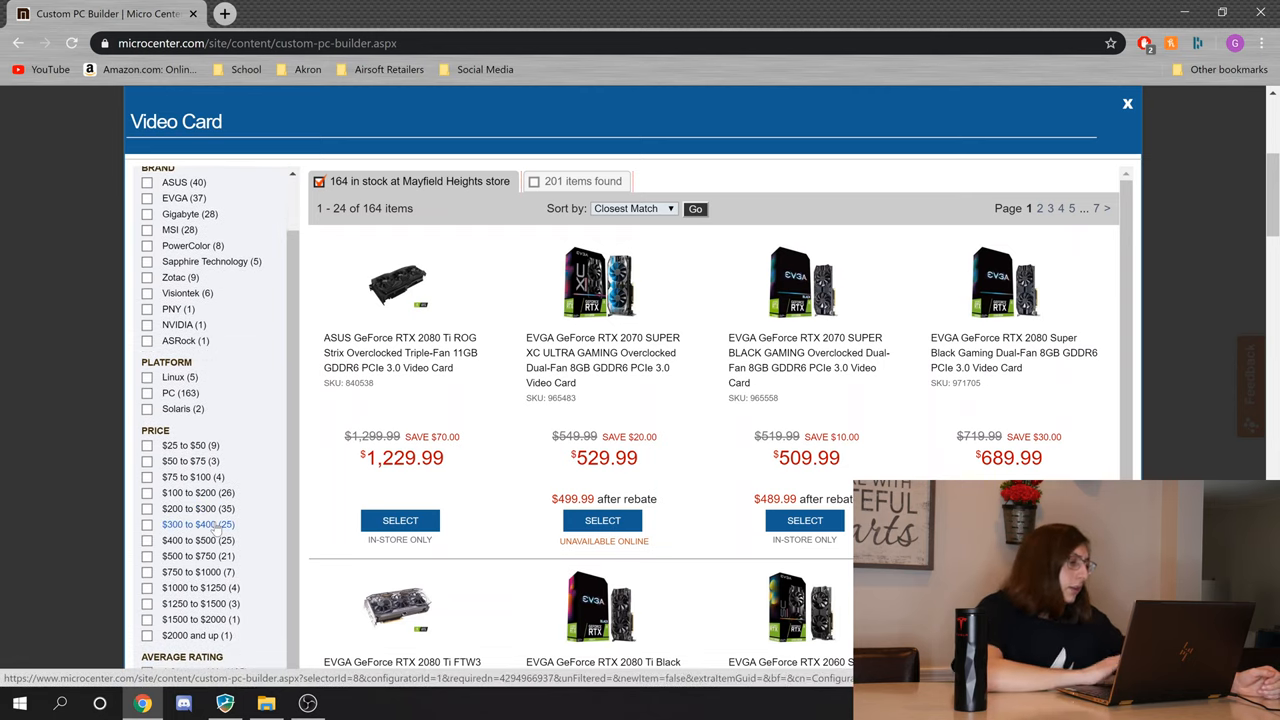
Step: Filter video cards to the $300–$400 and $400–$500 ranges, sorted by lowest price
{"action": "left_click", "coordinate": [147, 524]}
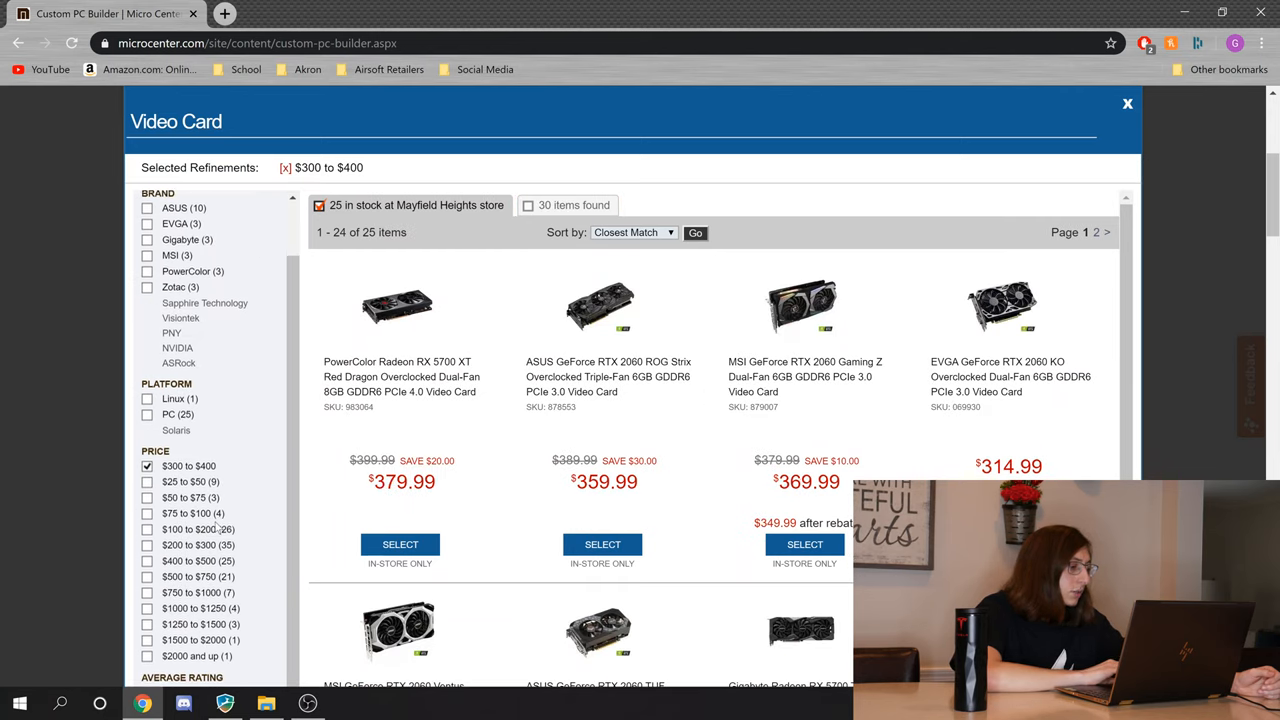
{"action": "left_click", "coordinate": [147, 560]}
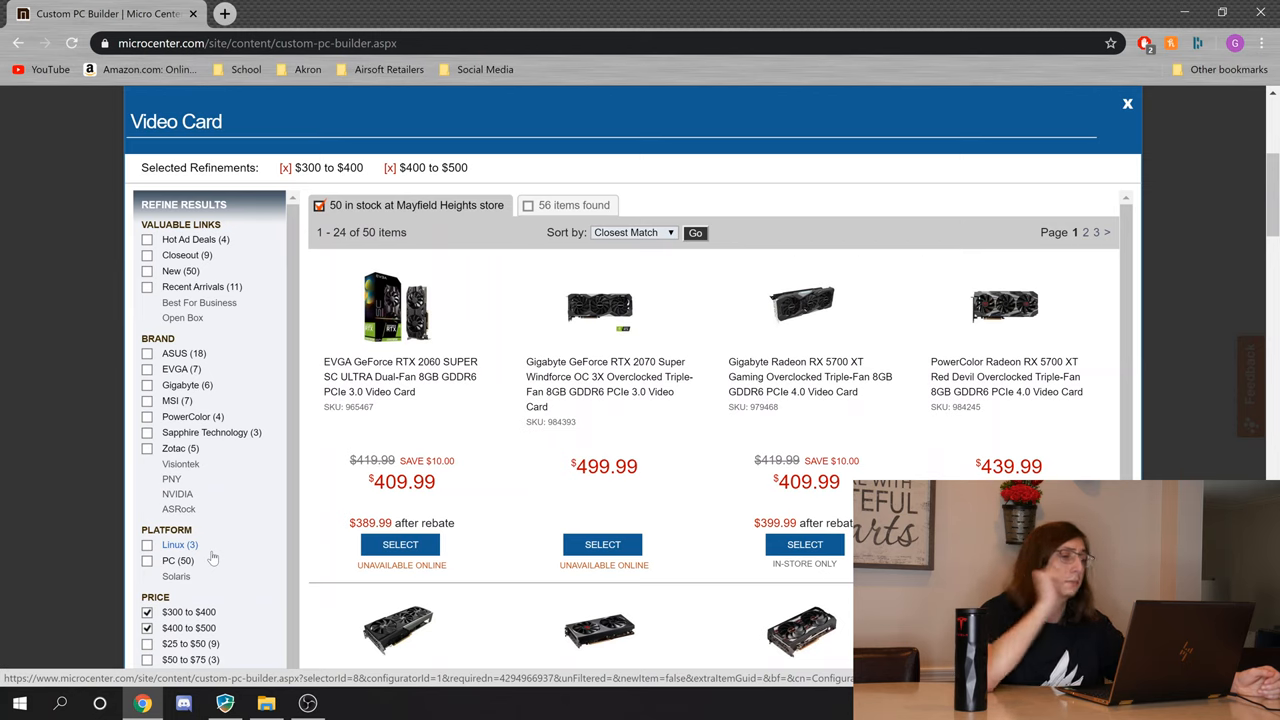
{"action": "left_click", "coordinate": [634, 215]}
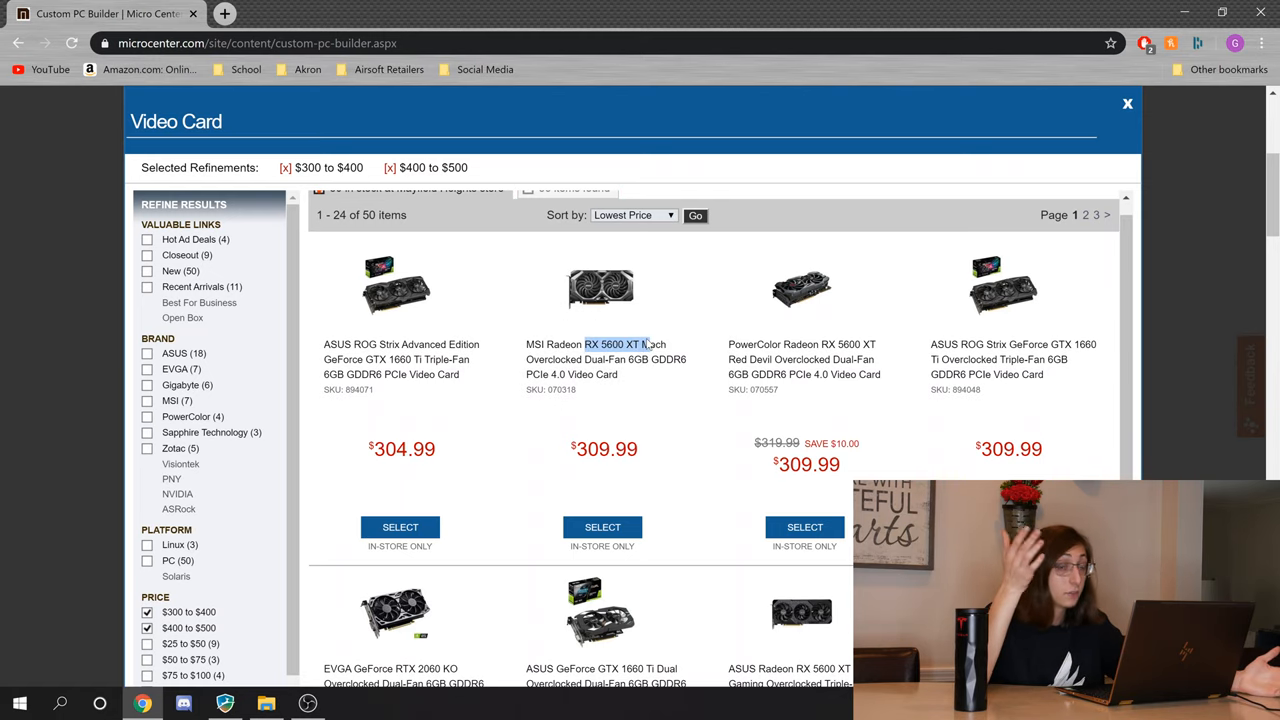
Step: Scroll down the filtered video card list toward the second results page
{"action": "scroll", "scroll_direction": "down", "scroll_amount": 3}
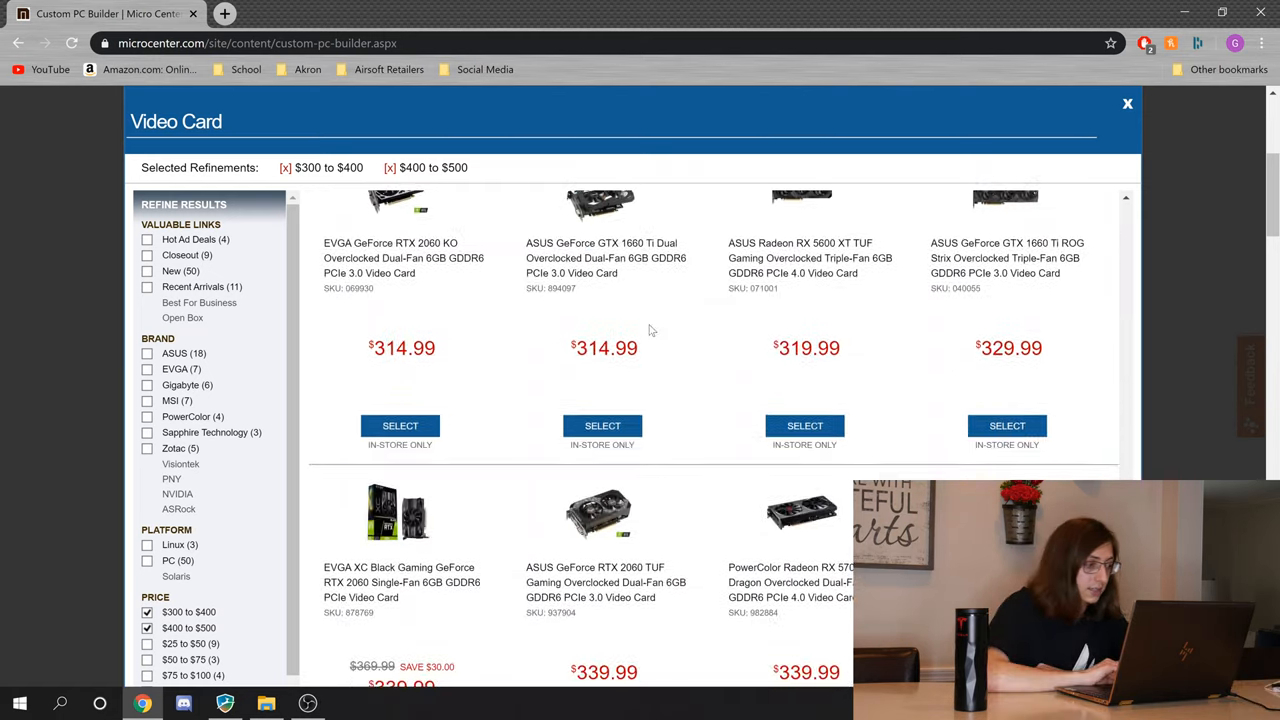
{"action": "scroll", "scroll_direction": "down", "scroll_amount": 3}
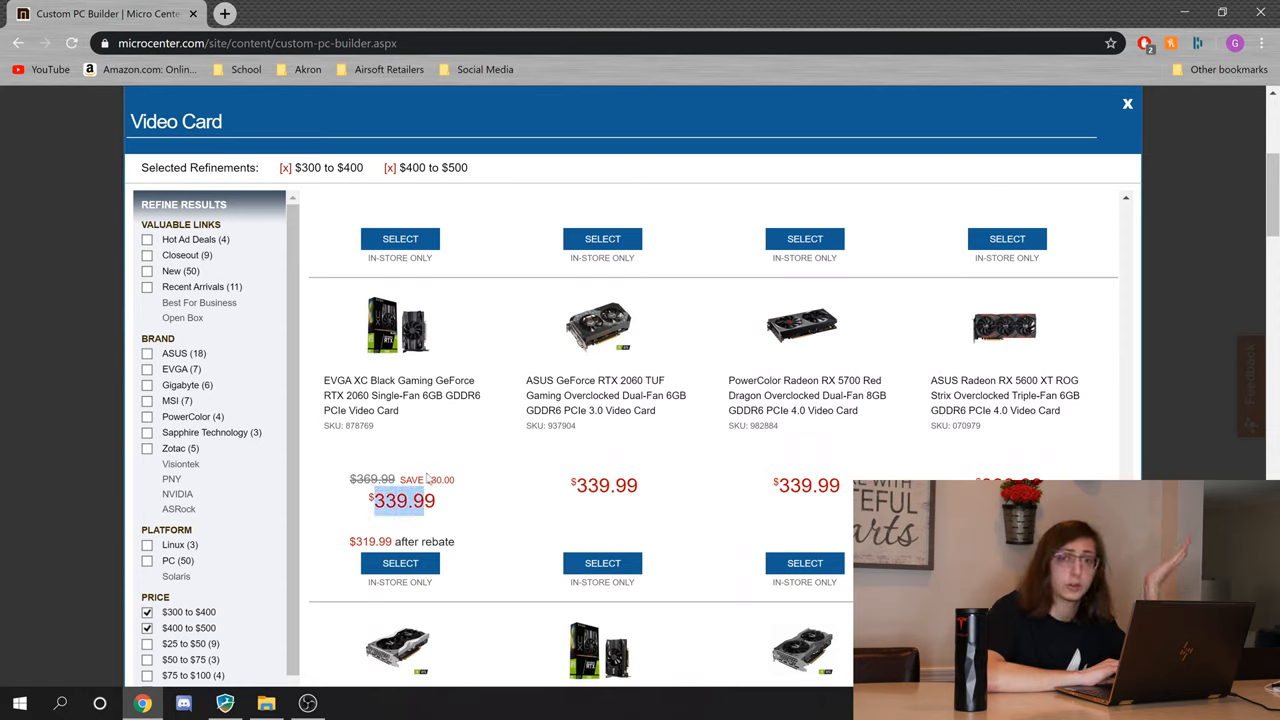
{"action": "mouse_move", "coordinate": [430, 478]}
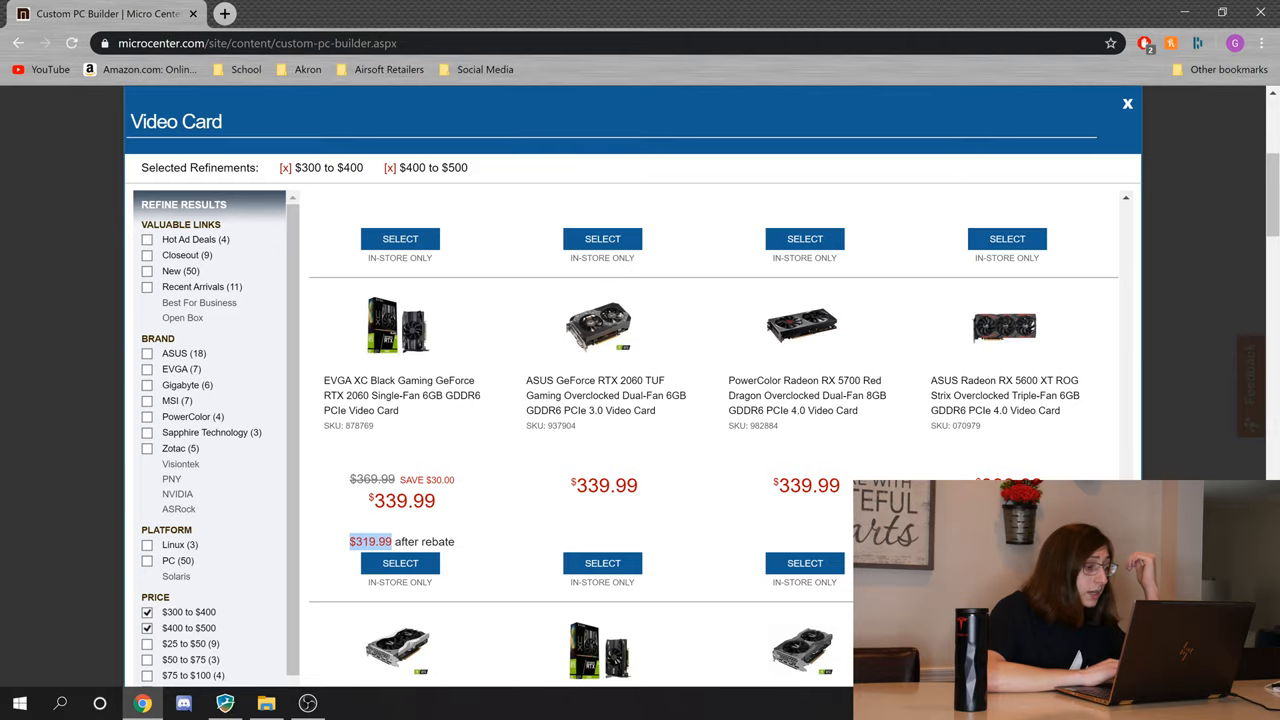
{"action": "scroll", "scroll_direction": "down", "scroll_amount": 3}
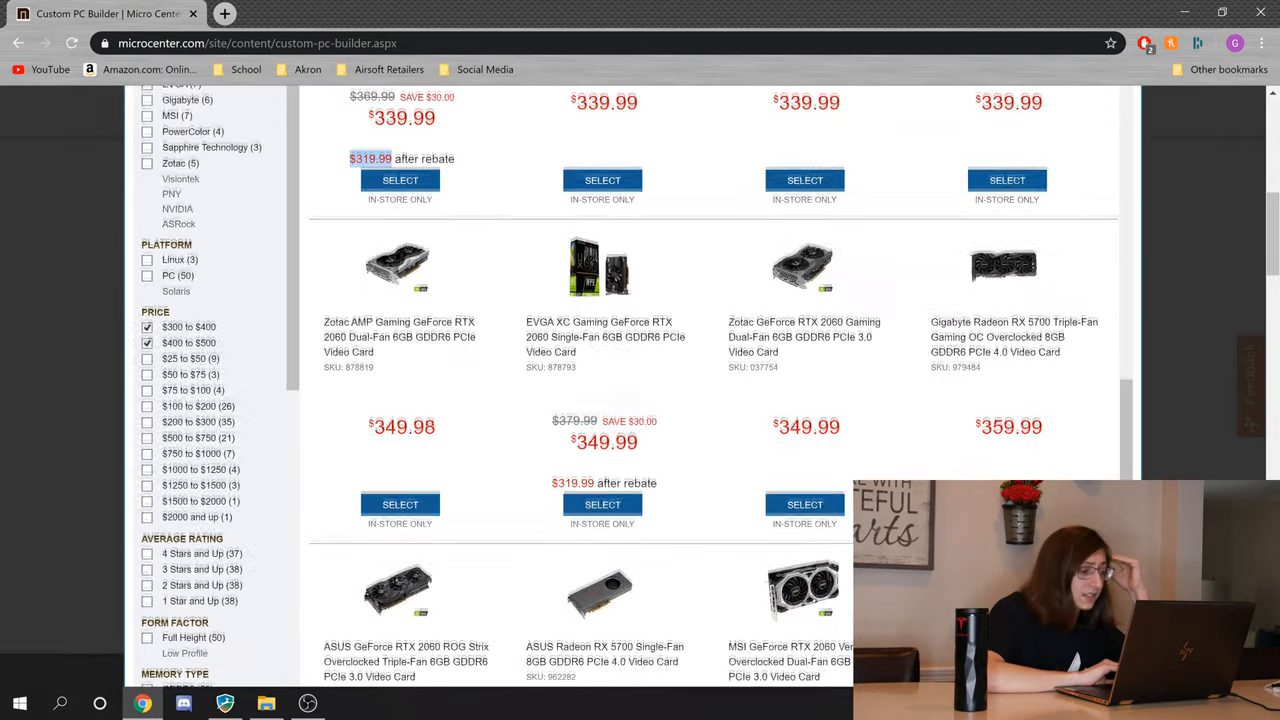
{"action": "scroll", "scroll_direction": "down", "scroll_amount": 3}
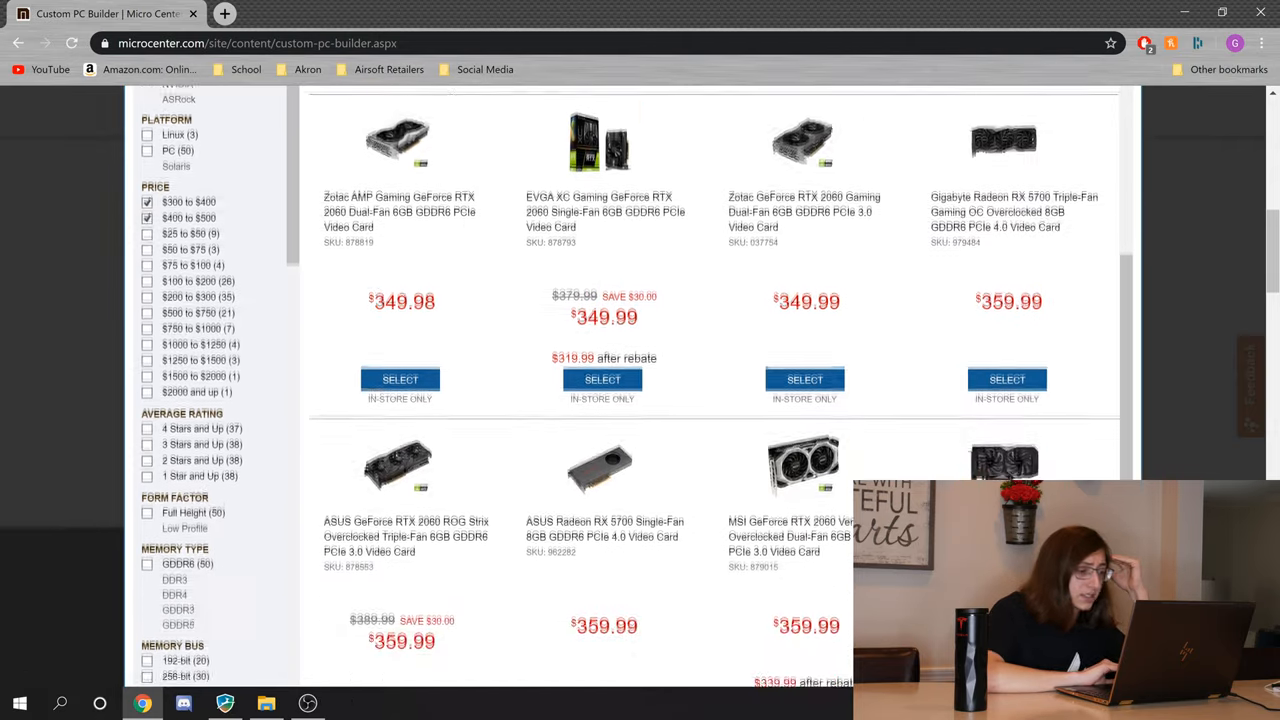
{"action": "scroll", "scroll_direction": "down", "scroll_amount": 3}
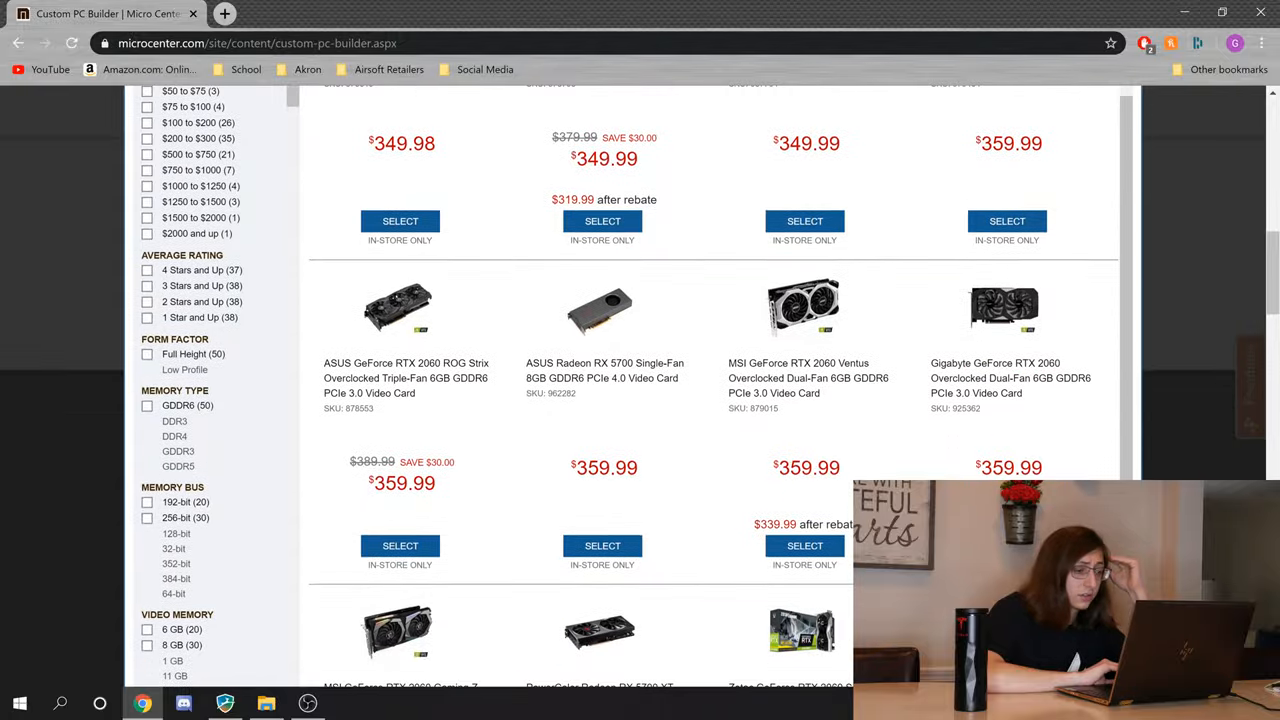
{"action": "scroll", "scroll_direction": "down", "scroll_amount": 3}
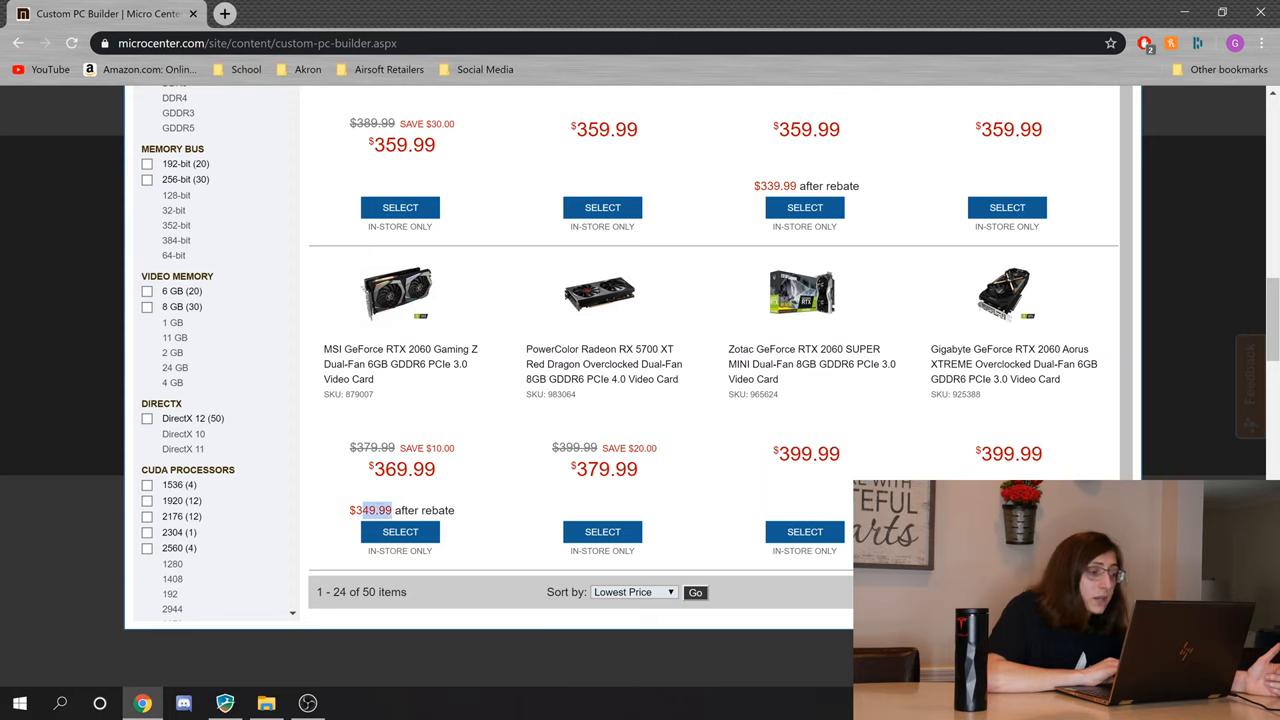
{"action": "mouse_move", "coordinate": [790, 336]}
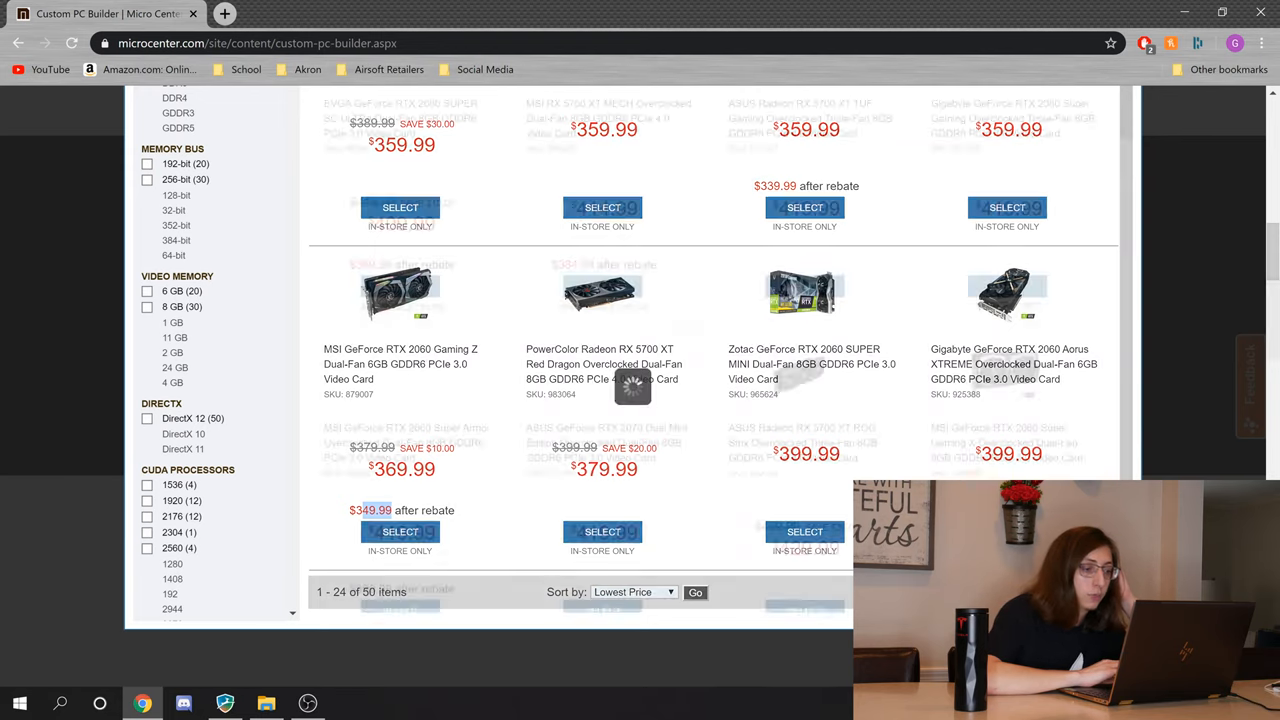
{"action": "scroll", "scroll_direction": "down", "scroll_amount": 3}
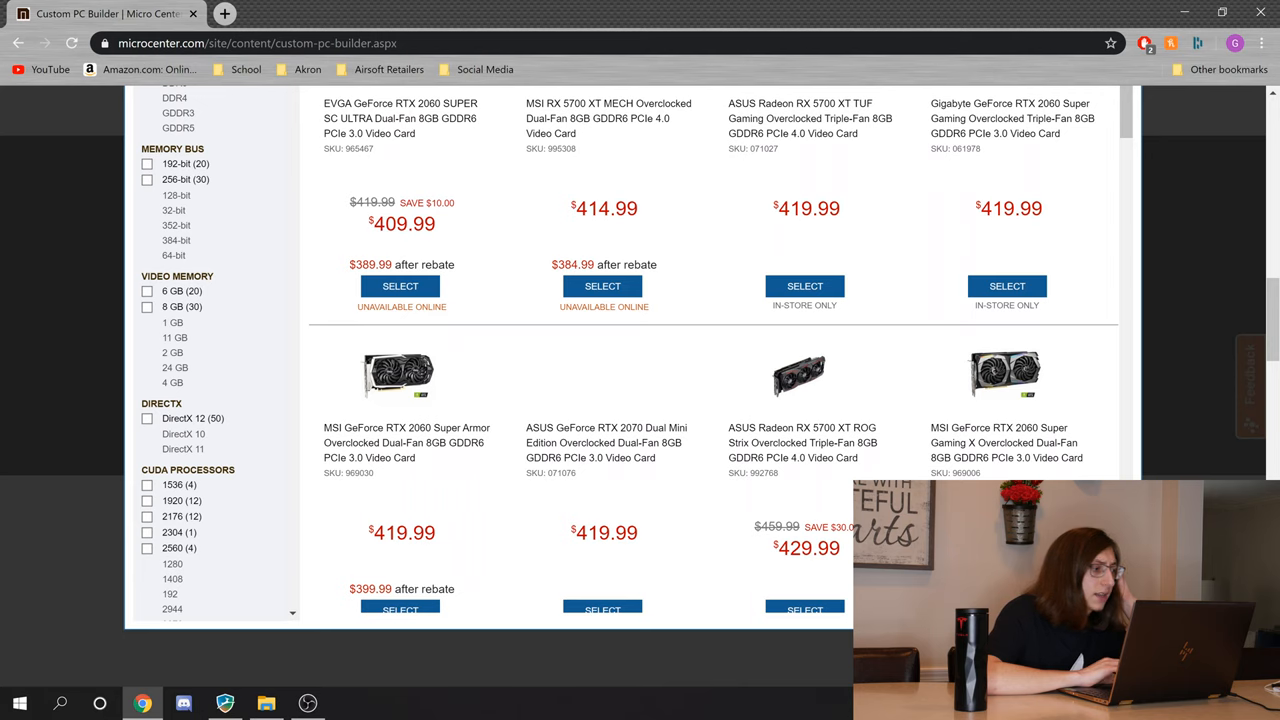
{"action": "scroll", "scroll_direction": "down", "scroll_amount": 3}
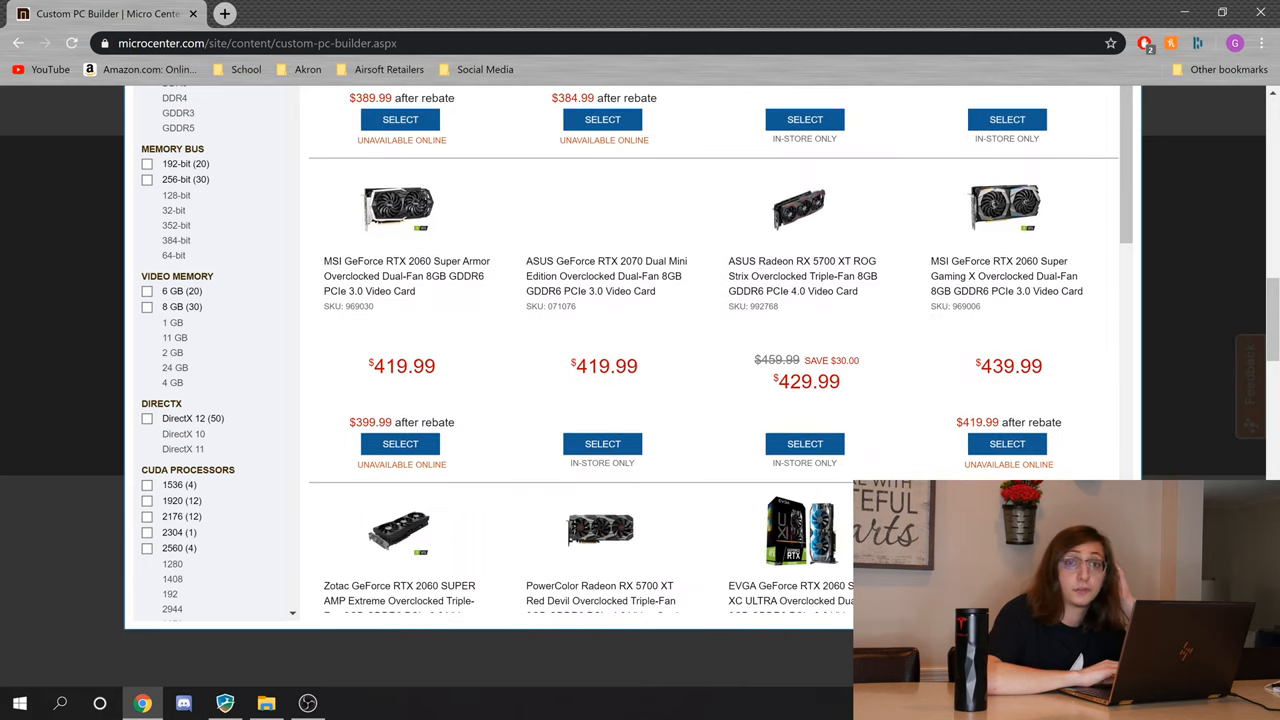
{"action": "scroll", "scroll_direction": "down", "scroll_amount": 3}
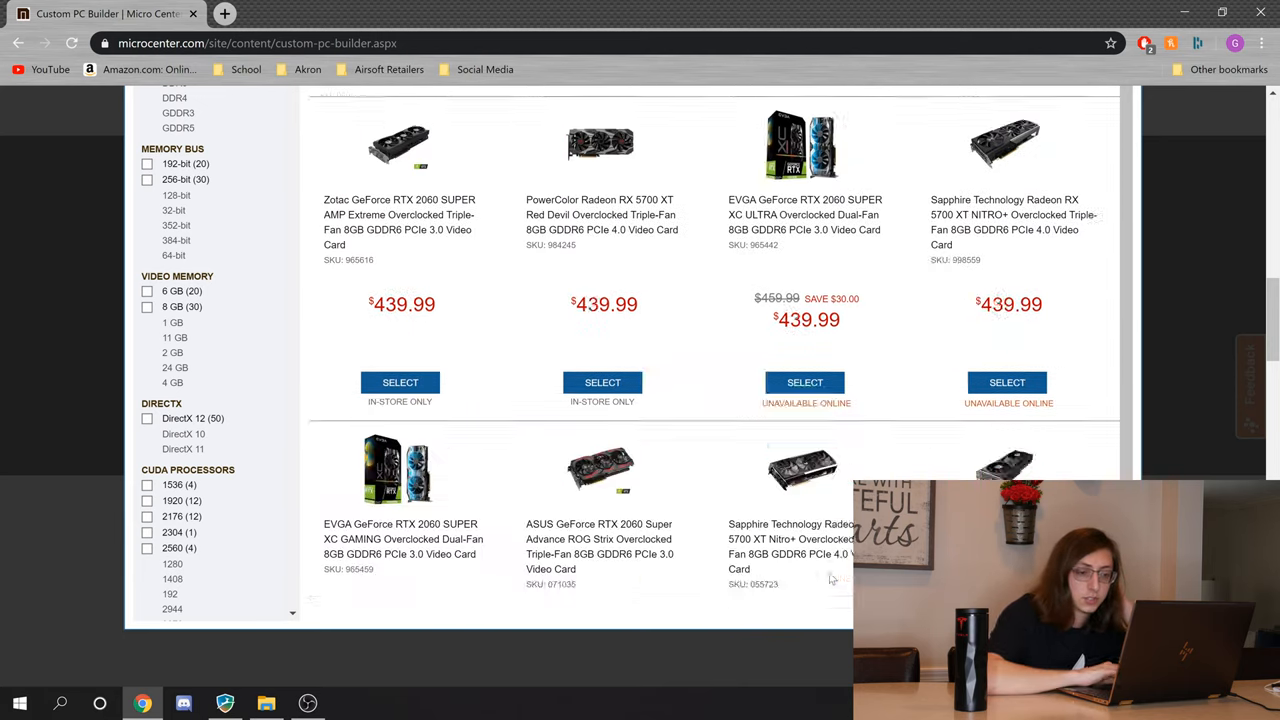
{"action": "scroll", "scroll_direction": "down", "scroll_amount": 3}
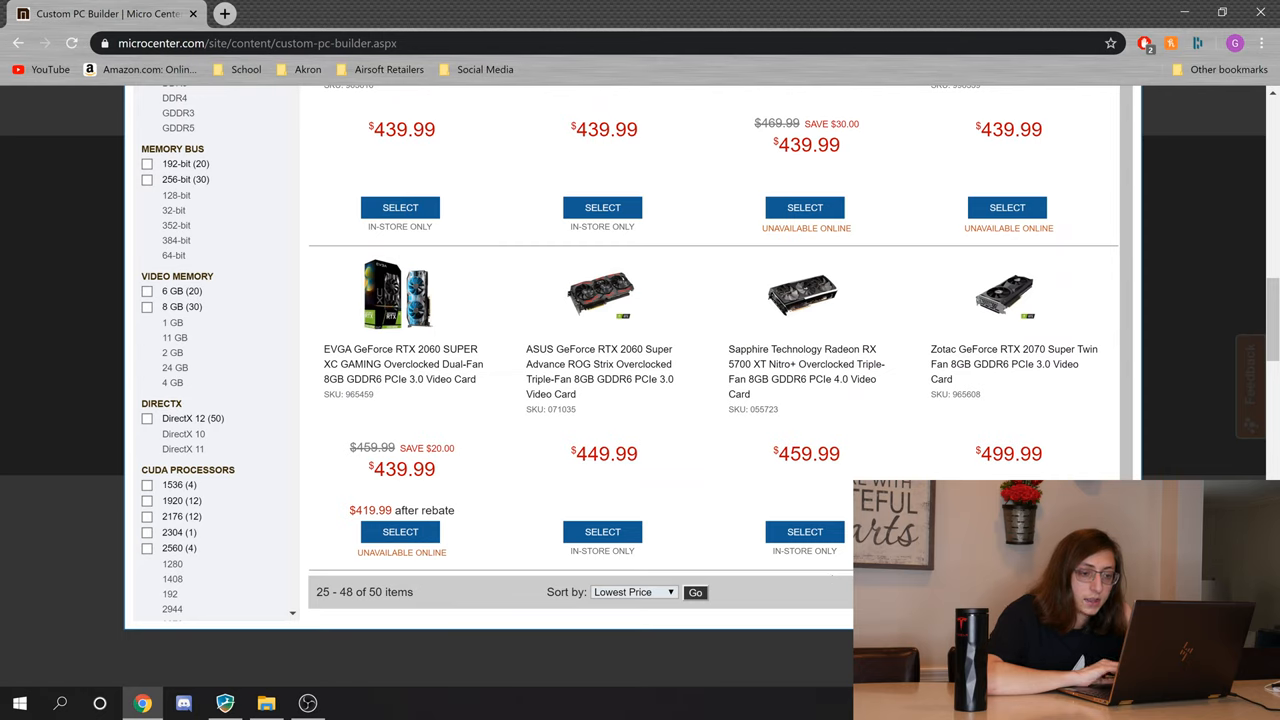
{"action": "double_click", "coordinate": [1035, 349]}
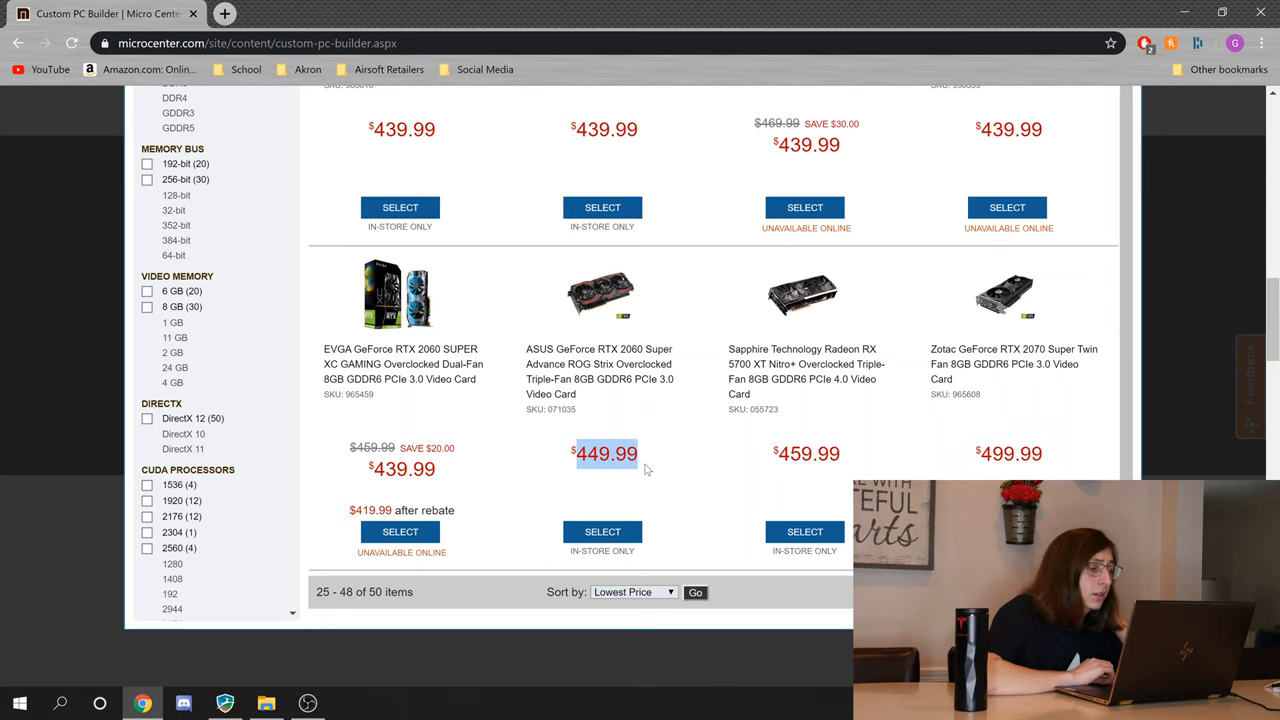
{"action": "scroll", "scroll_direction": "down", "scroll_amount": 3}
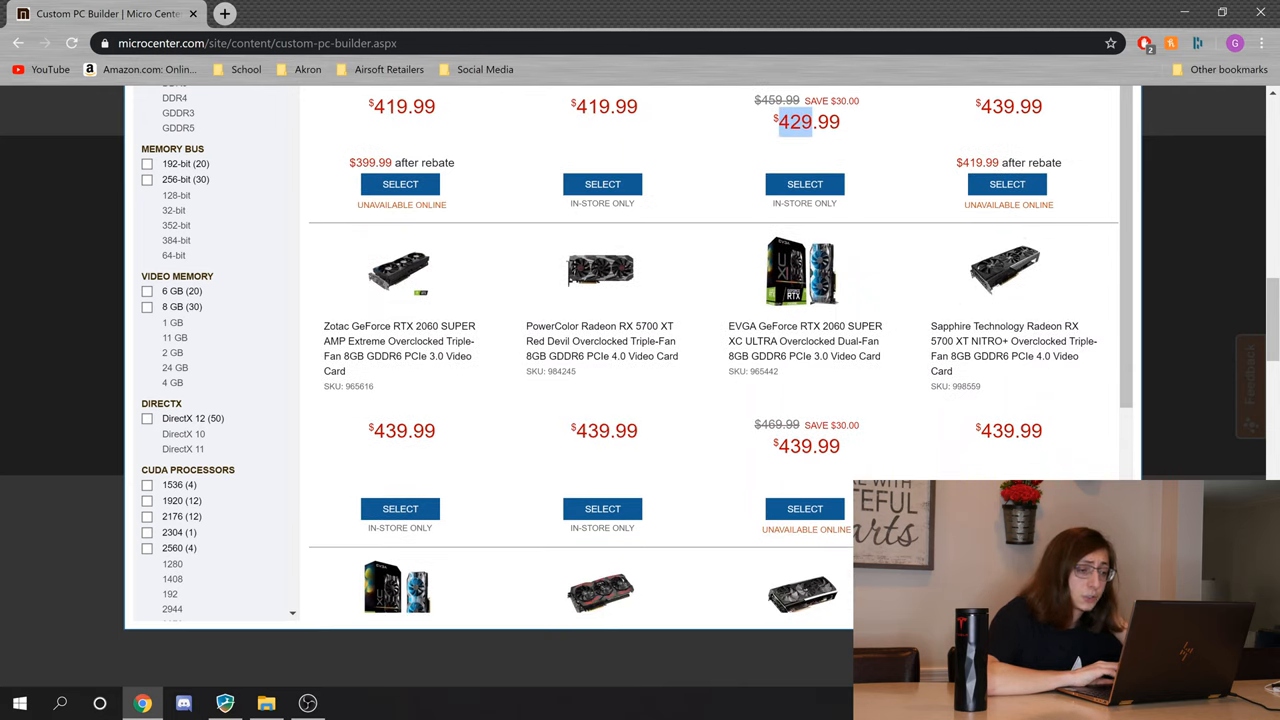
{"action": "double_click", "coordinate": [807, 341]}
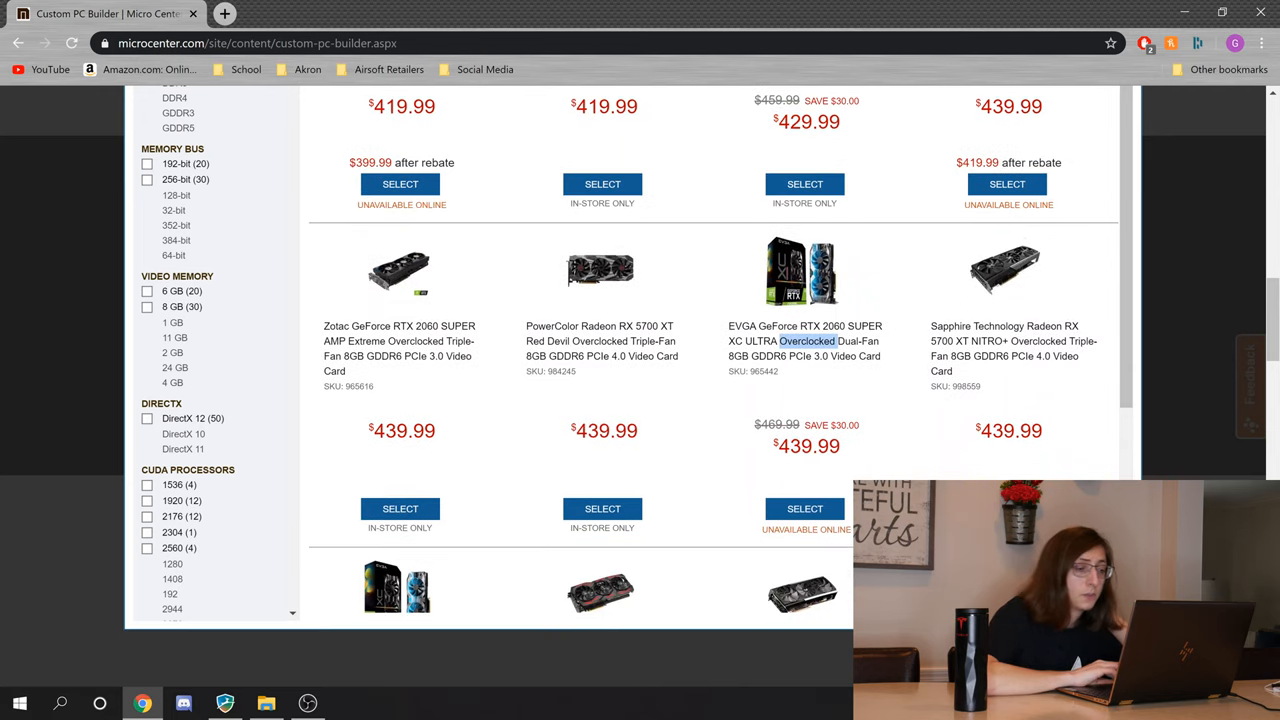
{"action": "double_click", "coordinate": [807, 446]}
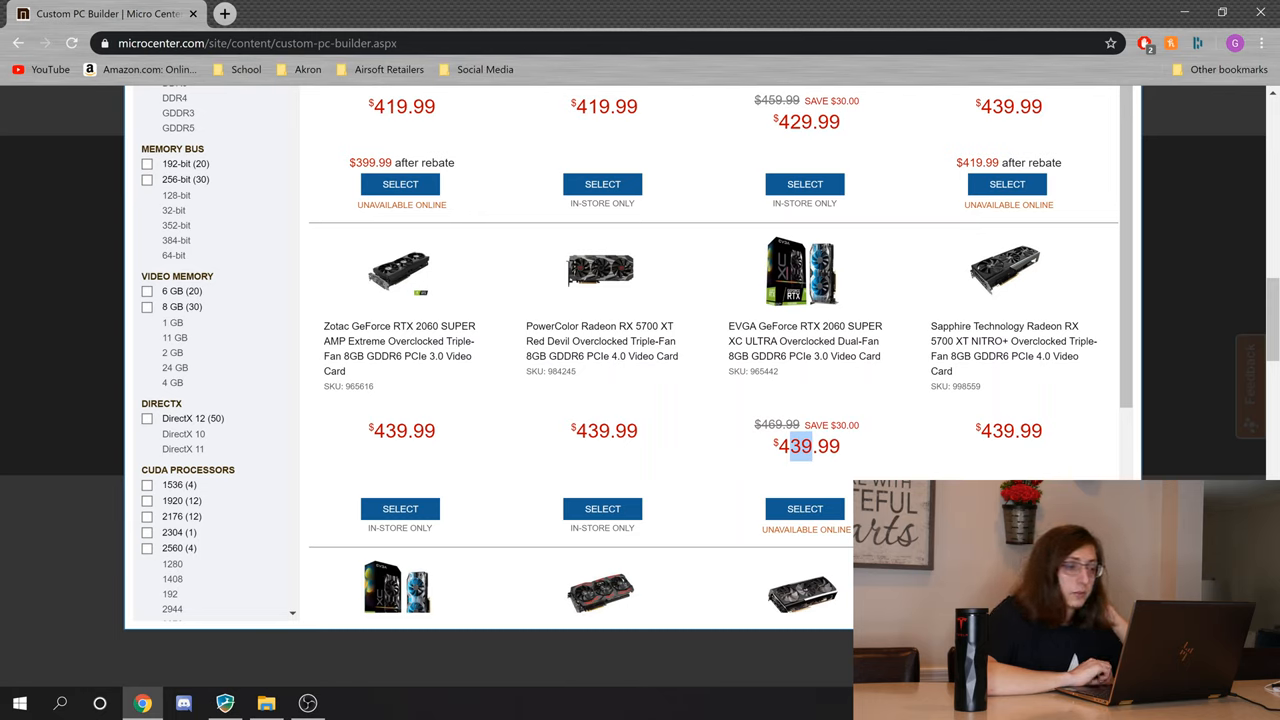
{"action": "mouse_move", "coordinate": [805, 509]}
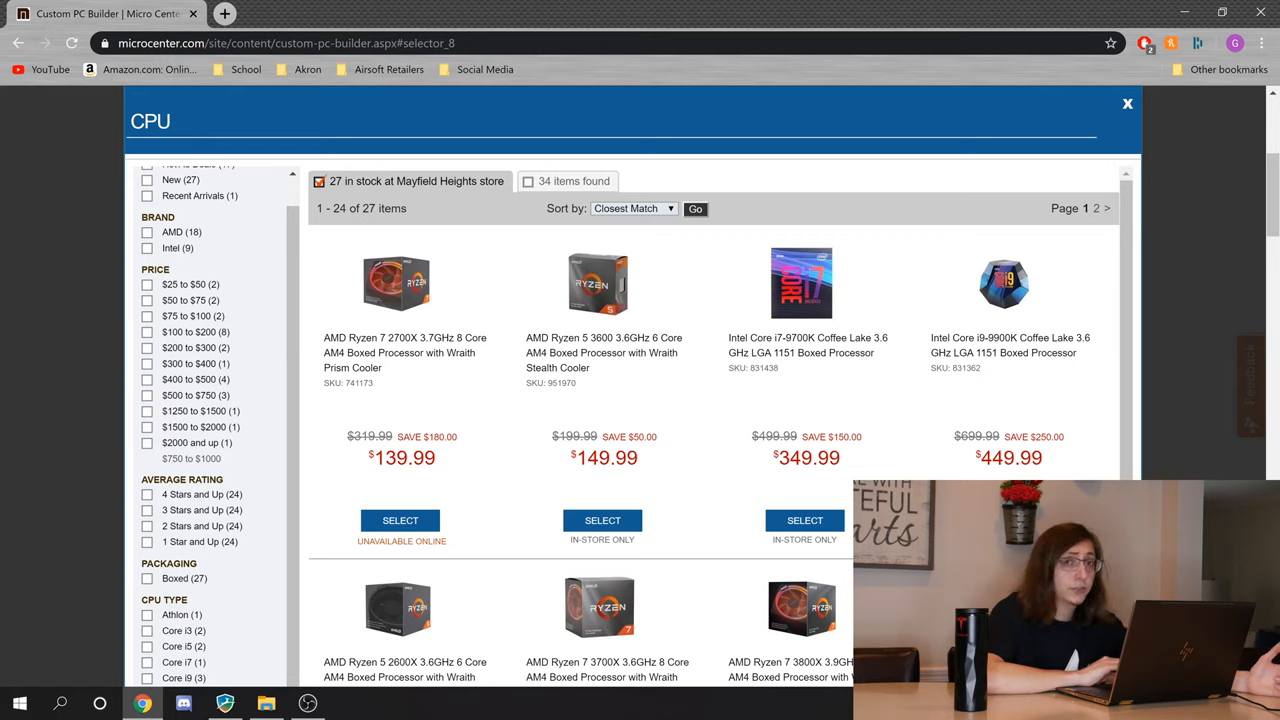
{"action": "mouse_move", "coordinate": [505, 310]}
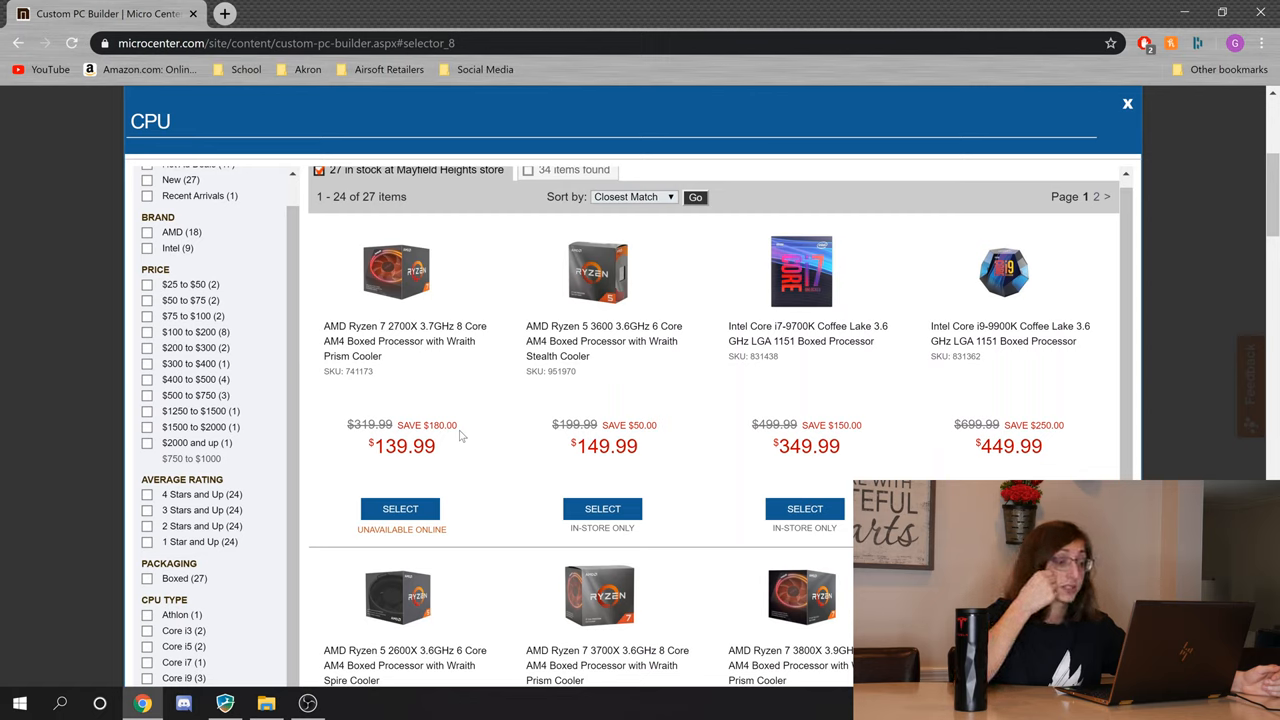
Step: Find the AMD Ryzen 5 2600X at $79.99 in the CPU list and select it
{"action": "scroll", "scroll_direction": "up", "scroll_amount": 3}
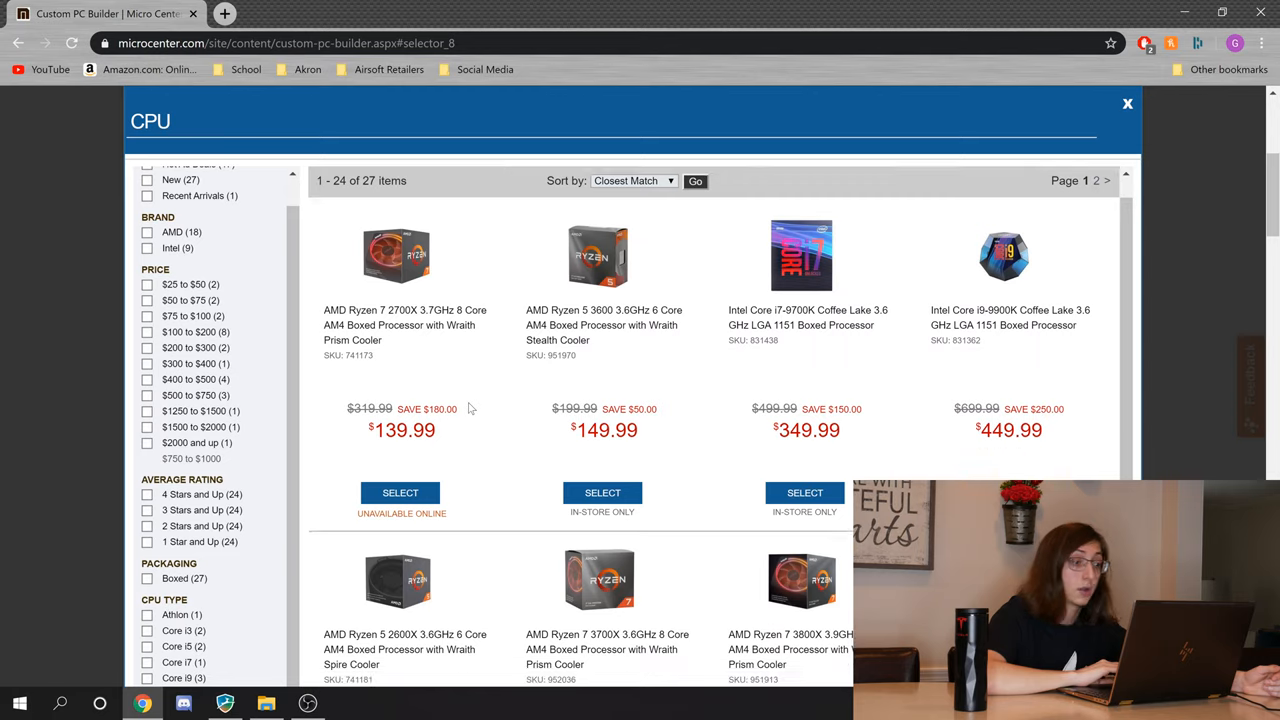
{"action": "scroll", "scroll_direction": "down", "scroll_amount": 3}
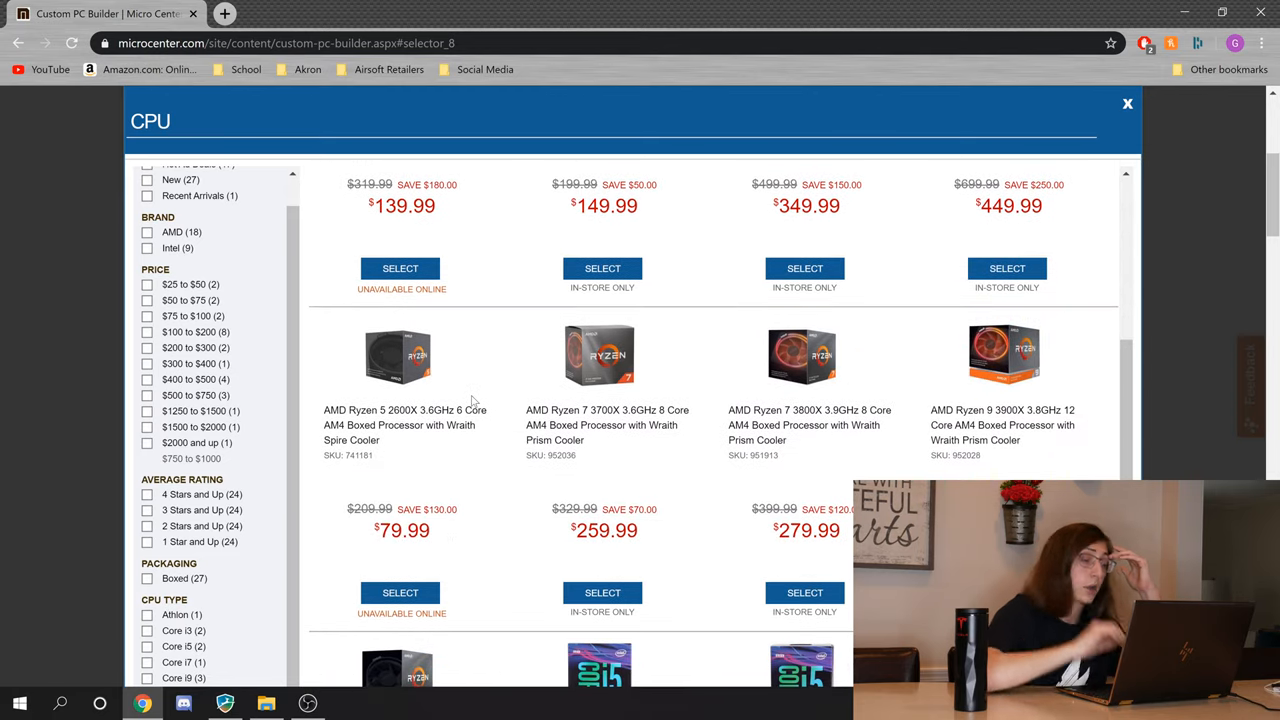
{"action": "double_click", "coordinate": [403, 410]}
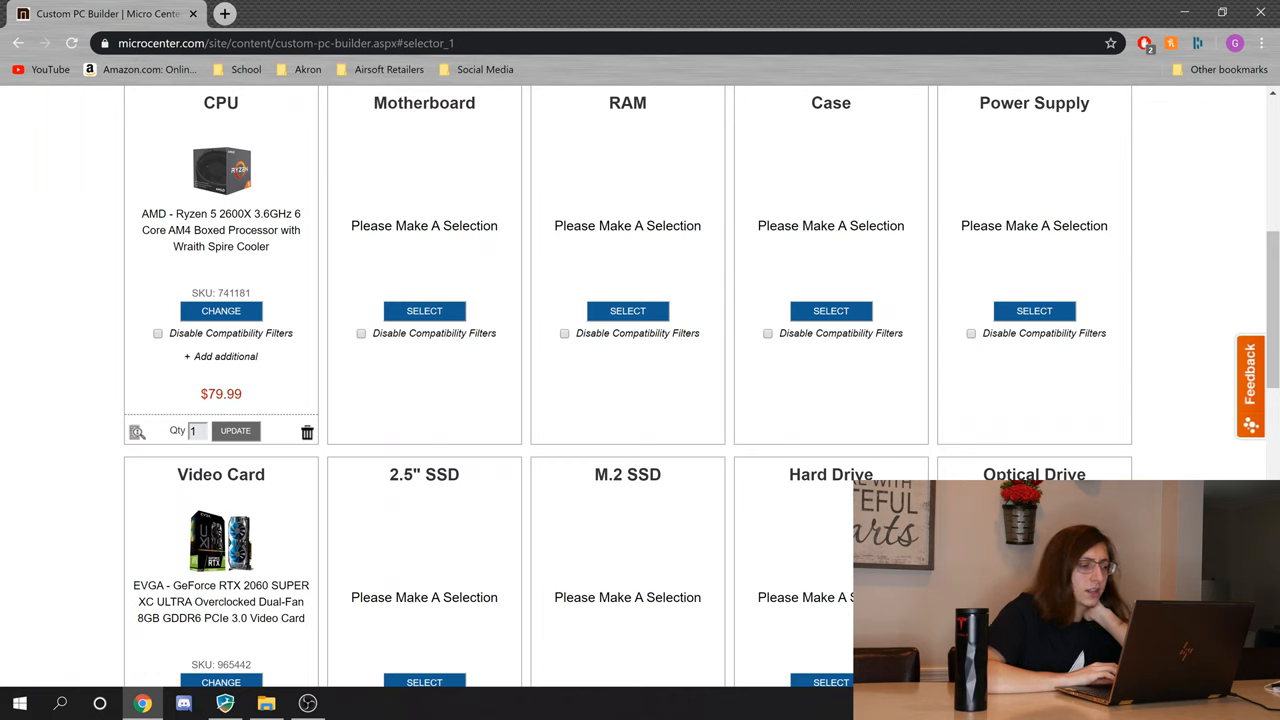
Step: Open the Motherboard selector listing 23 in-stock AM4 boards
{"action": "left_click", "coordinate": [424, 310]}
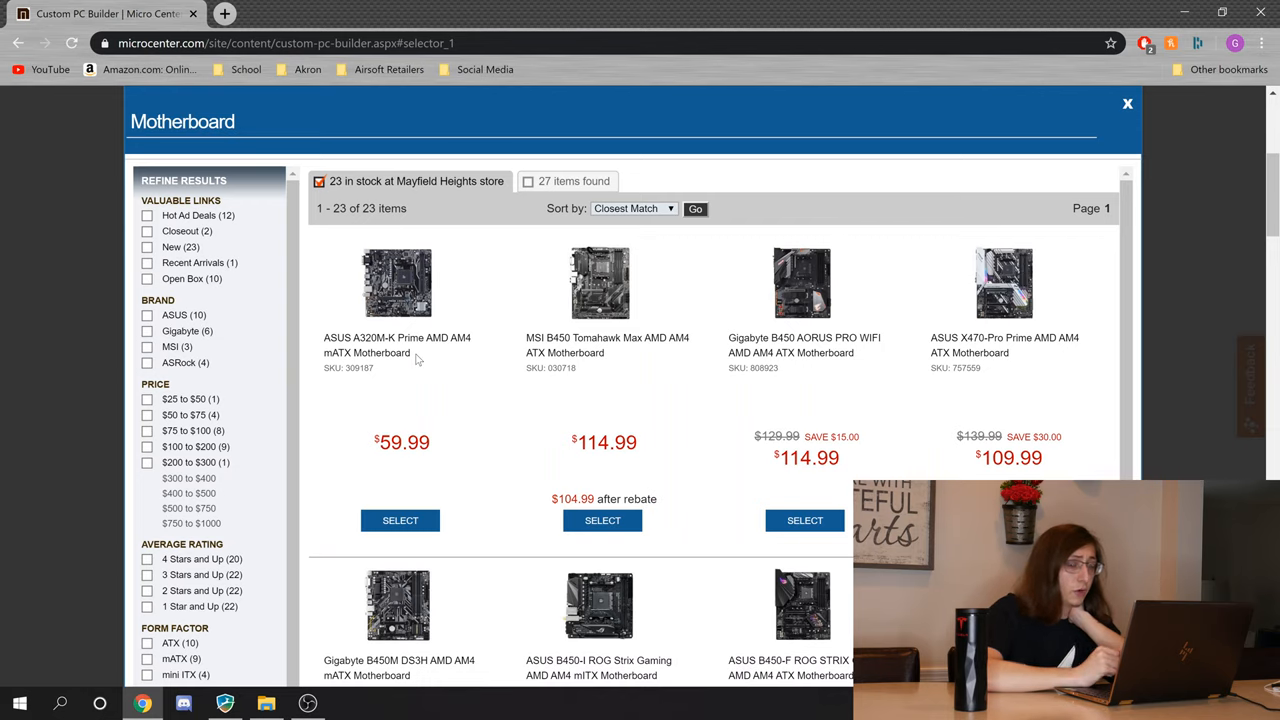
Step: Scroll through the AM4 motherboard list comparing prices
{"action": "scroll", "scroll_direction": "down", "scroll_amount": 3}
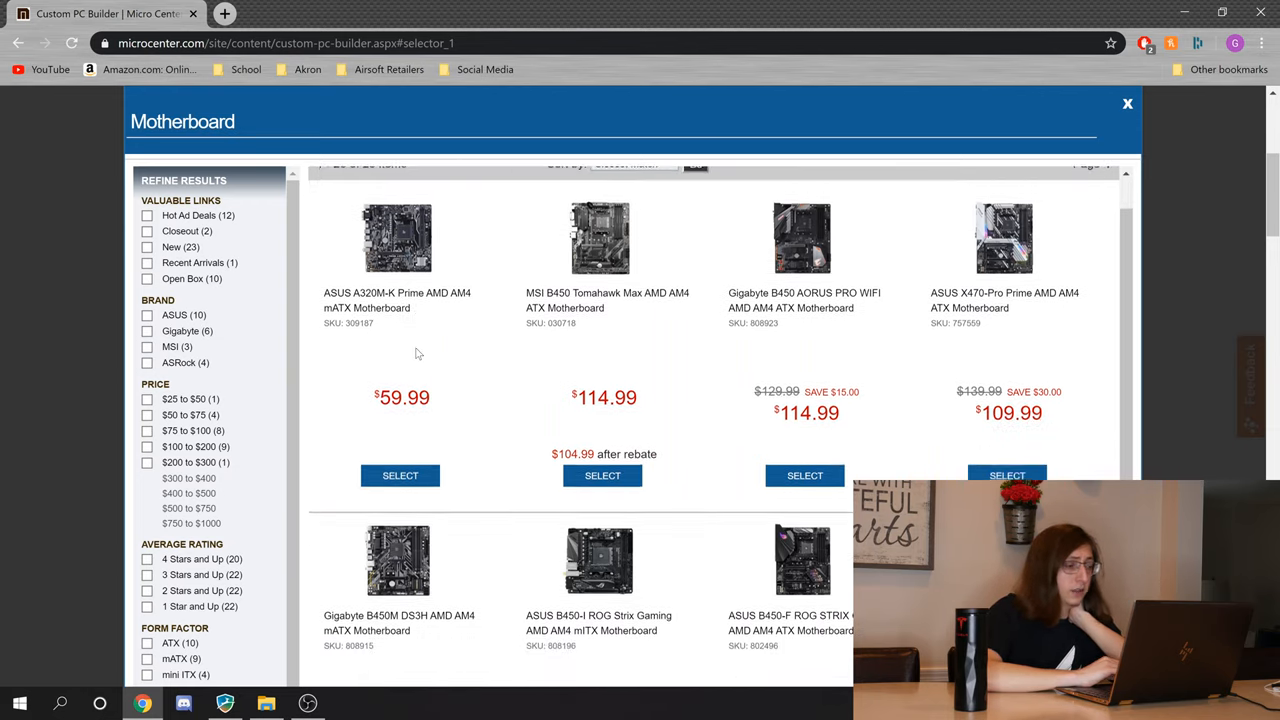
{"action": "scroll", "scroll_direction": "down", "scroll_amount": 3}
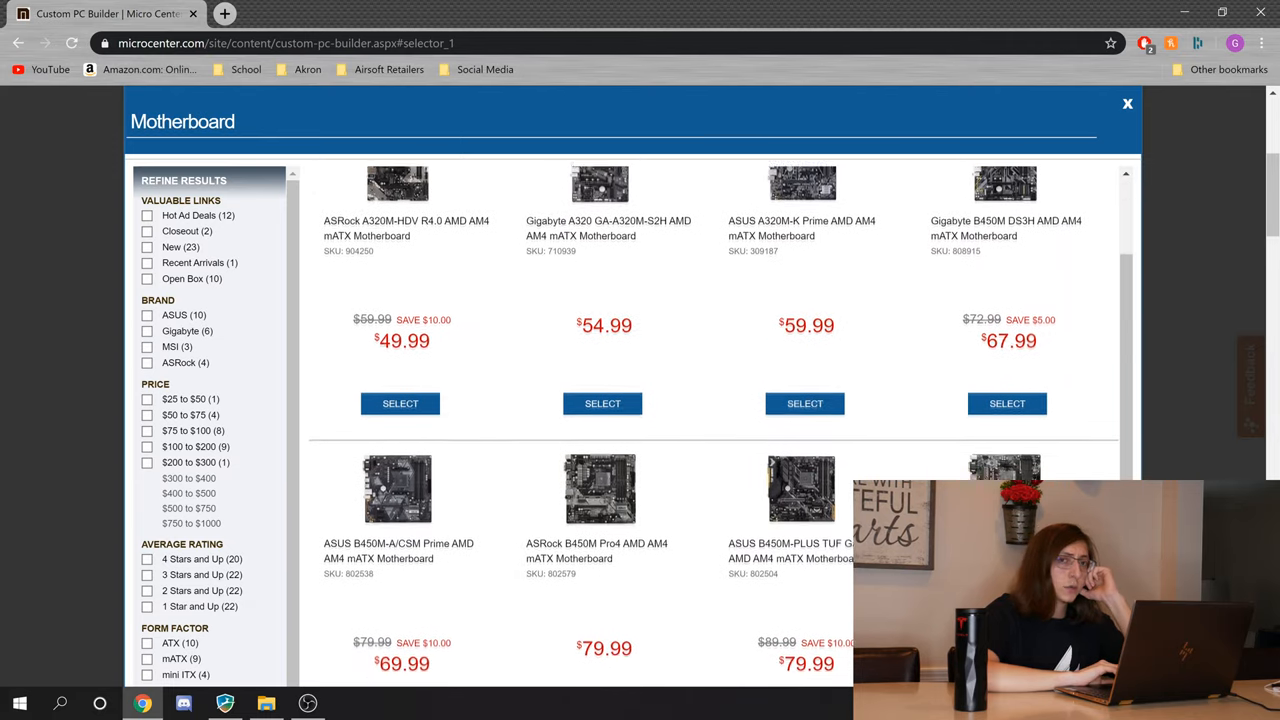
{"action": "scroll", "scroll_direction": "down", "scroll_amount": 3}
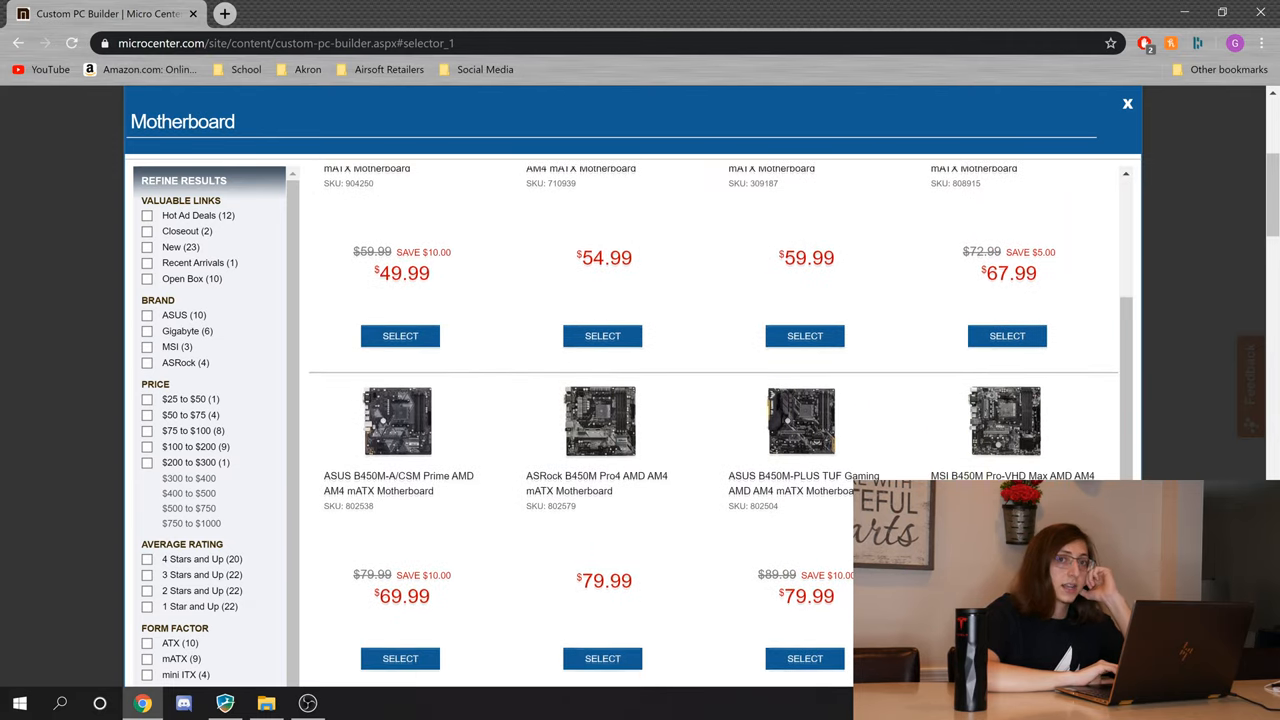
{"action": "scroll", "scroll_direction": "down", "scroll_amount": 3}
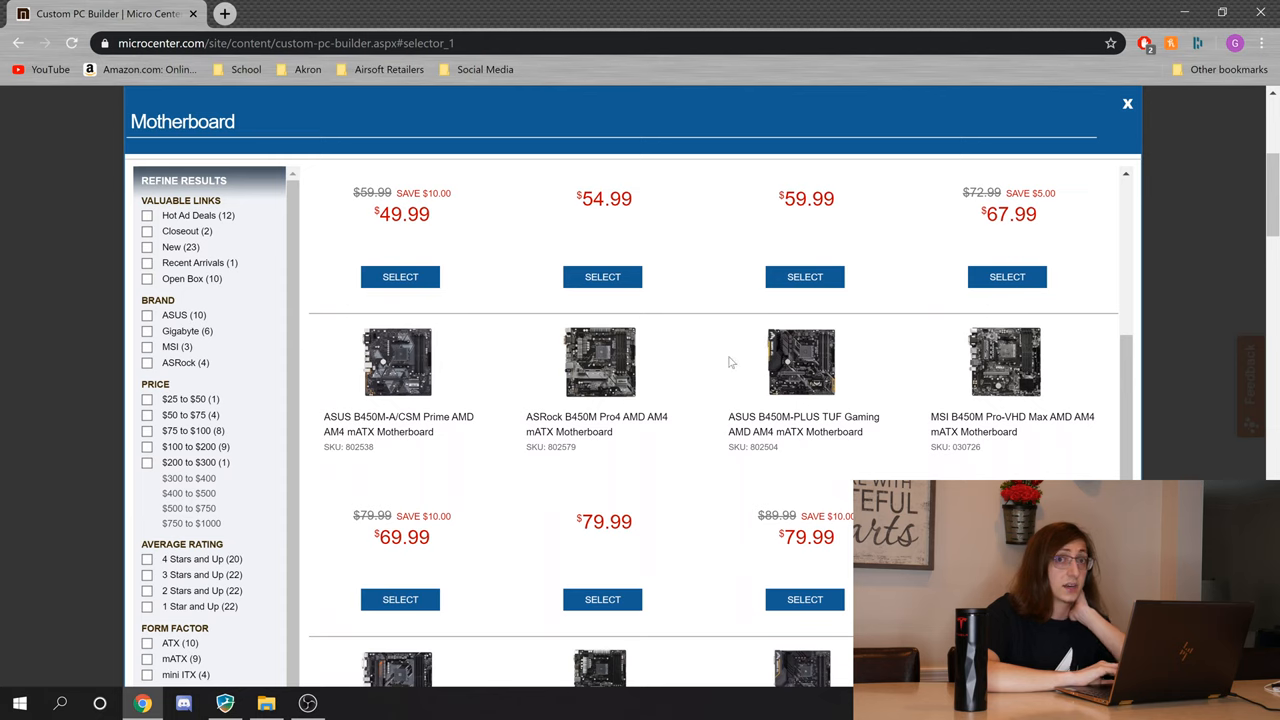
{"action": "scroll", "scroll_direction": "down", "scroll_amount": 3}
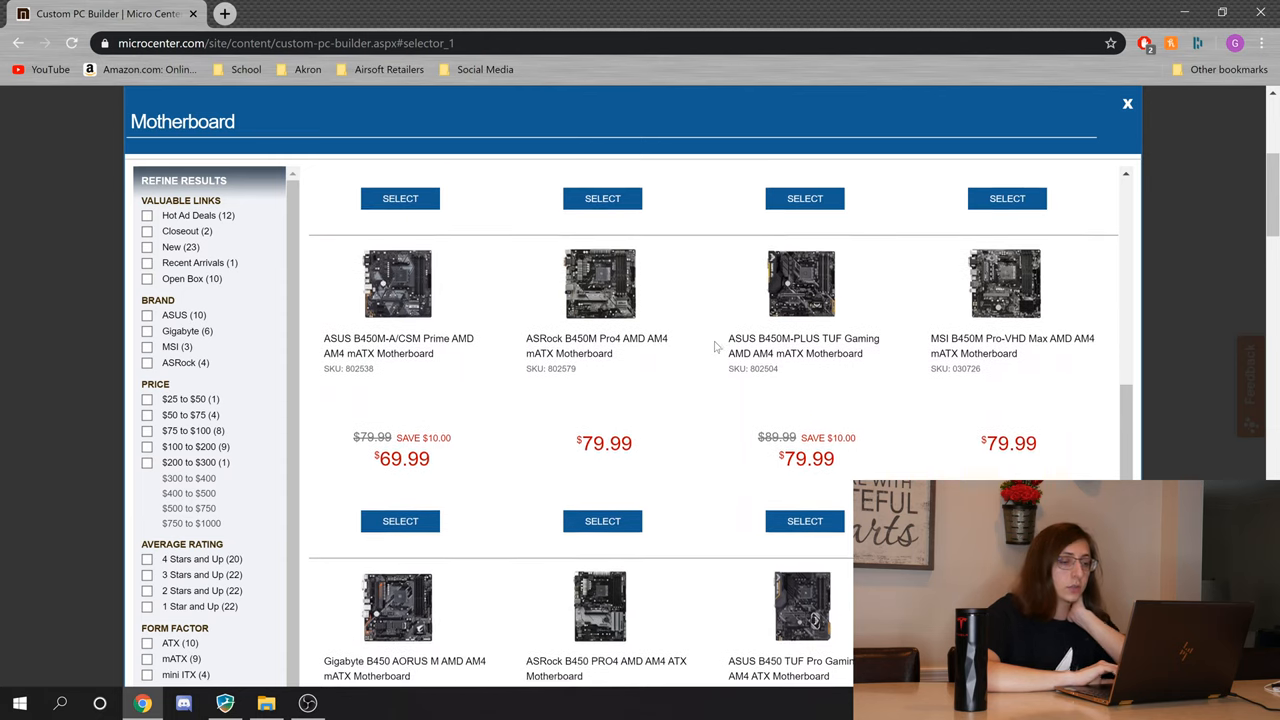
{"action": "scroll", "scroll_direction": "down", "scroll_amount": 3}
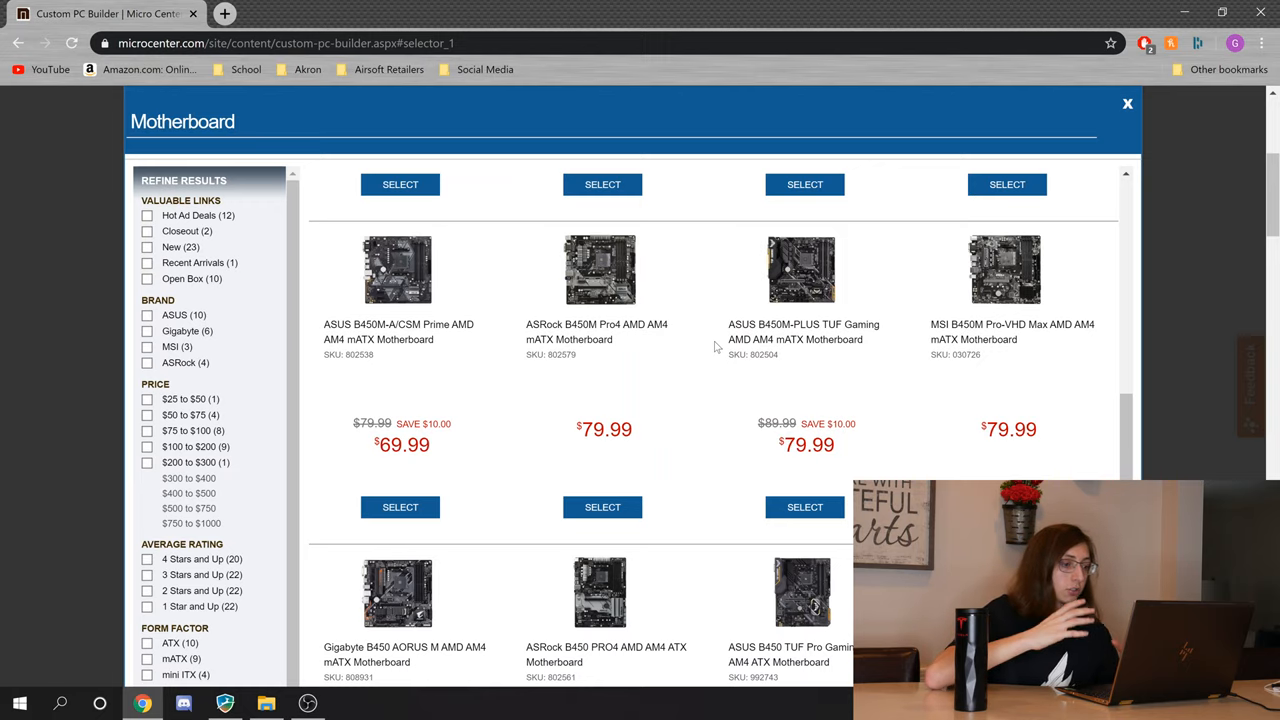
{"action": "scroll", "scroll_direction": "down", "scroll_amount": 3}
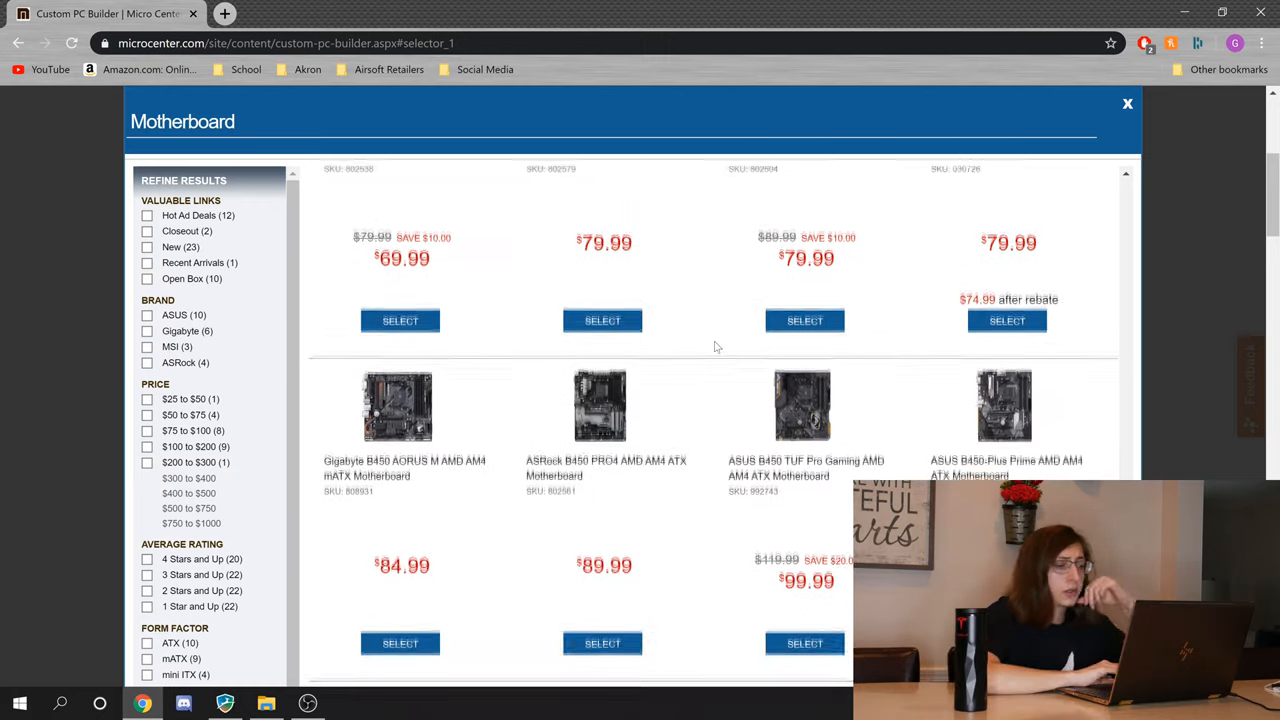
{"action": "scroll", "scroll_direction": "down", "scroll_amount": 3}
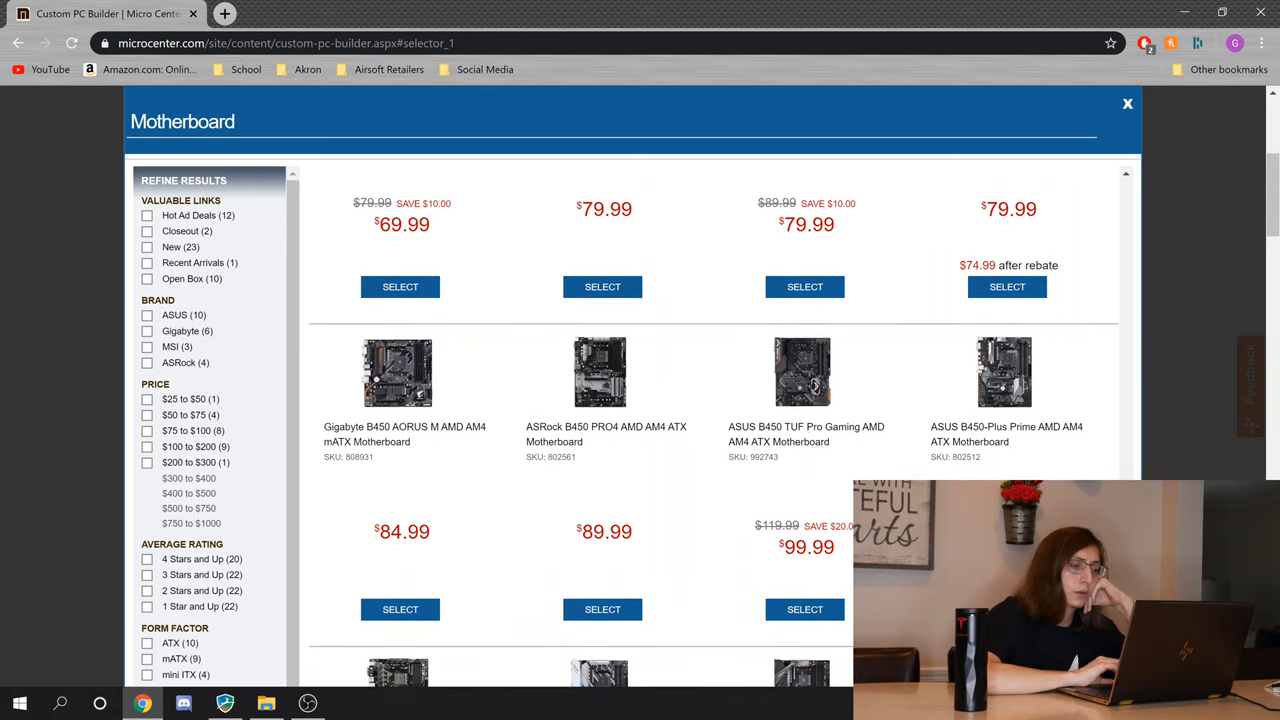
{"action": "scroll", "scroll_direction": "down", "scroll_amount": 3}
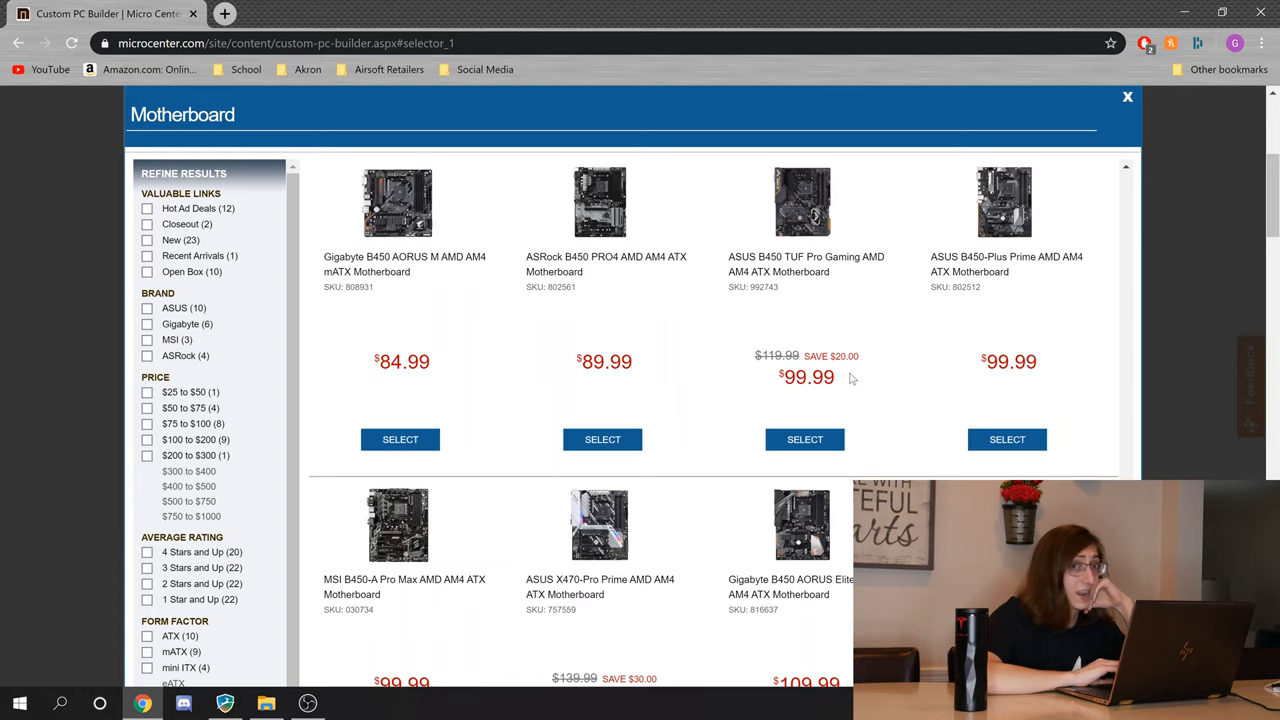
{"action": "scroll", "scroll_direction": "down", "scroll_amount": 3}
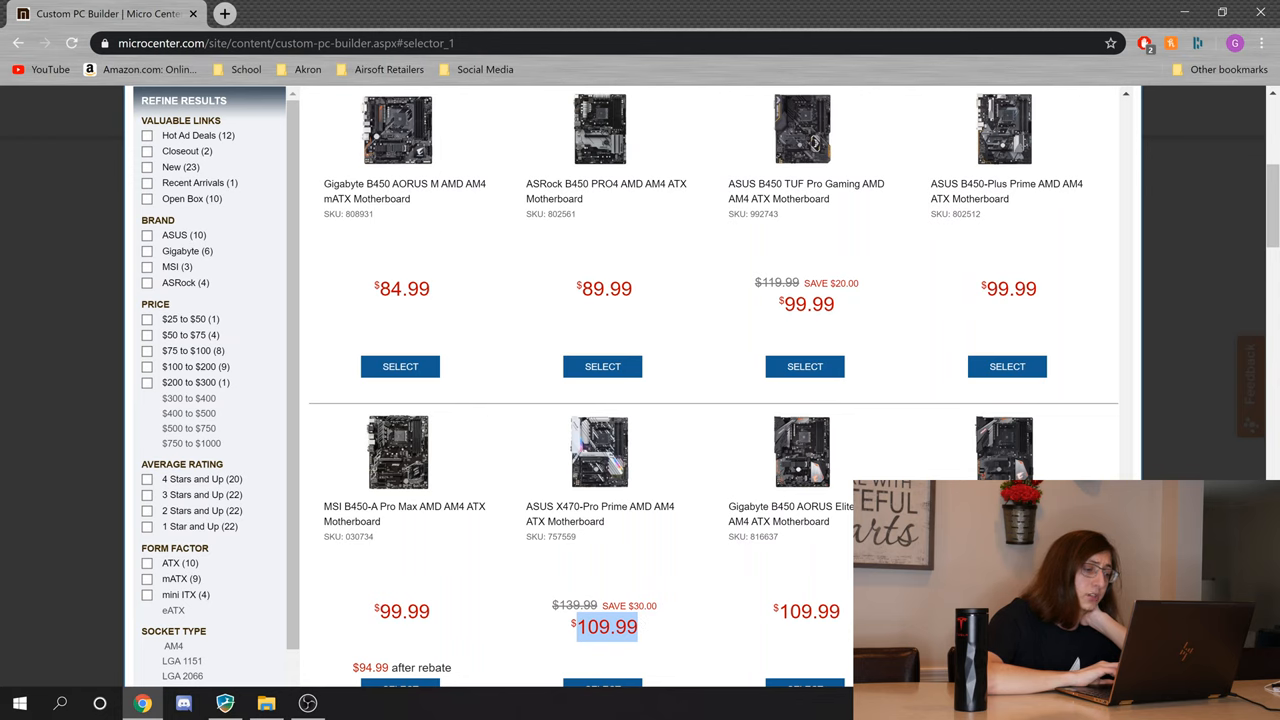
{"action": "scroll", "scroll_direction": "down", "scroll_amount": 3}
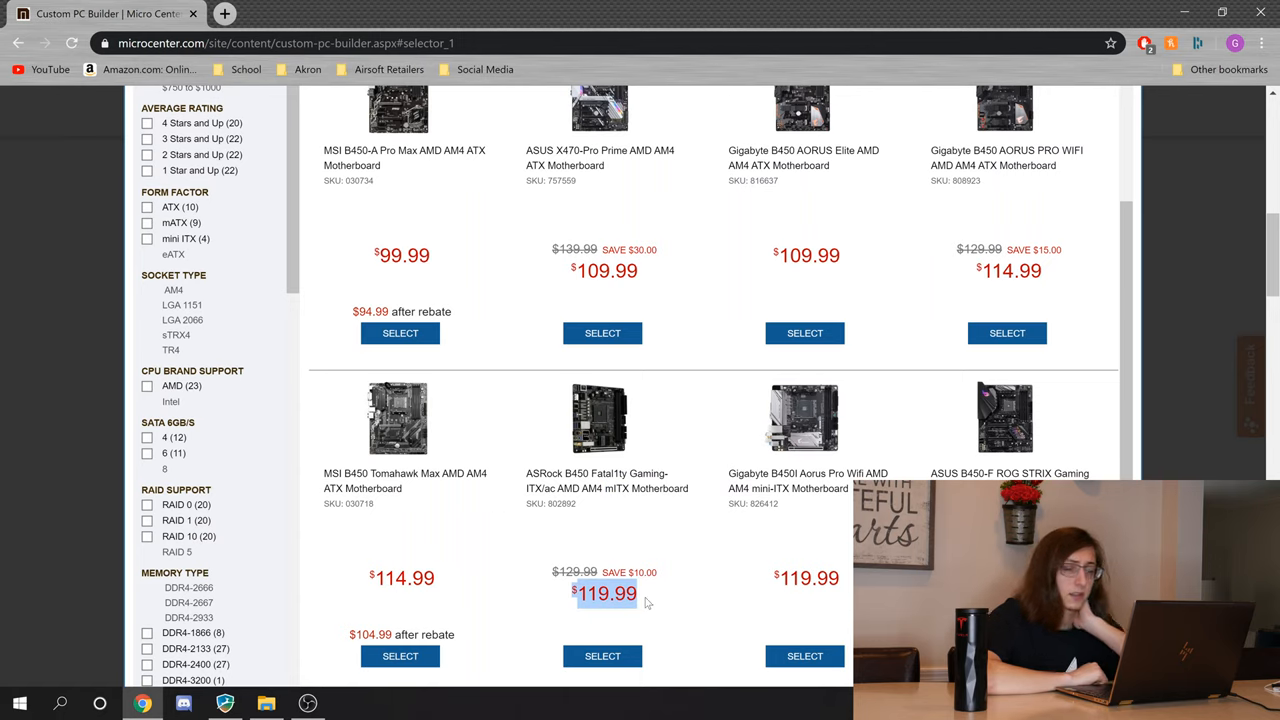
{"action": "scroll", "scroll_direction": "down", "scroll_amount": 3}
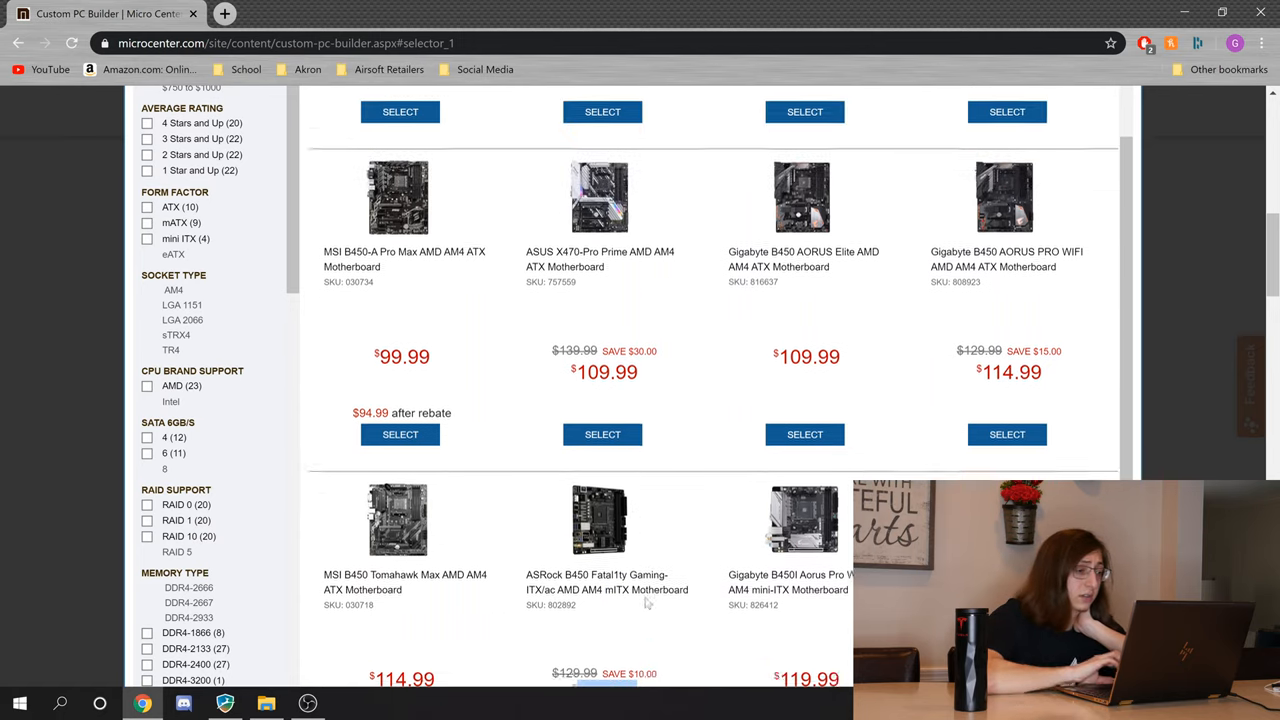
{"action": "scroll", "scroll_direction": "down", "scroll_amount": 3}
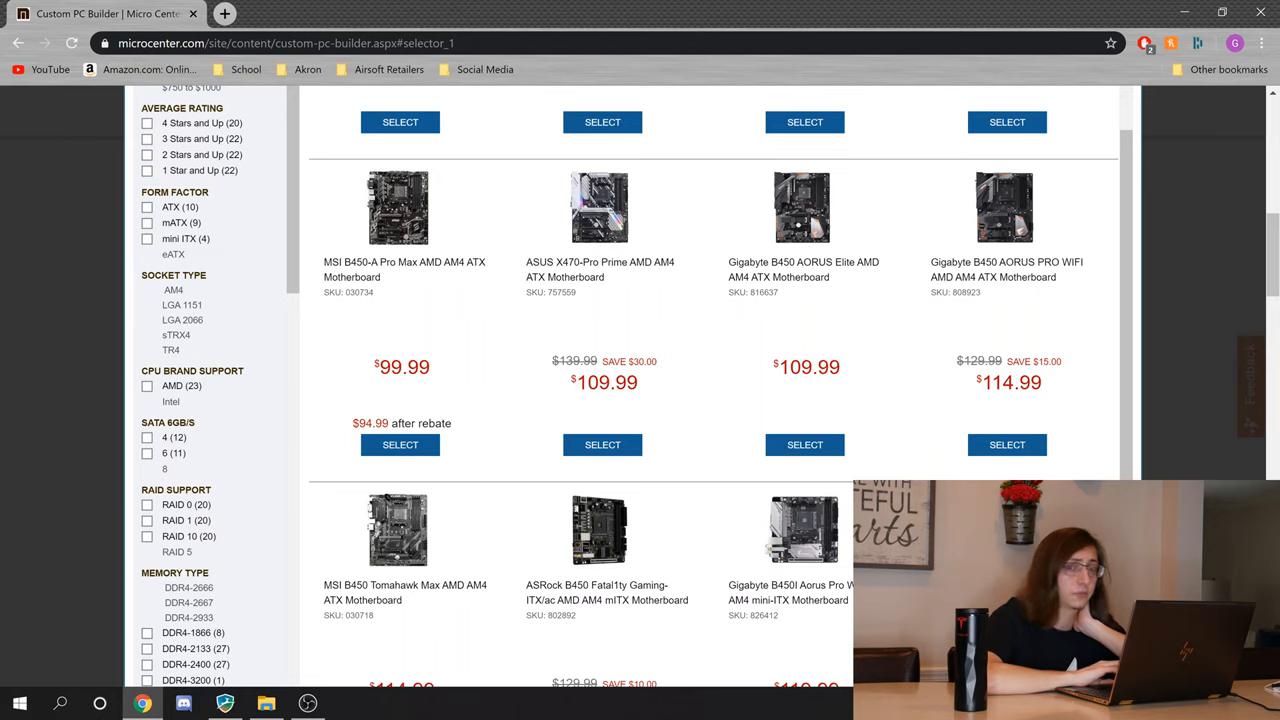
Step: Select the ASUS X470-Pro Prime at $109.99, bringing the total to $629.97
{"action": "double_click", "coordinate": [605, 382]}
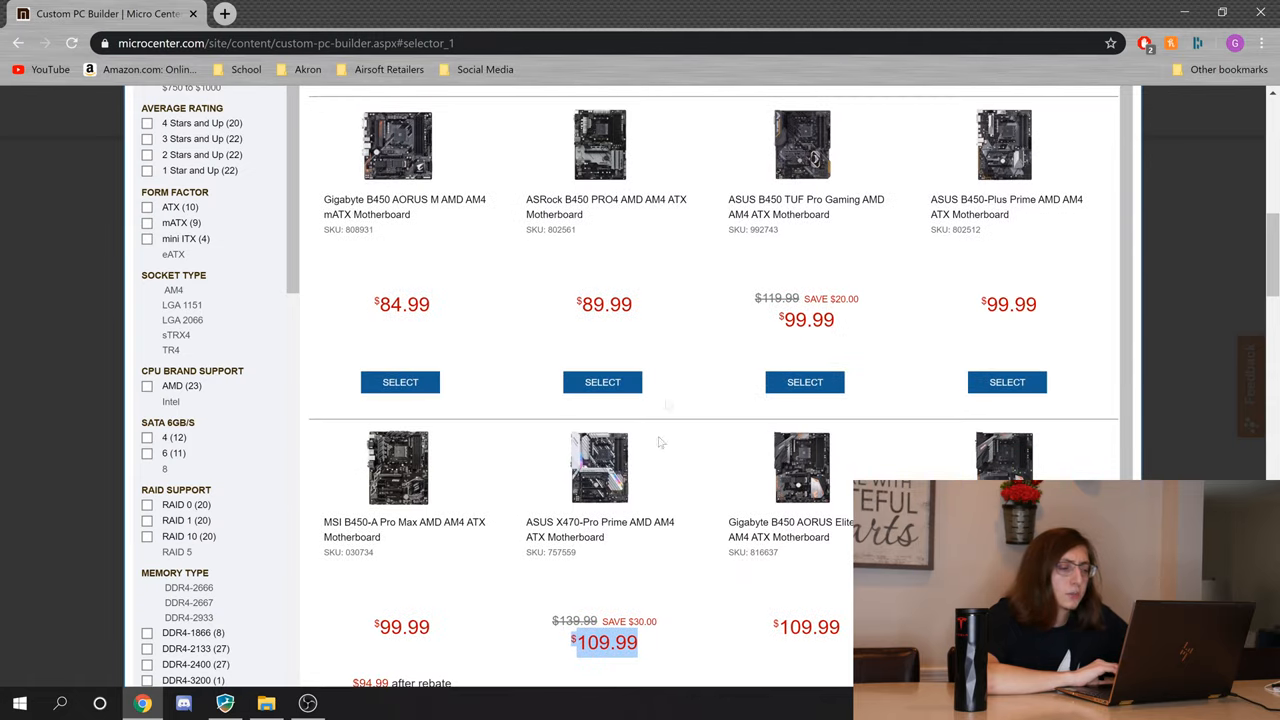
{"action": "left_click", "coordinate": [602, 660]}
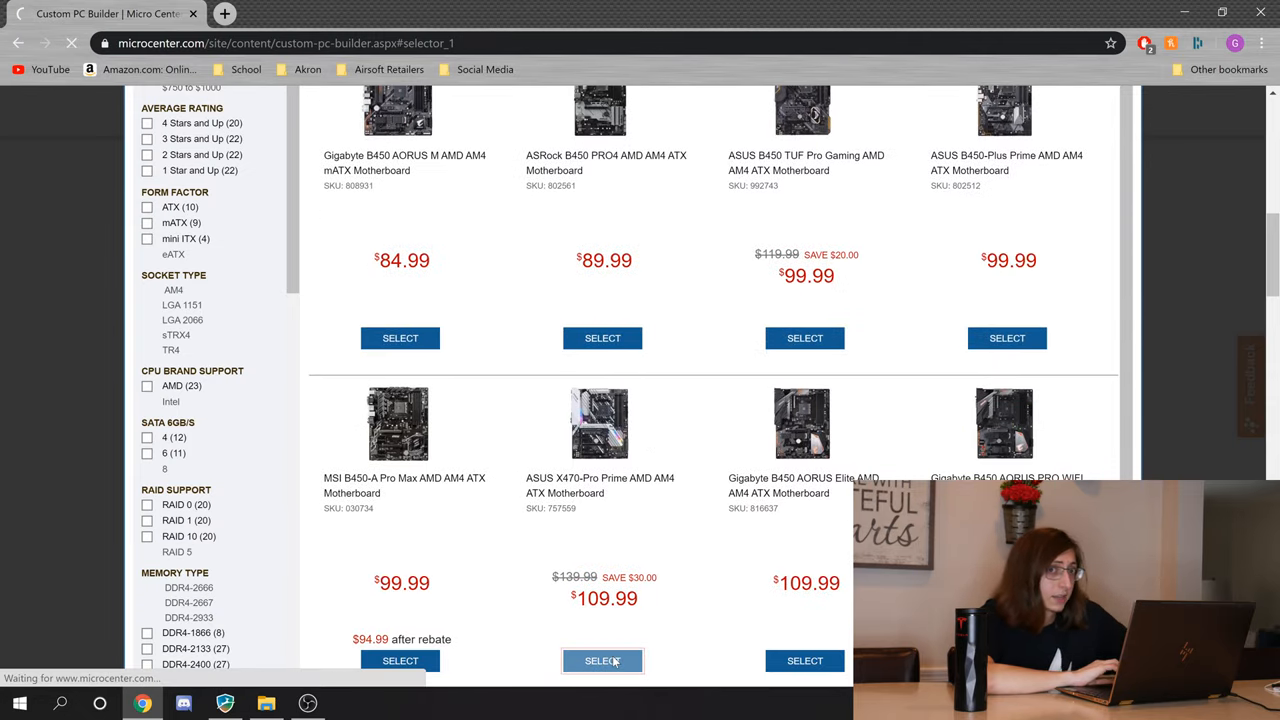
{"action": "left_click", "coordinate": [602, 660]}
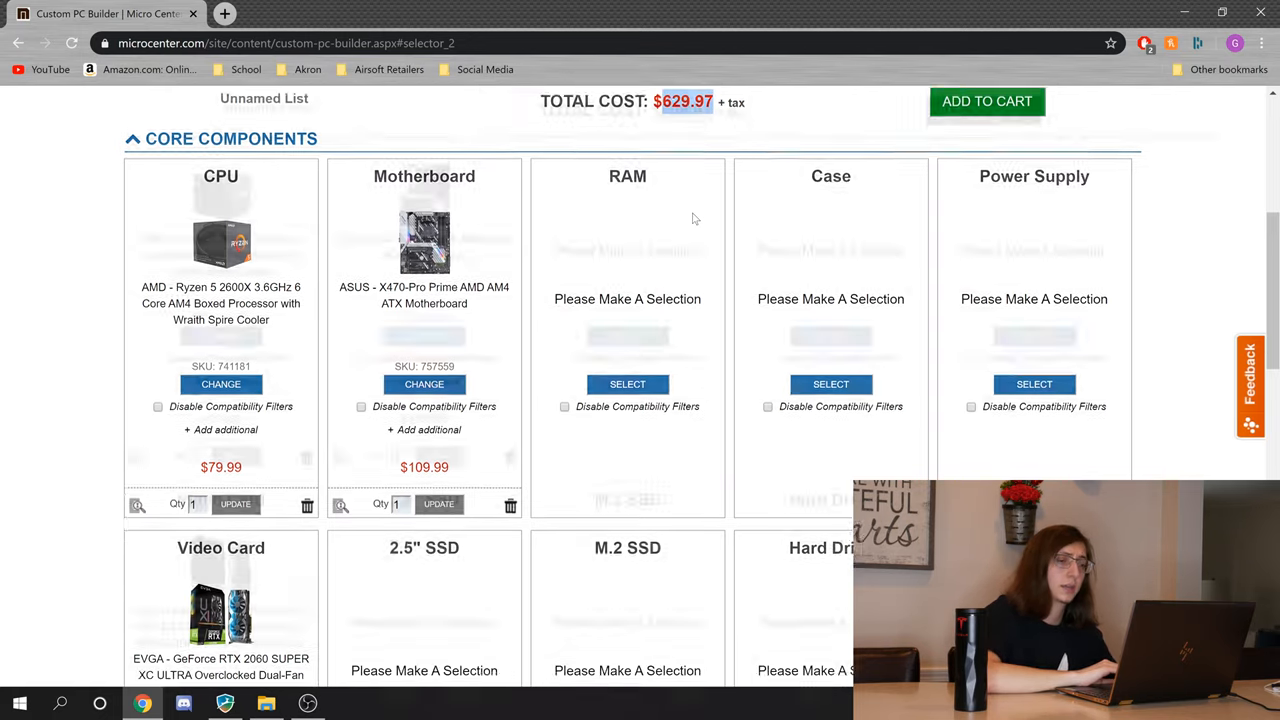
{"action": "scroll", "scroll_direction": "down", "scroll_amount": 3}
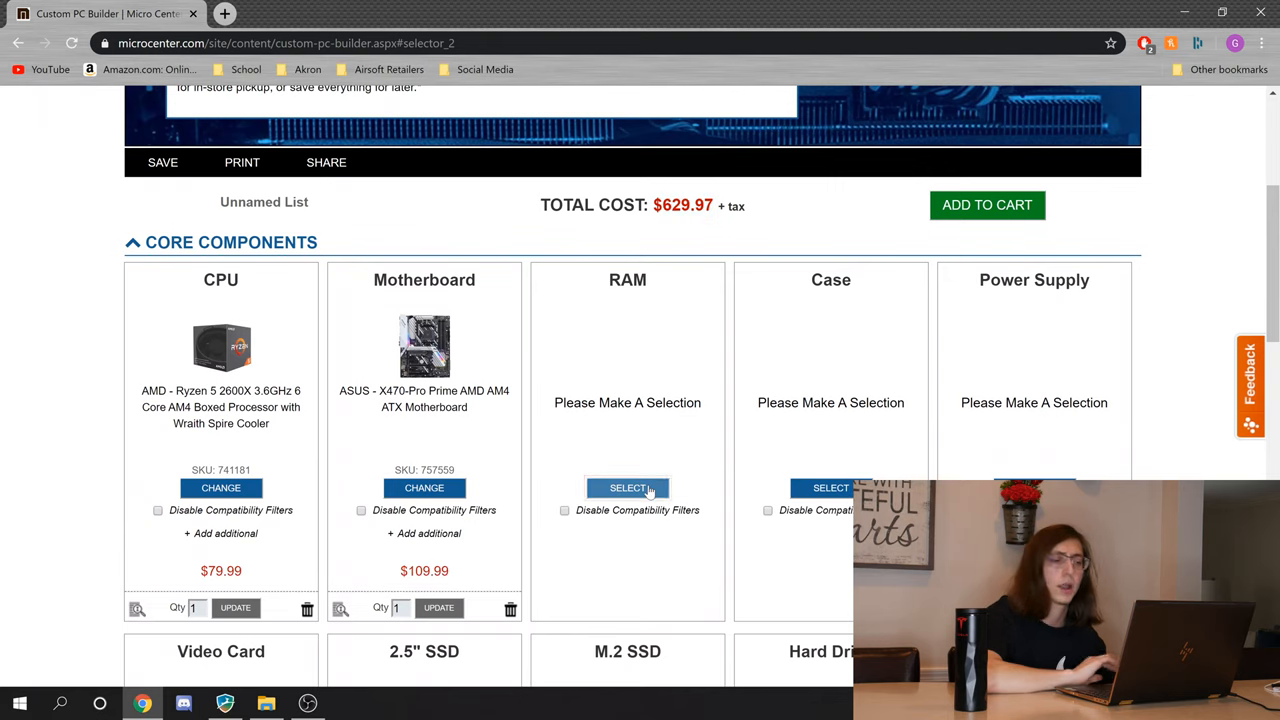
Step: Open the RAM selector and refine to dual-channel DDR4-3200/3600/4000 kits, cheapest first
{"action": "left_click", "coordinate": [627, 487]}
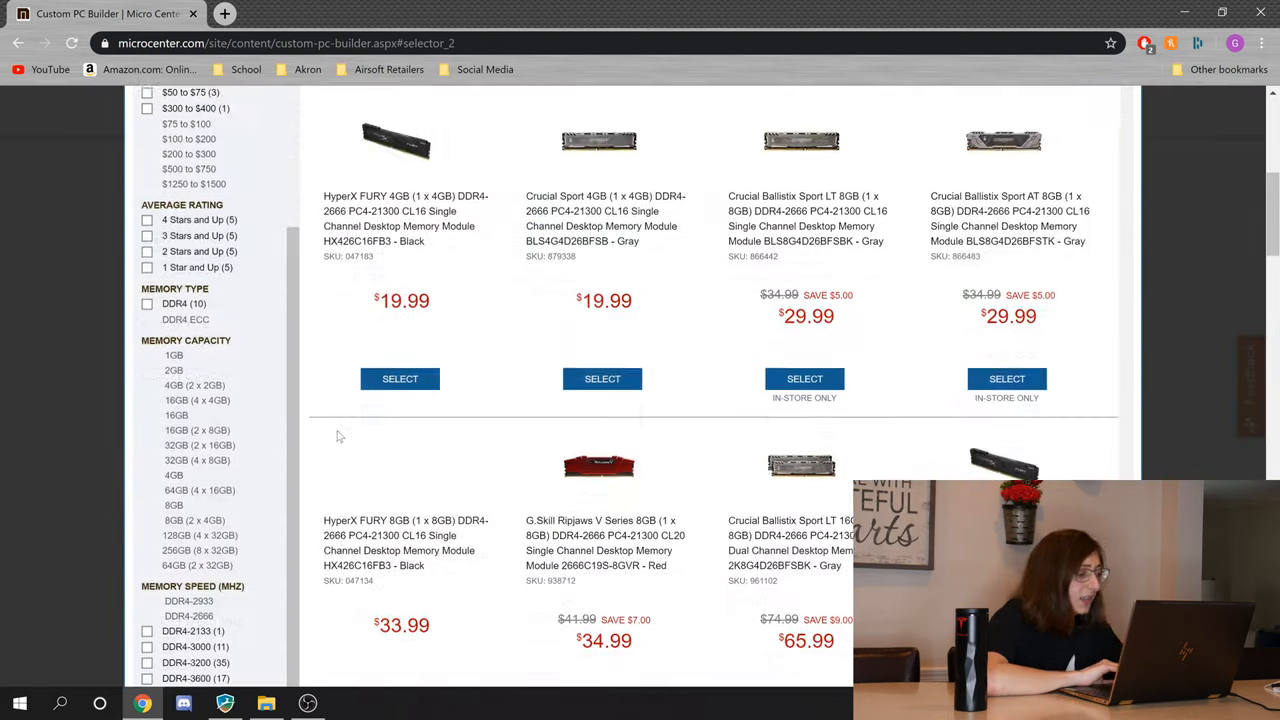
{"action": "scroll", "scroll_direction": "down", "scroll_amount": 3}
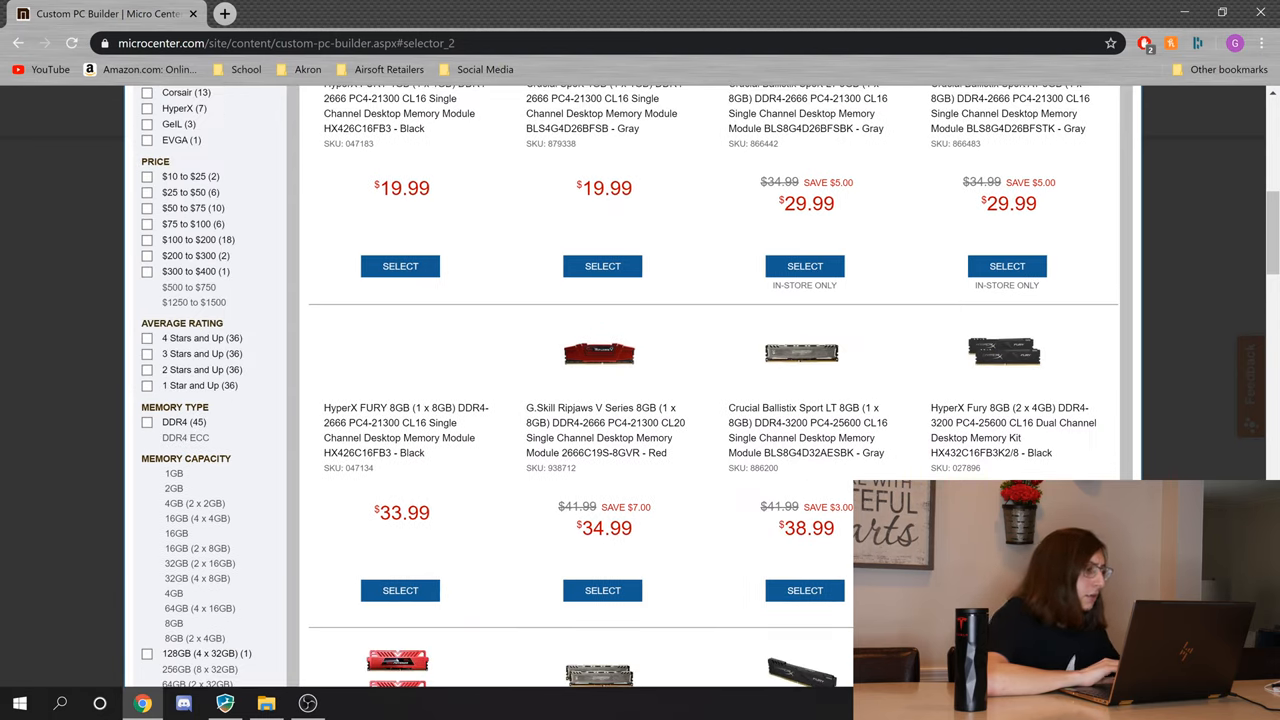
{"action": "left_click", "coordinate": [147, 510]}
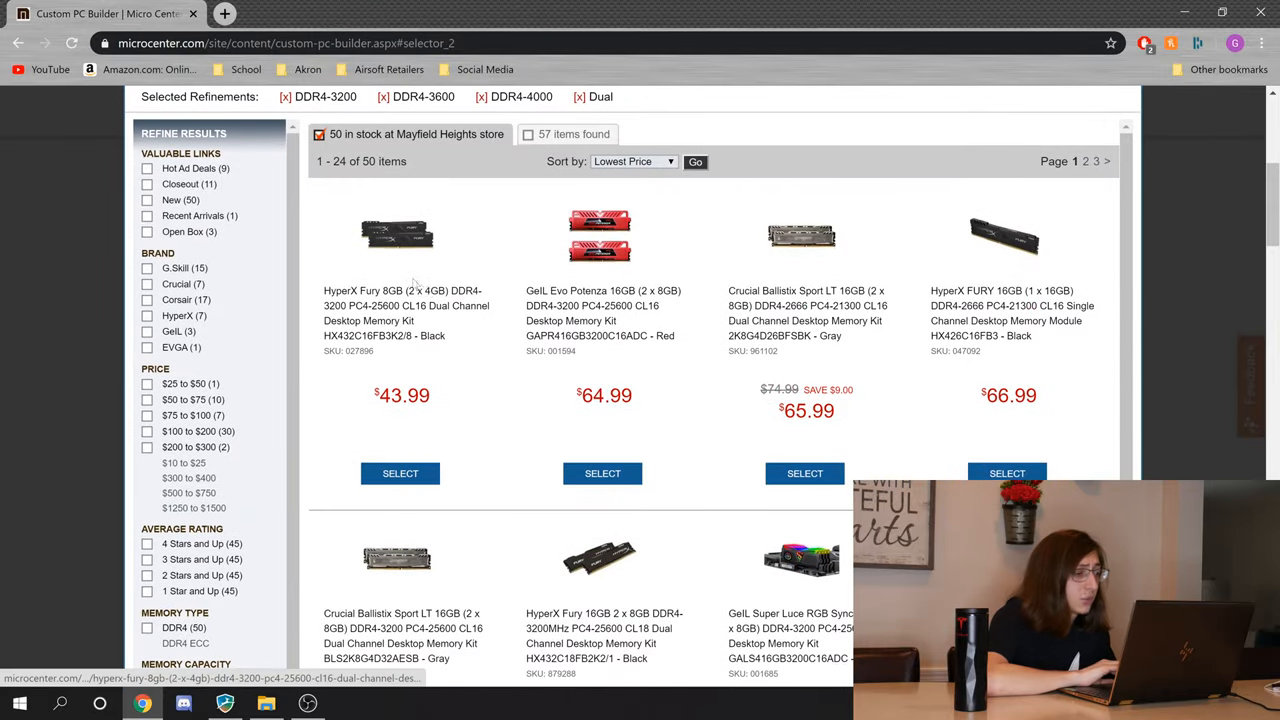
Step: Scroll the RAM results to the Crucial Ballistix Sport LT 16GB DDR4-3200 kit
{"action": "scroll", "scroll_direction": "down", "scroll_amount": 3}
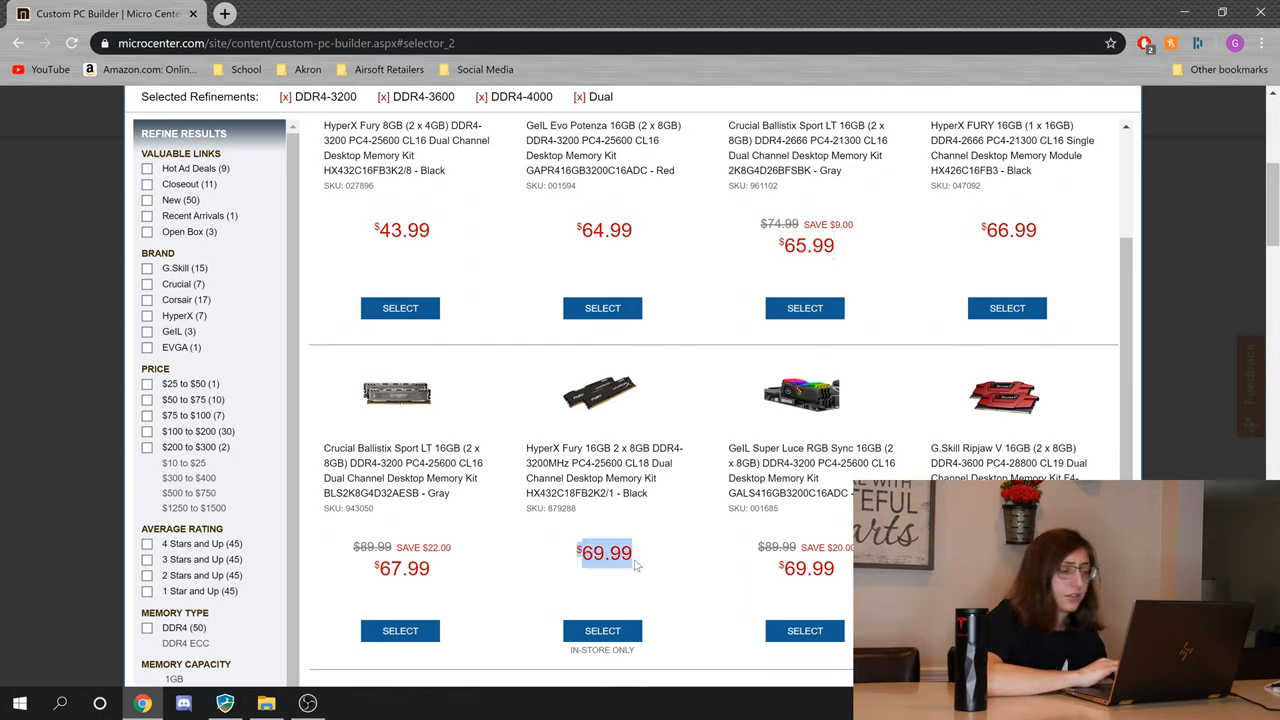
{"action": "scroll", "scroll_direction": "down", "scroll_amount": 3}
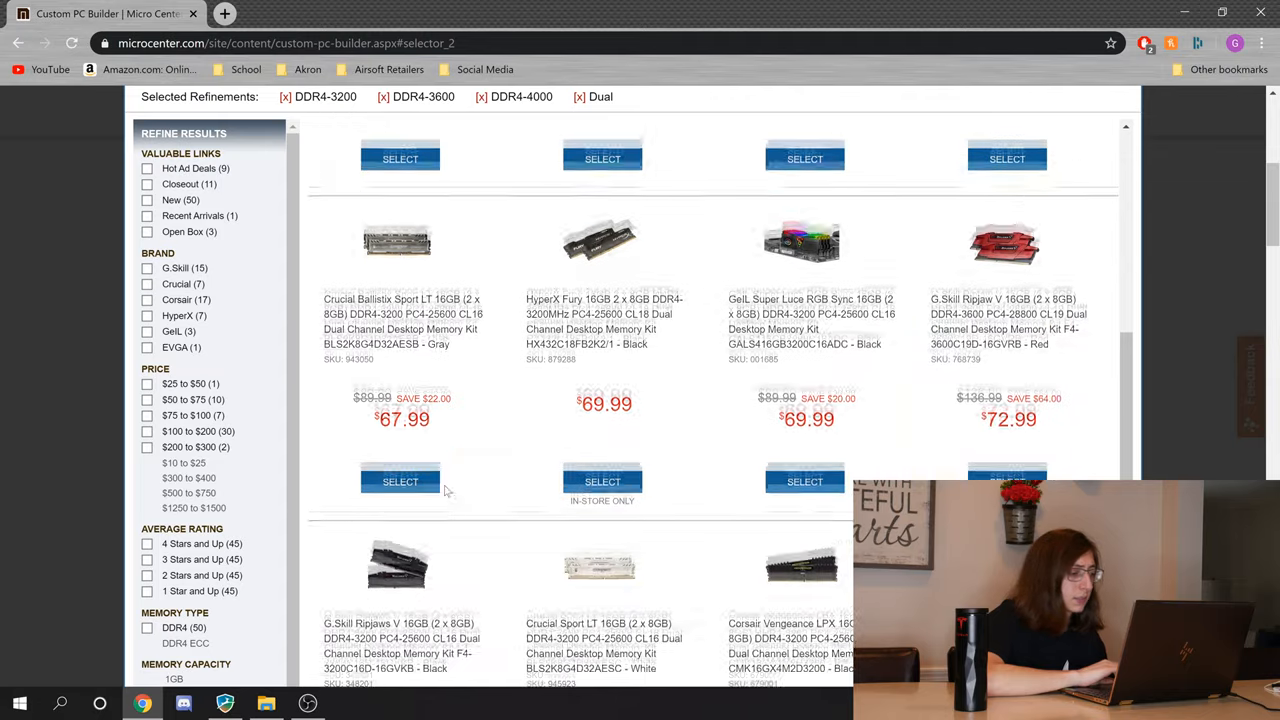
{"action": "scroll", "scroll_direction": "down", "scroll_amount": 3}
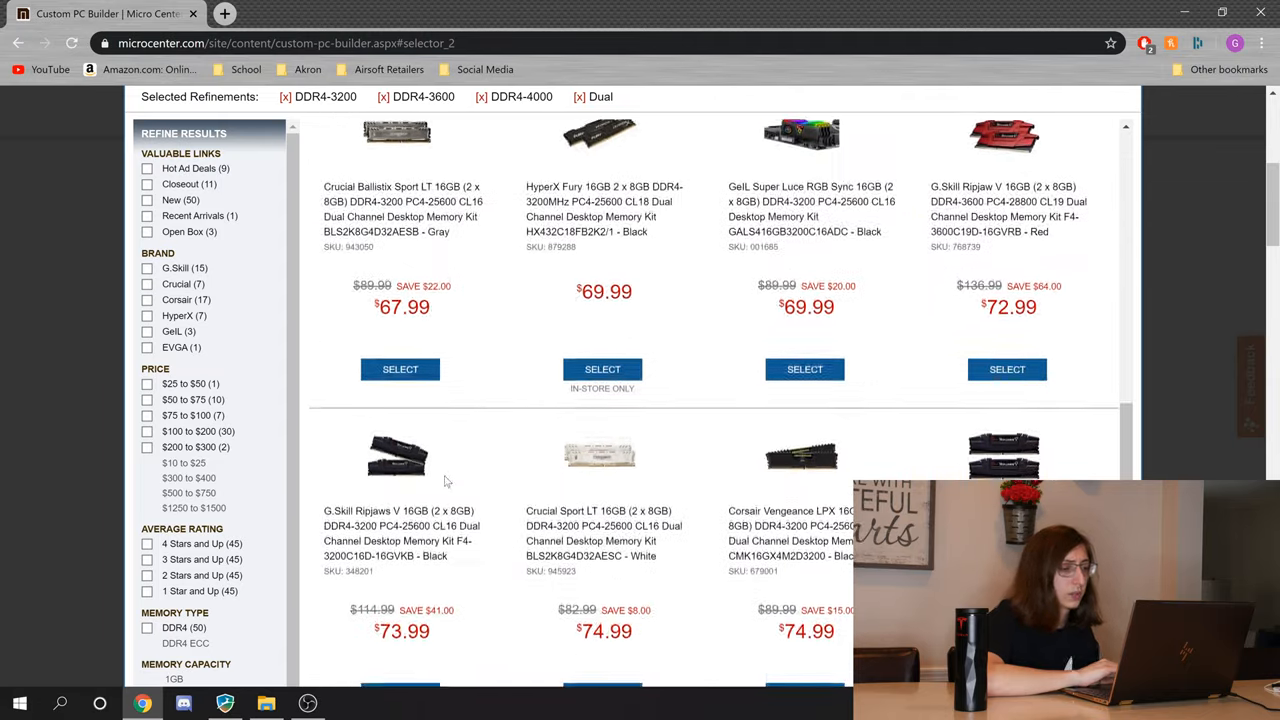
{"action": "scroll", "scroll_direction": "down", "scroll_amount": 3}
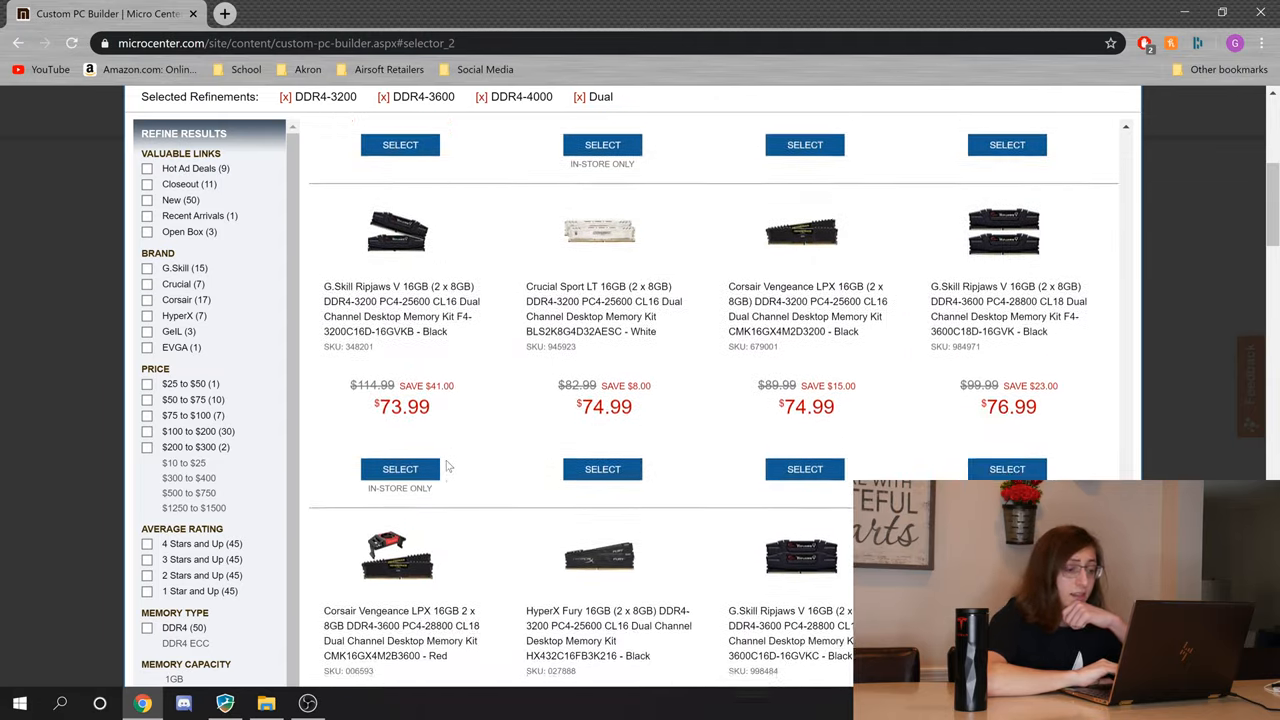
{"action": "scroll", "scroll_direction": "down", "scroll_amount": 3}
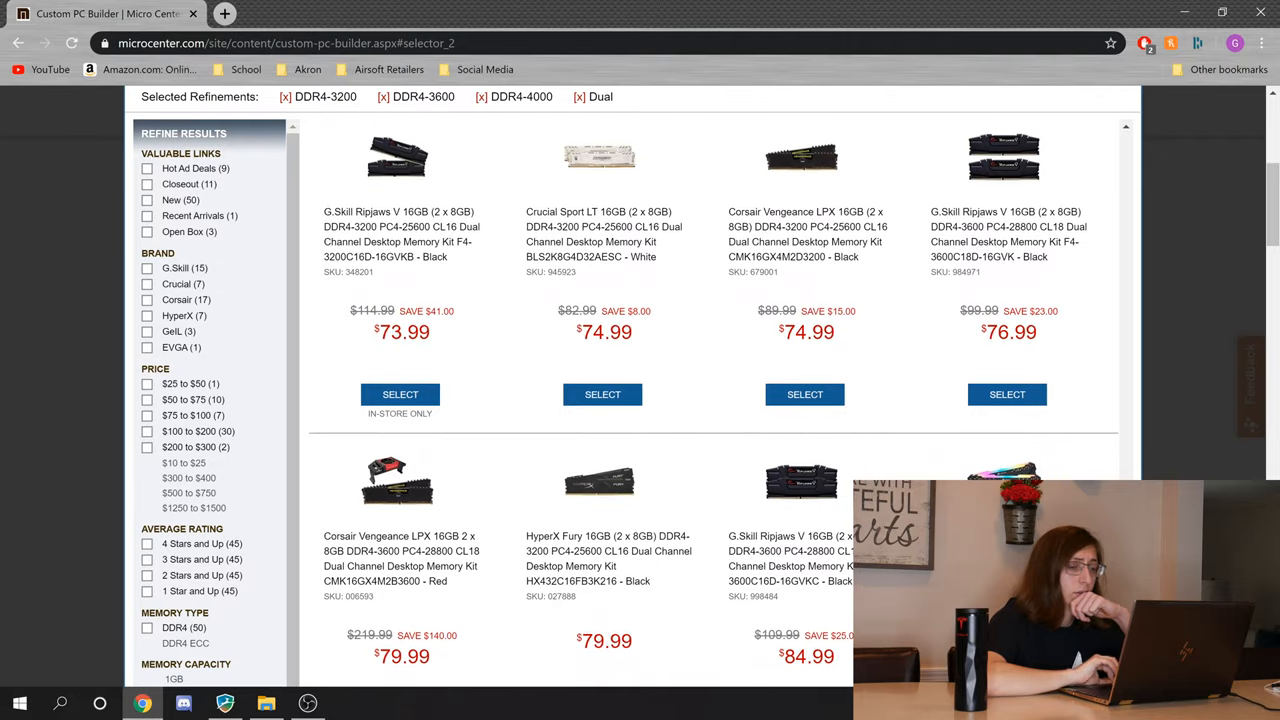
{"action": "scroll", "scroll_direction": "down", "scroll_amount": 3}
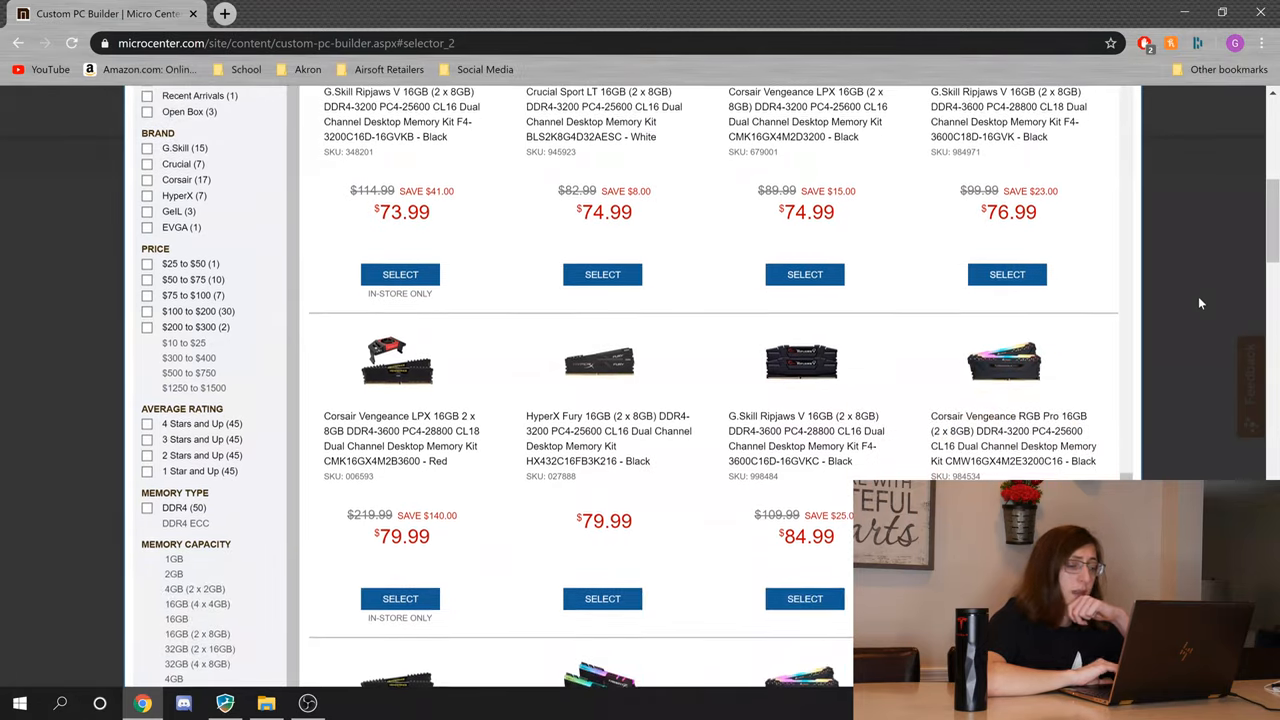
{"action": "scroll", "scroll_direction": "down", "scroll_amount": 3}
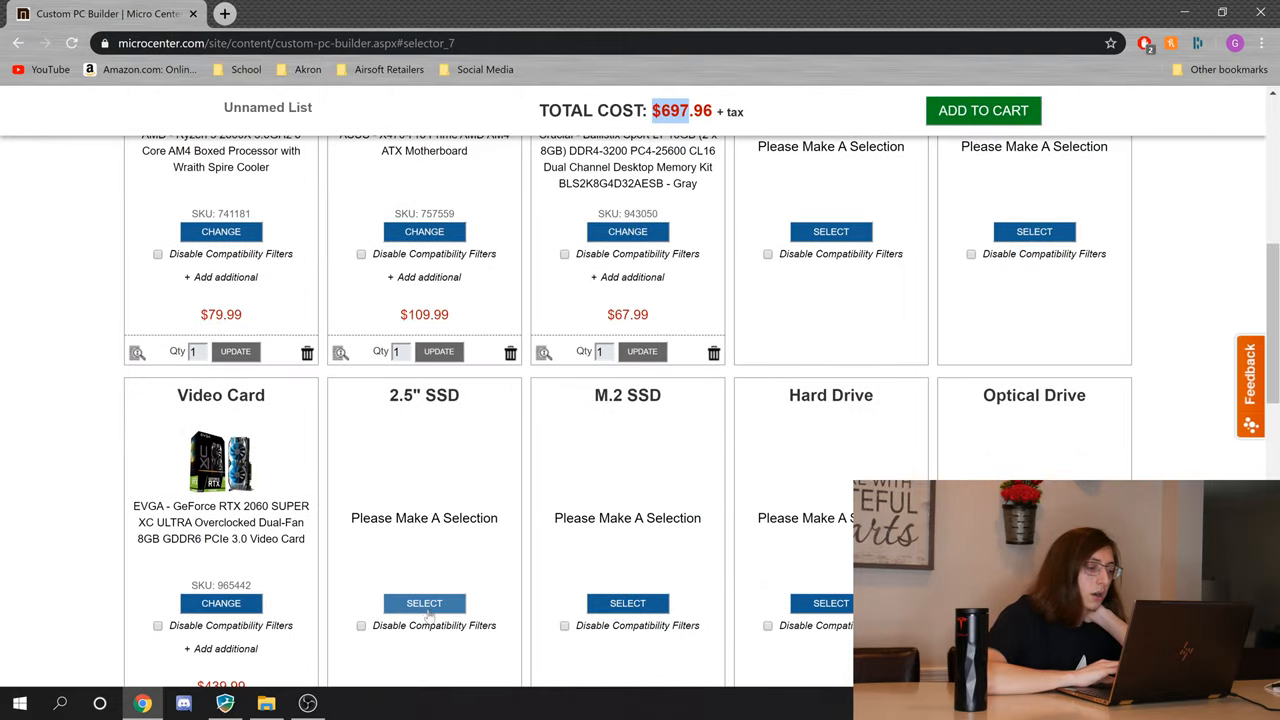
Step: Open the 2.5" SSD selector showing 45 in-stock drives
{"action": "left_click", "coordinate": [424, 603]}
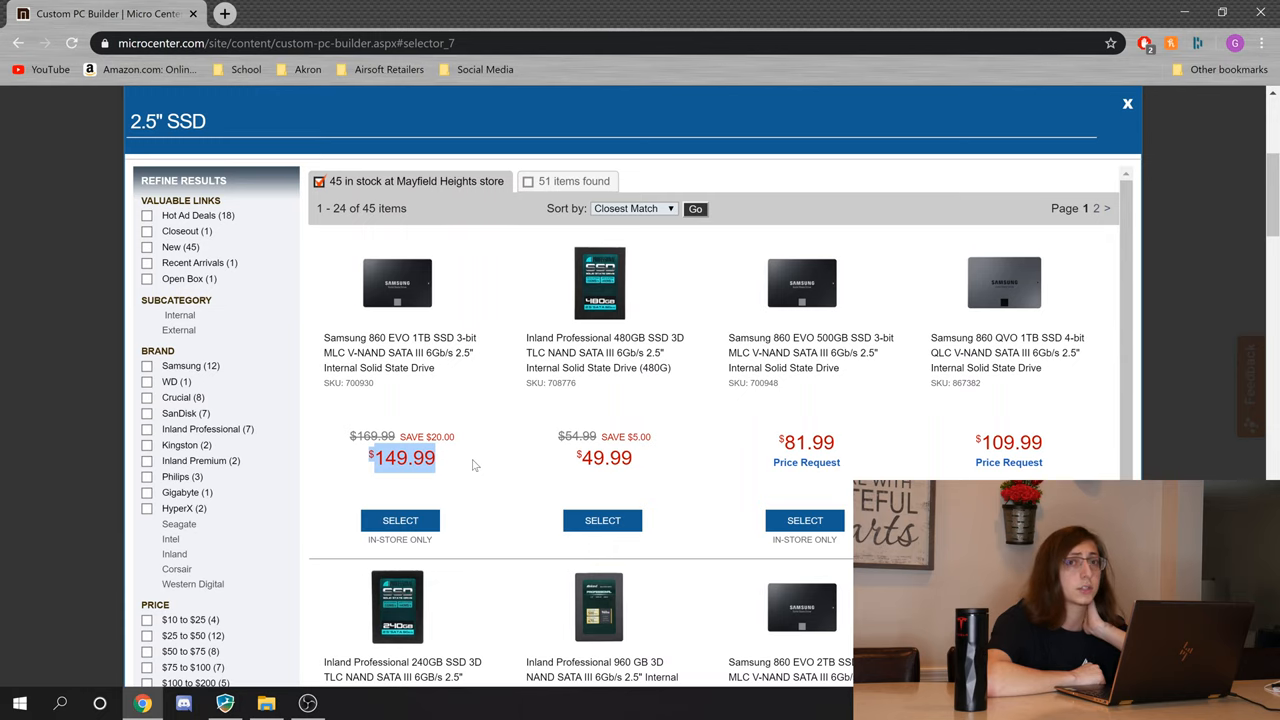
Step: Sort SSDs by lowest price and select the Inland Professional 1TB SATA SSD ($87.99)
{"action": "left_click", "coordinate": [634, 208]}
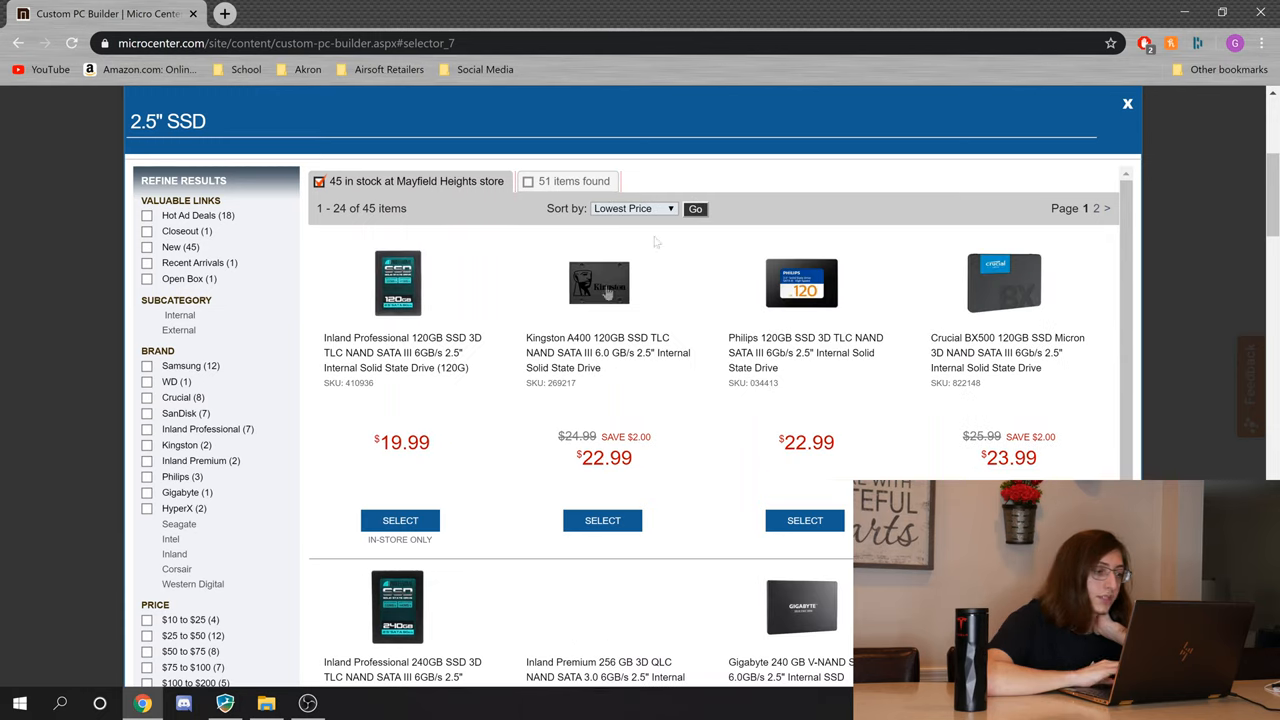
{"action": "double_click", "coordinate": [427, 337]}
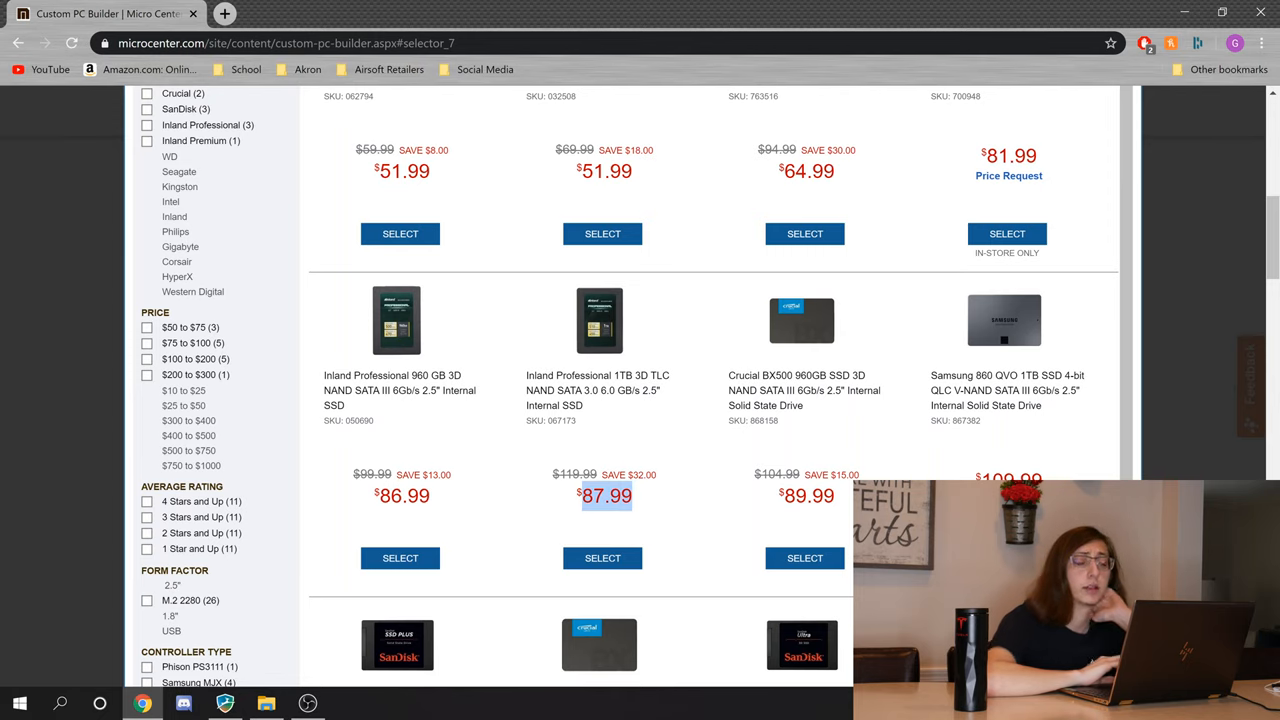
{"action": "scroll", "scroll_direction": "down", "scroll_amount": 3}
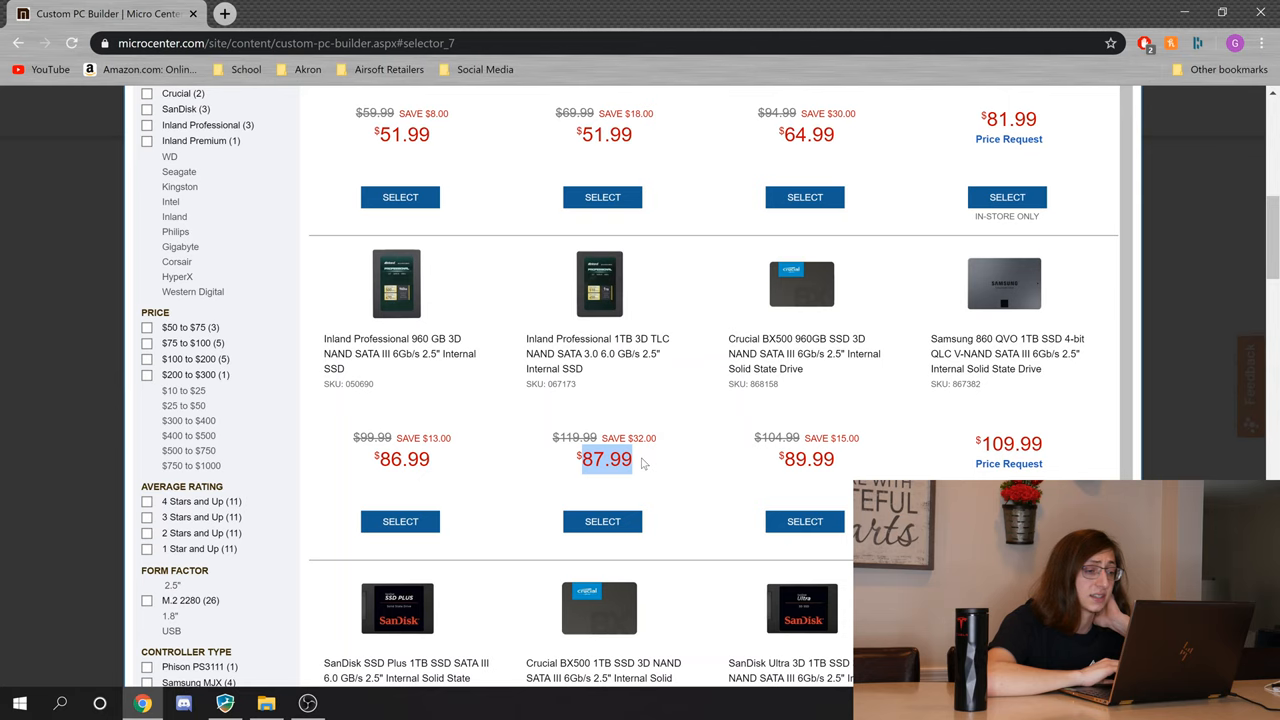
{"action": "scroll", "scroll_direction": "down", "scroll_amount": 3}
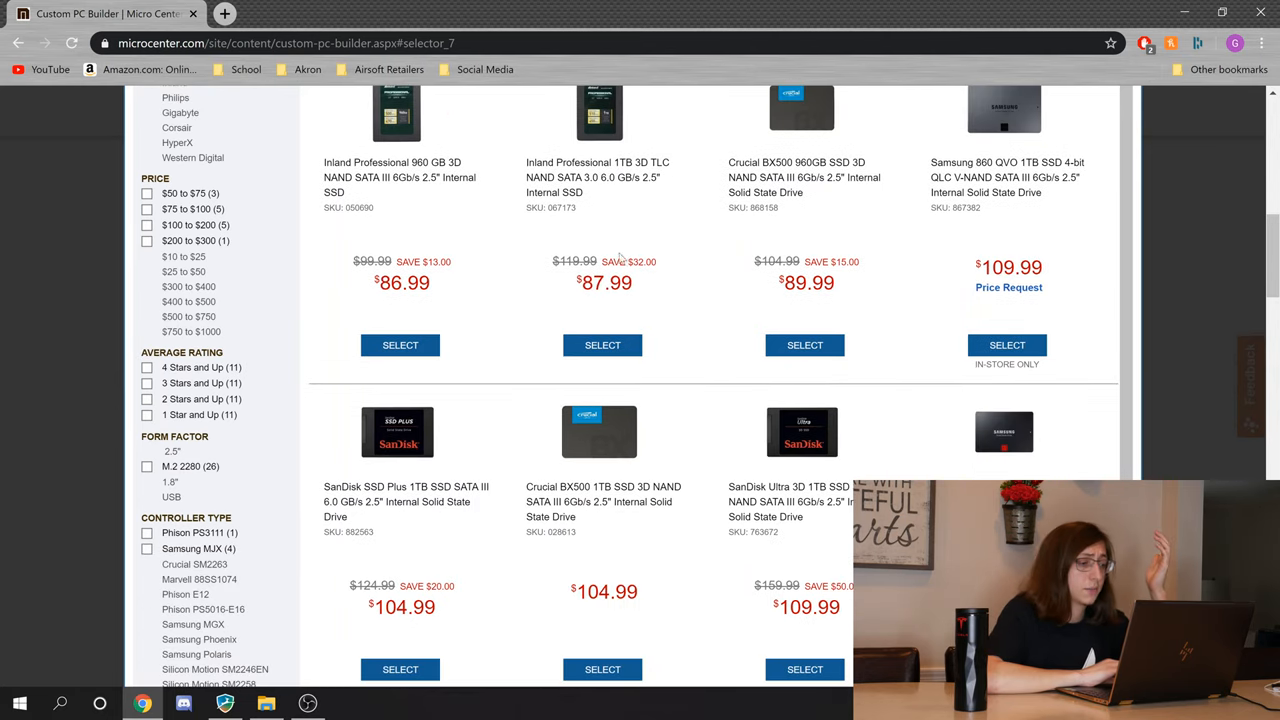
{"action": "scroll", "scroll_direction": "down", "scroll_amount": 3}
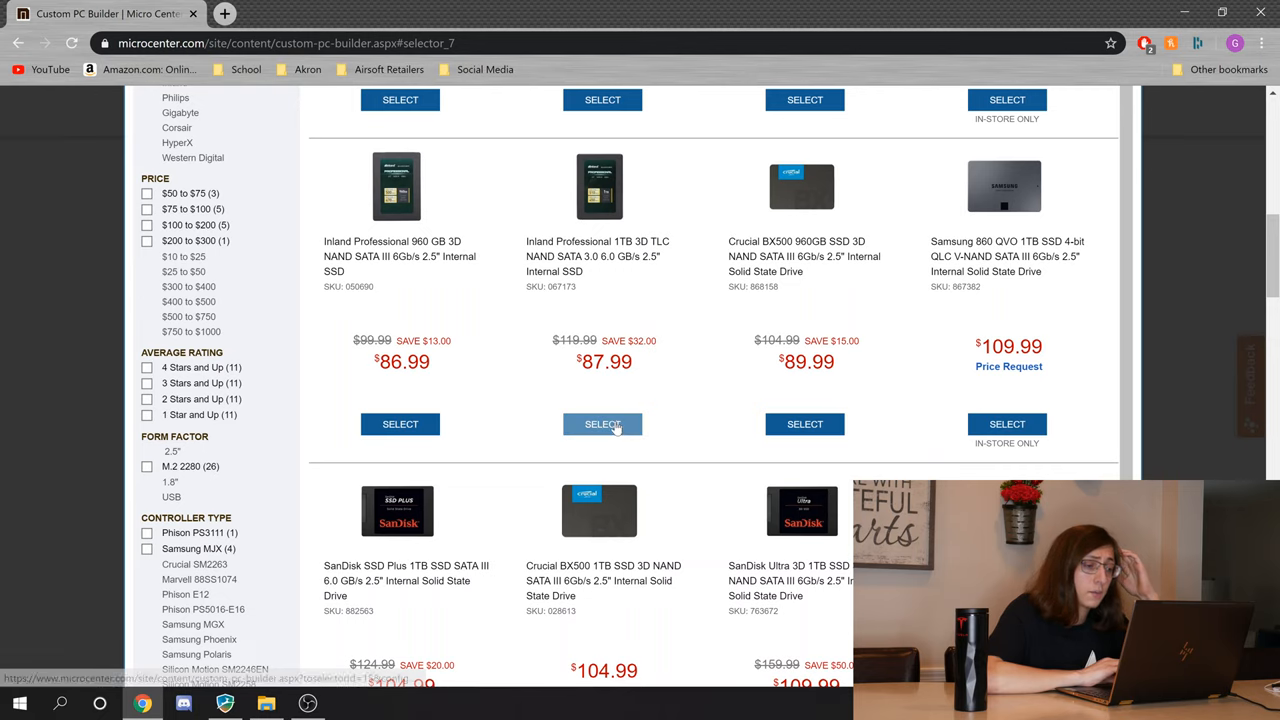
{"action": "left_click", "coordinate": [602, 424]}
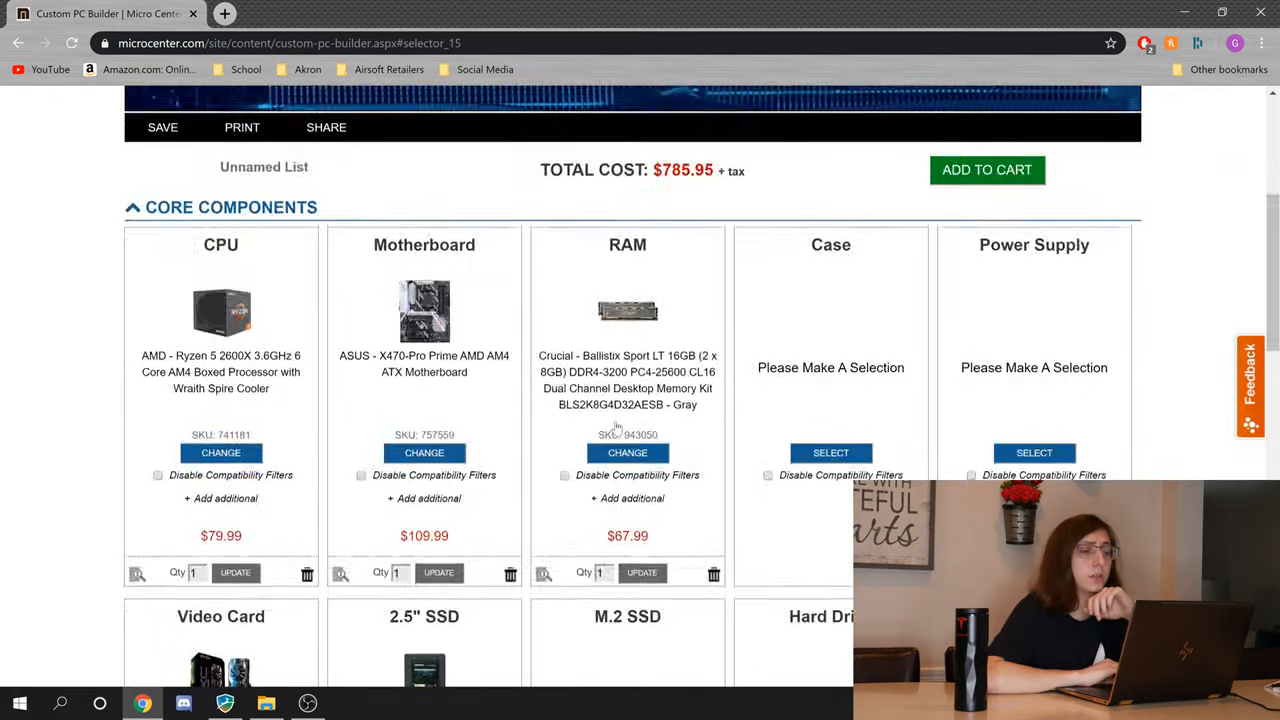
{"action": "scroll", "scroll_direction": "down", "scroll_amount": 3}
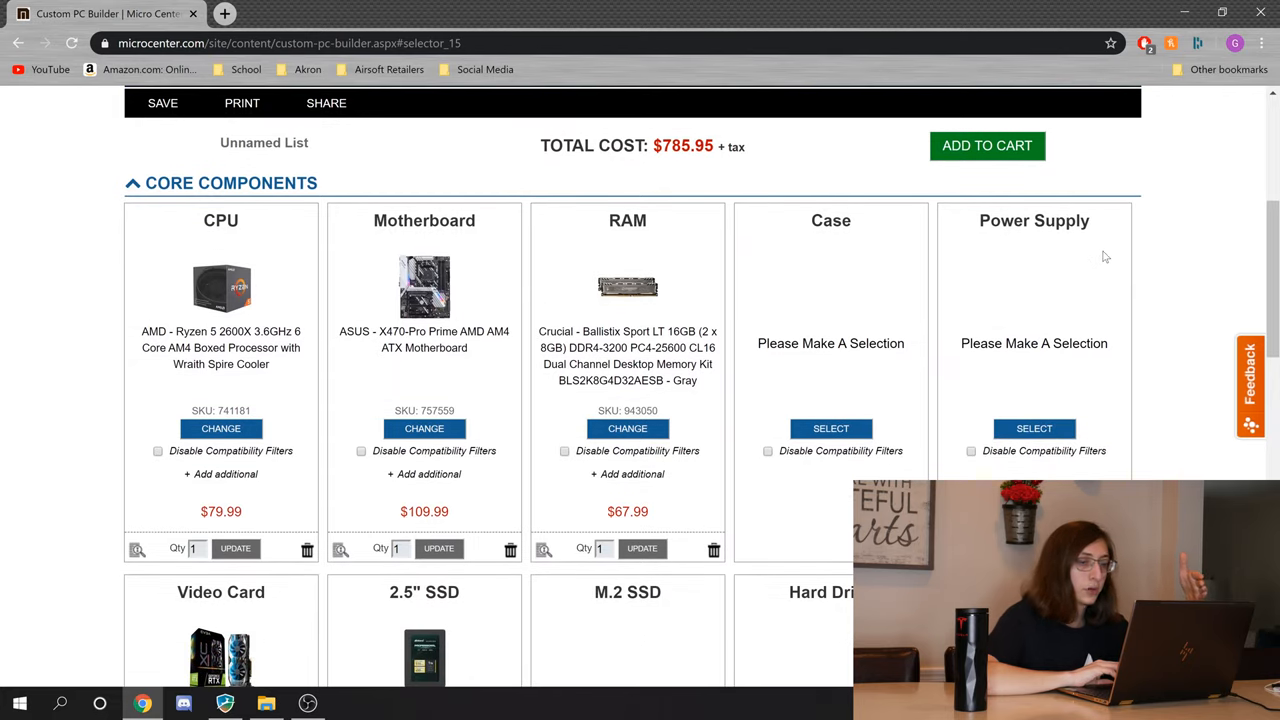
{"action": "mouse_move", "coordinate": [1086, 188]}
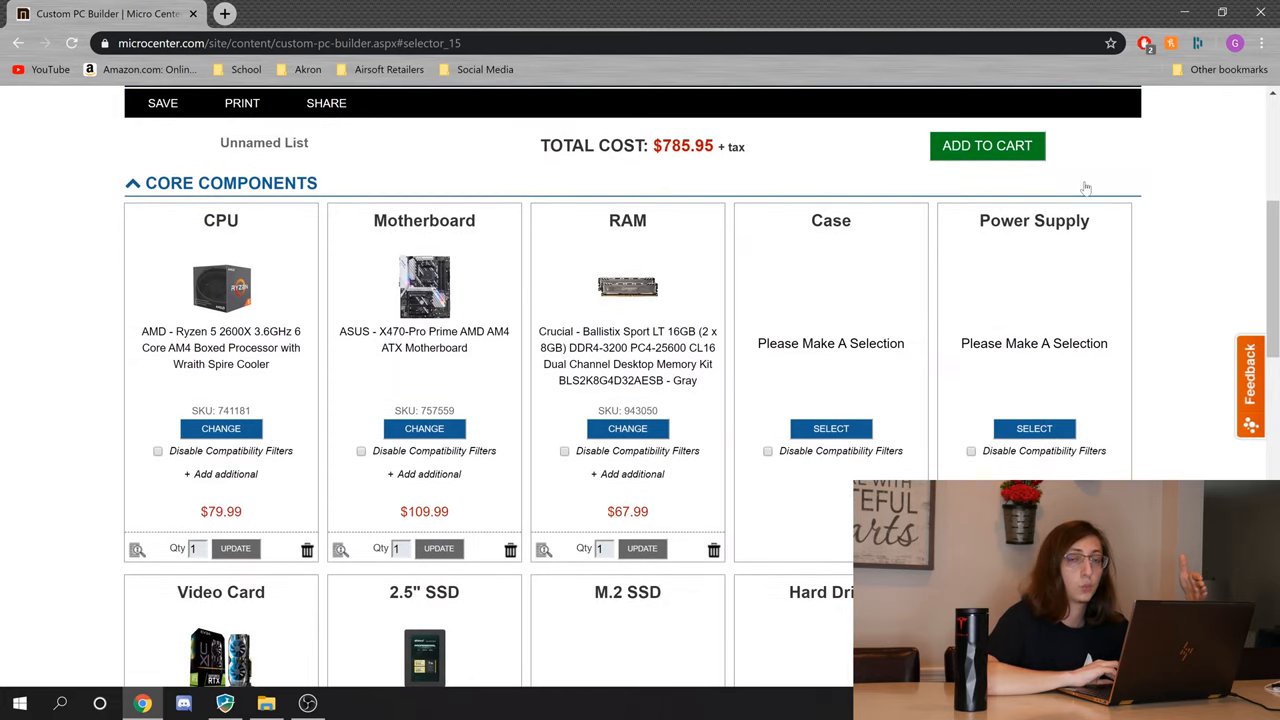
{"action": "mouse_move", "coordinate": [1120, 184]}
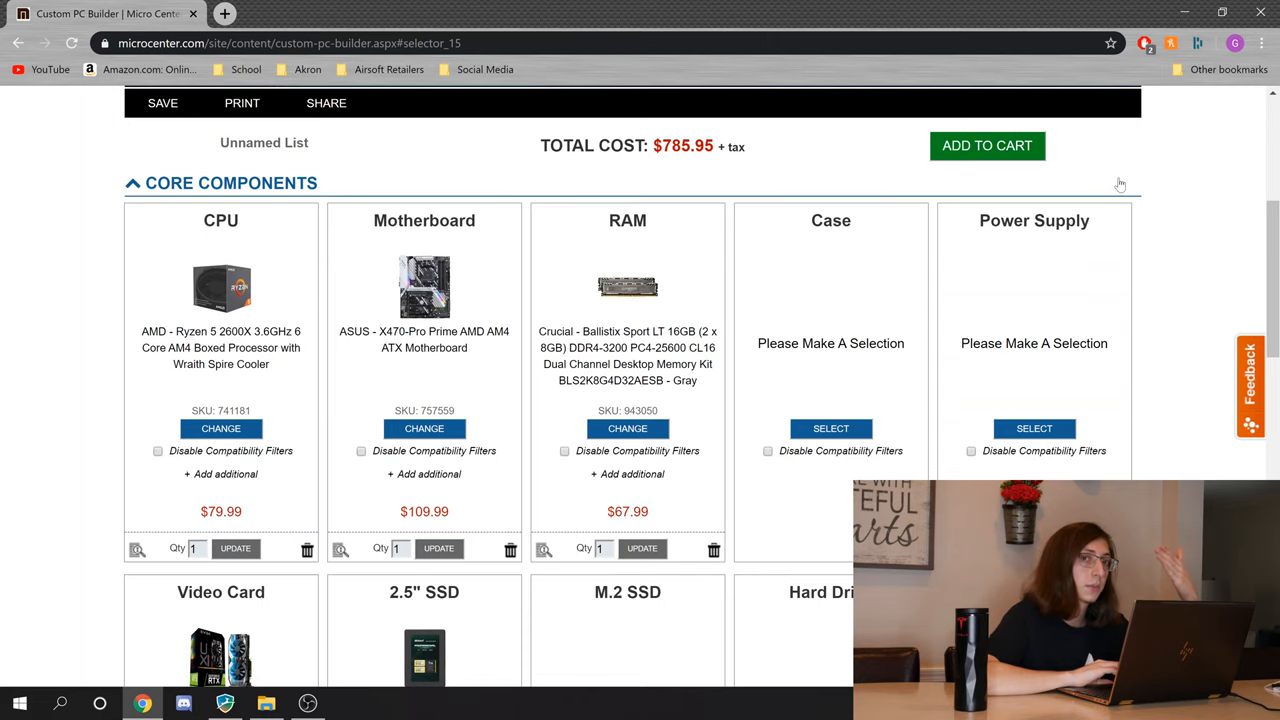
{"action": "scroll", "scroll_direction": "down", "scroll_amount": 3}
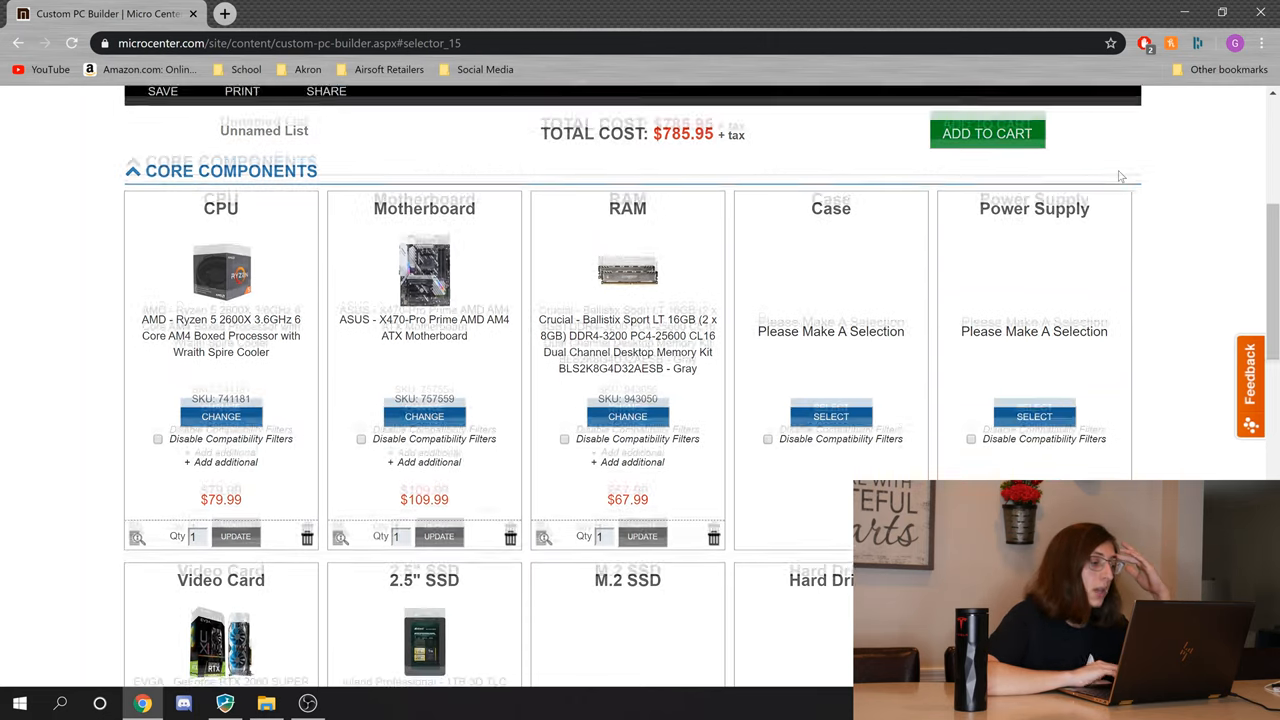
{"action": "scroll", "scroll_direction": "down", "scroll_amount": 3}
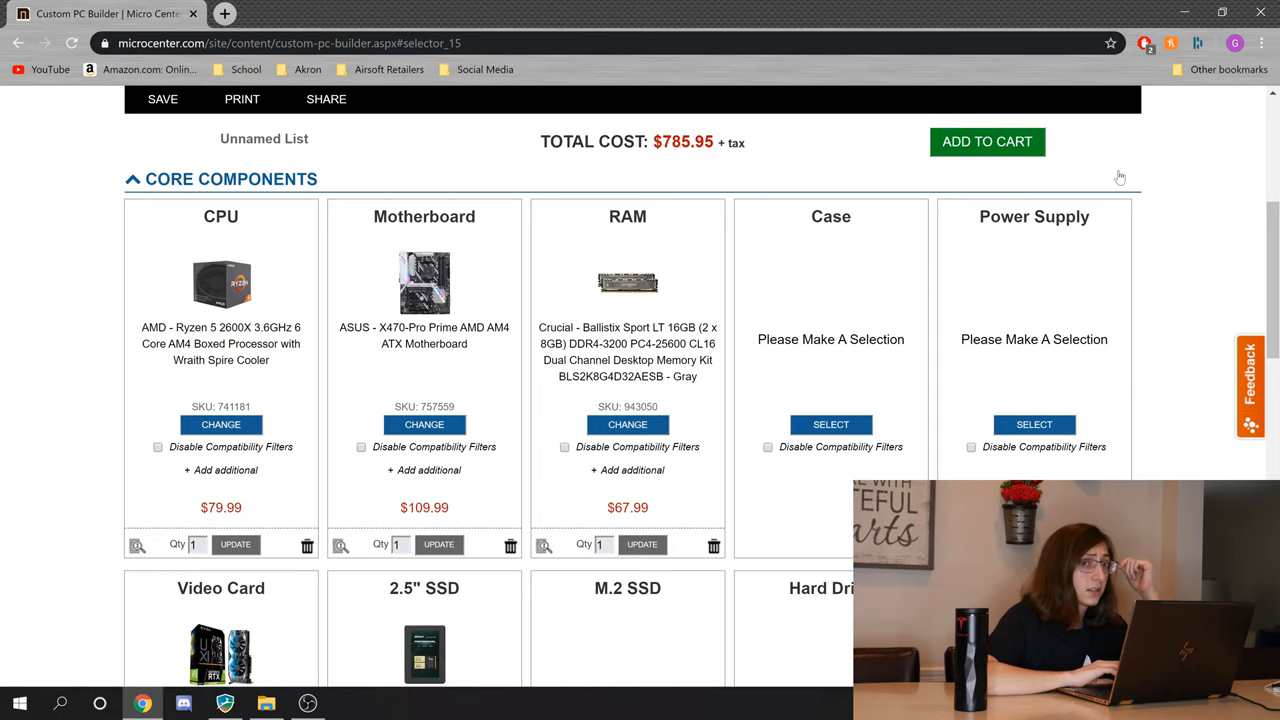
{"action": "left_click", "coordinate": [1034, 424]}
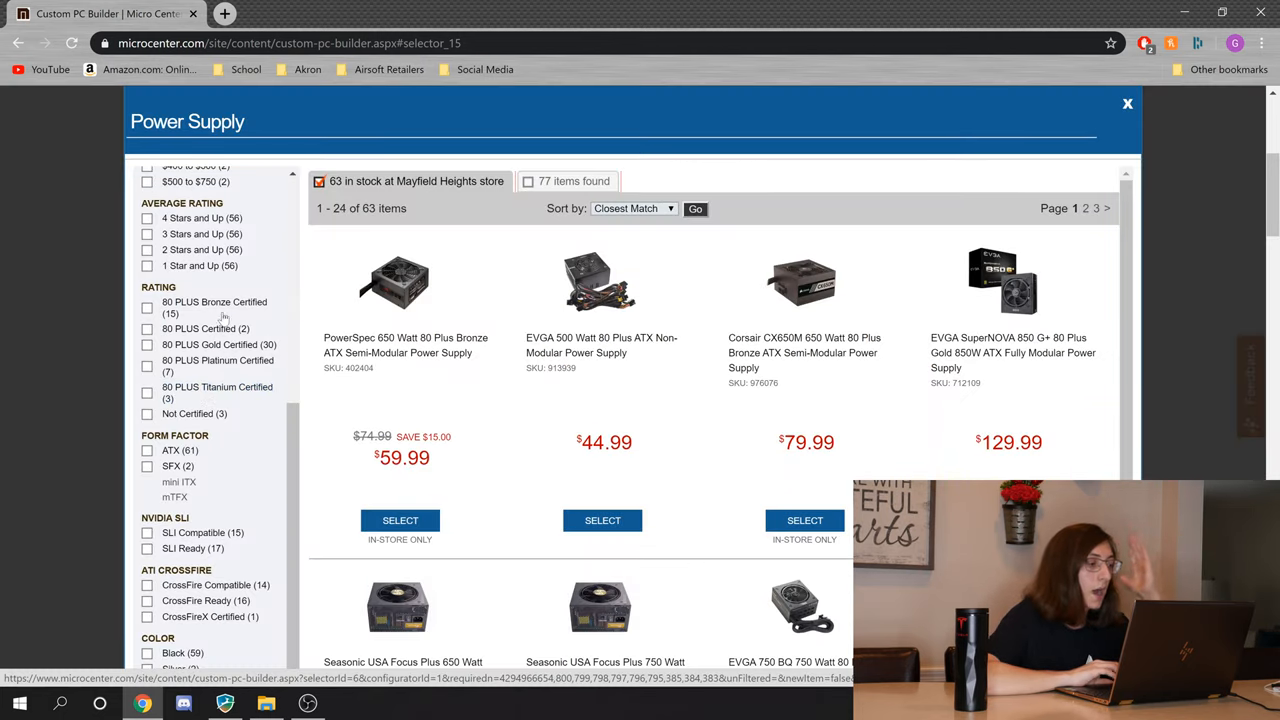
Step: Filter power supplies to 80 PLUS Bronze/Gold, fully or semi-modular, cheapest first (43 in stock)
{"action": "right_click", "coordinate": [215, 307]}
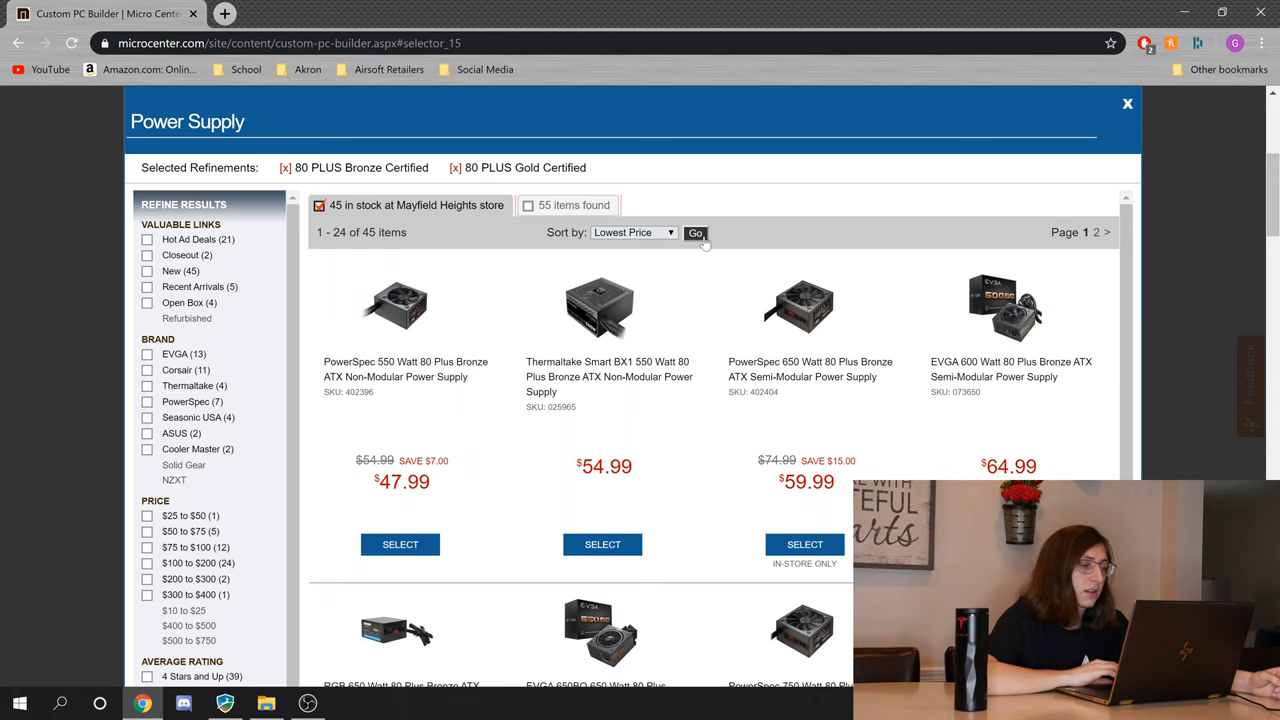
{"action": "scroll", "scroll_direction": "down", "scroll_amount": 3}
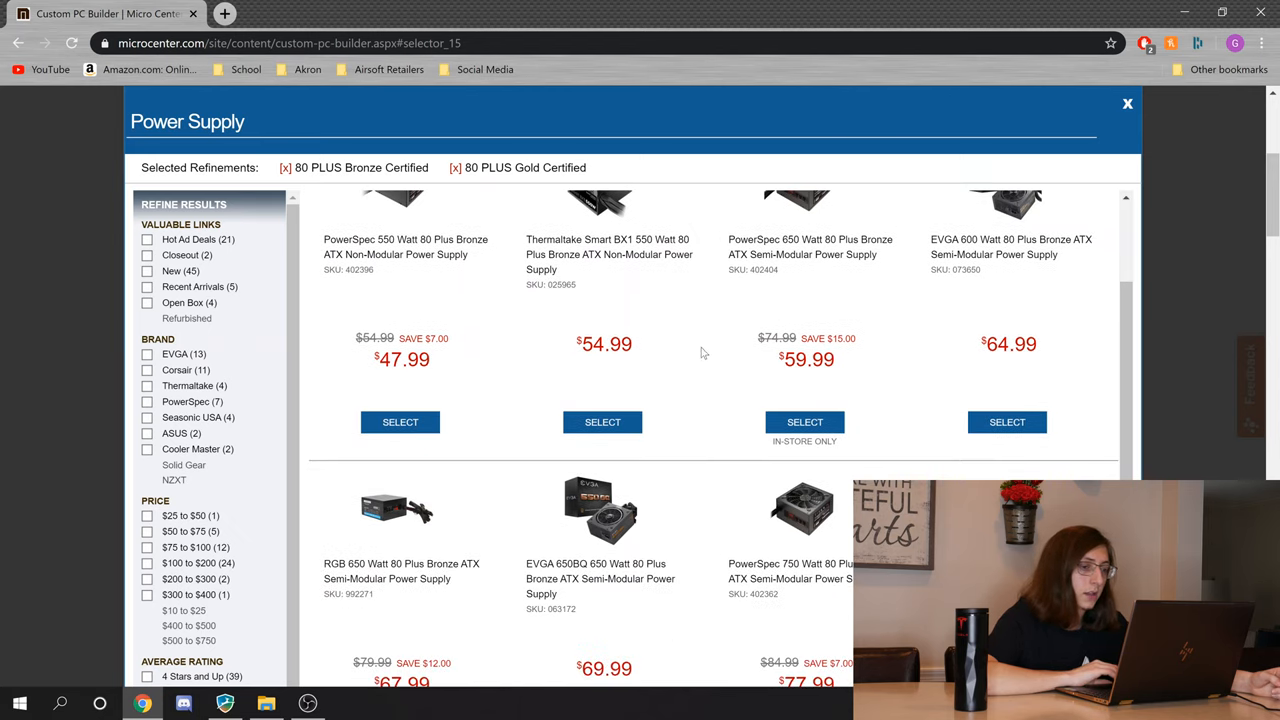
{"action": "scroll", "scroll_direction": "down", "scroll_amount": 3}
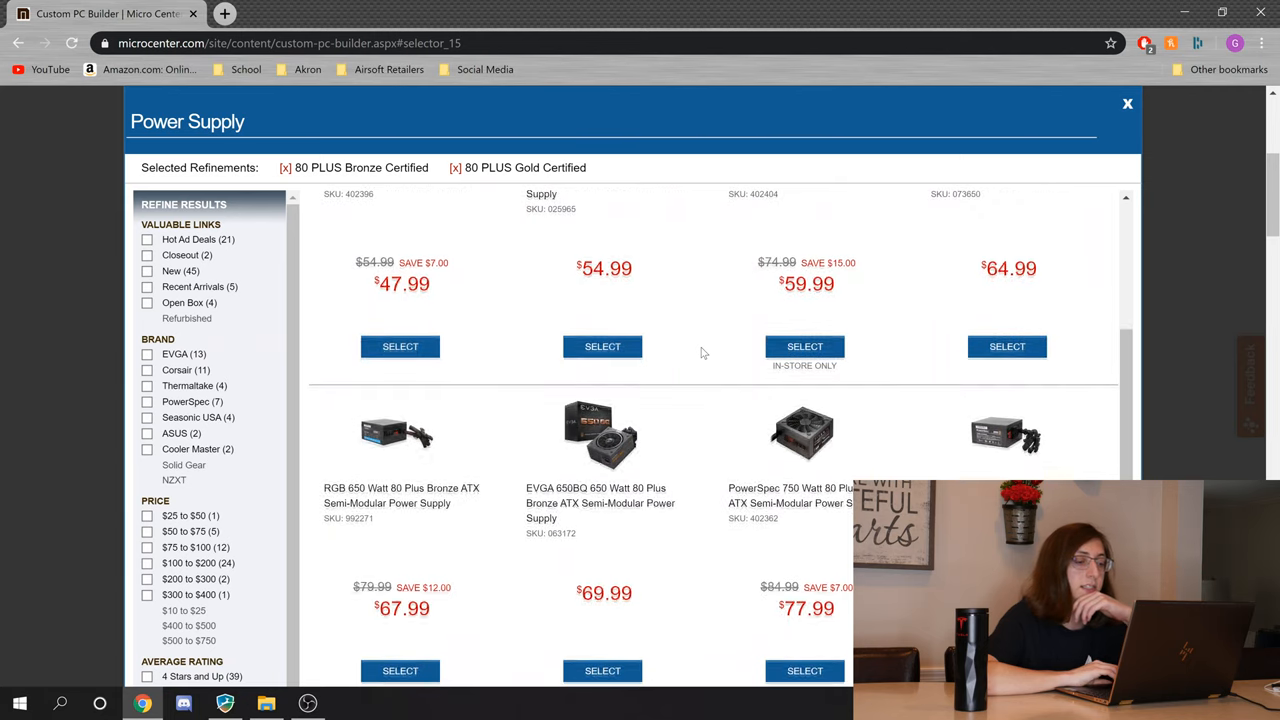
{"action": "scroll", "scroll_direction": "down", "scroll_amount": 3}
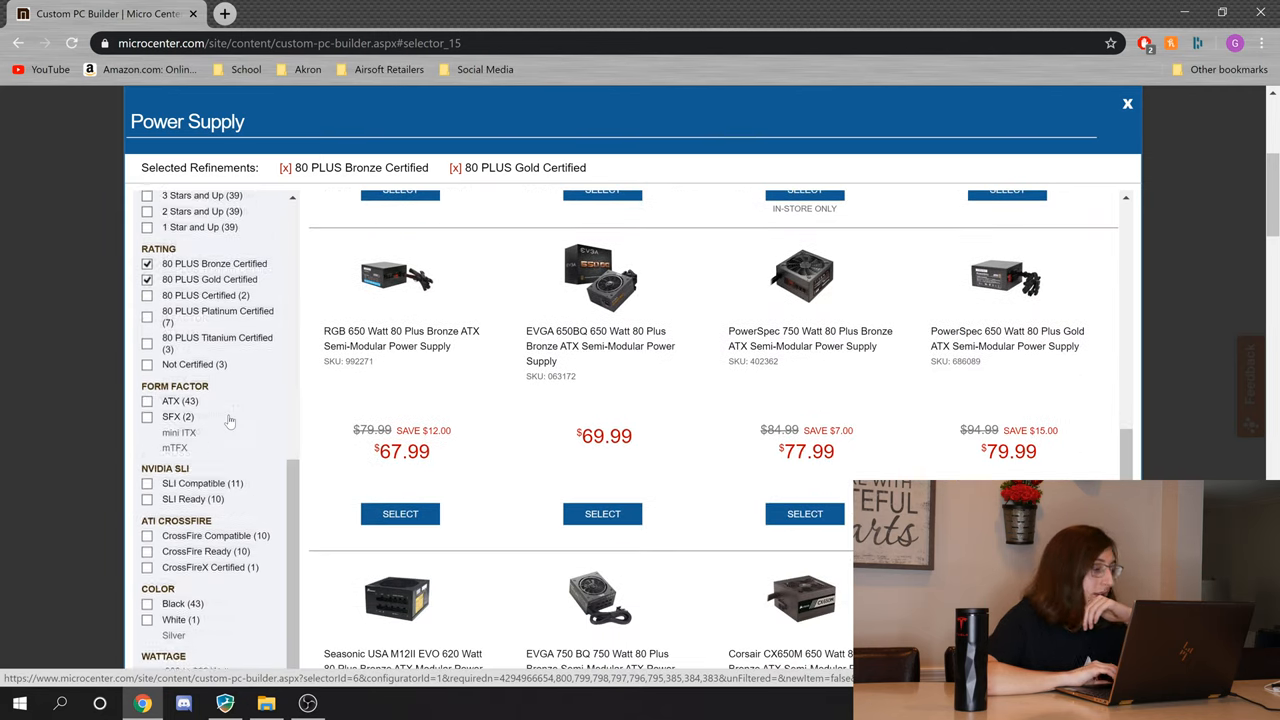
{"action": "scroll", "scroll_direction": "down", "scroll_amount": 3}
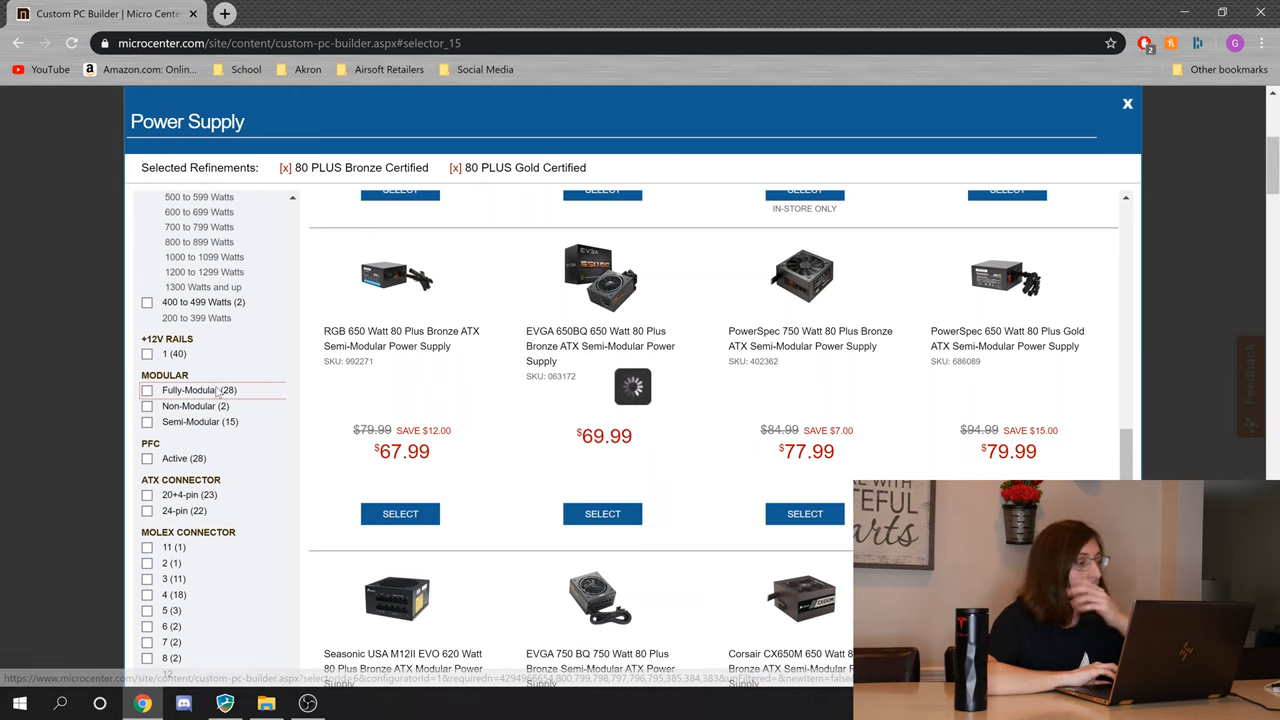
{"action": "left_click", "coordinate": [147, 390]}
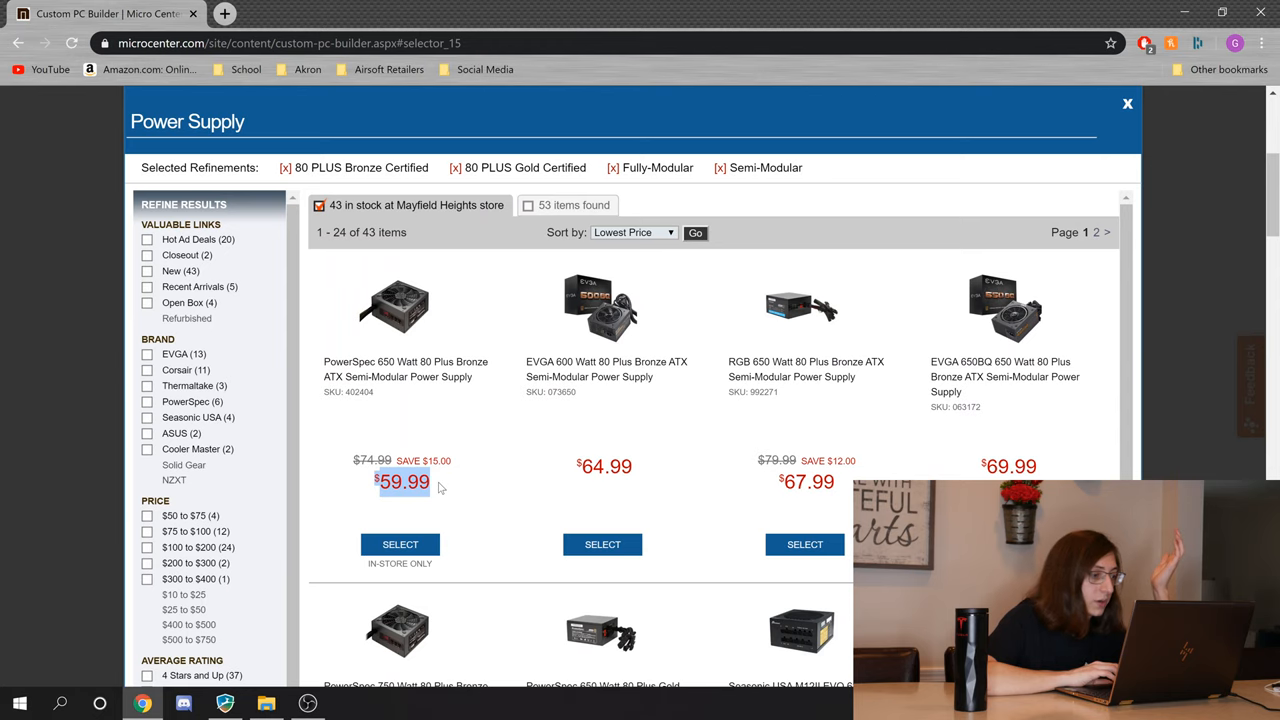
{"action": "scroll", "scroll_direction": "down", "scroll_amount": 3}
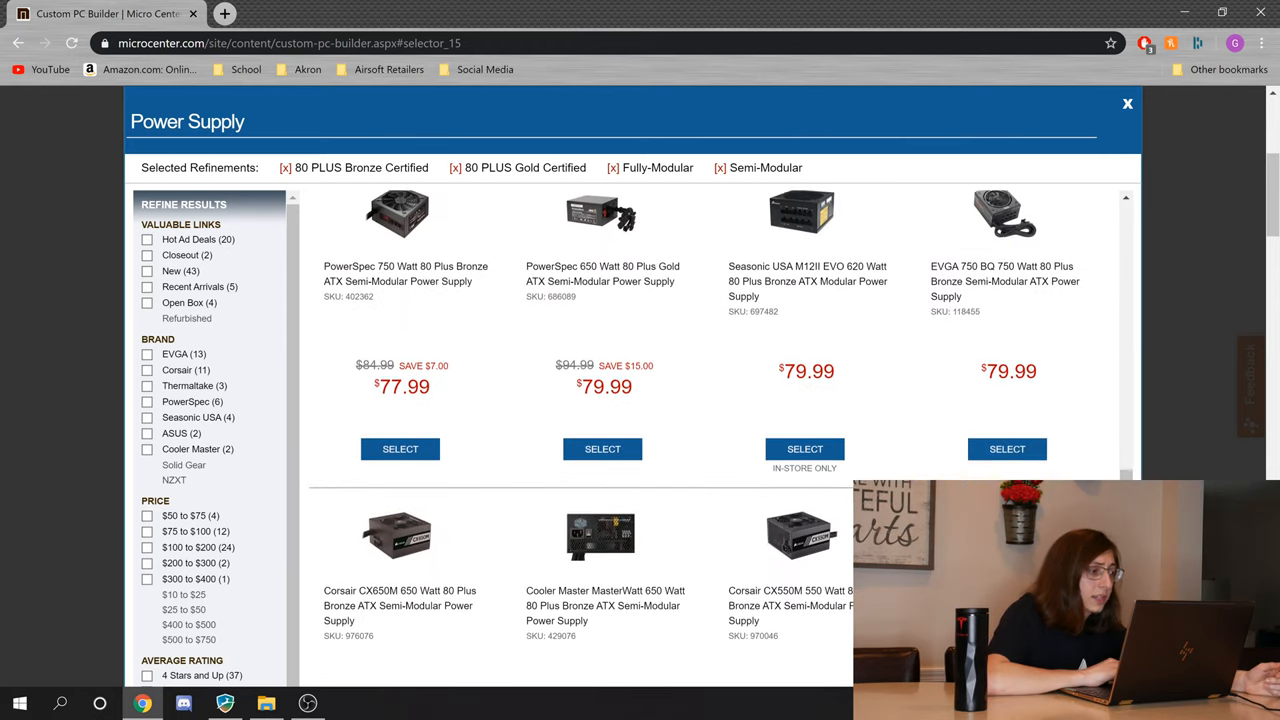
{"action": "scroll", "scroll_direction": "down", "scroll_amount": 3}
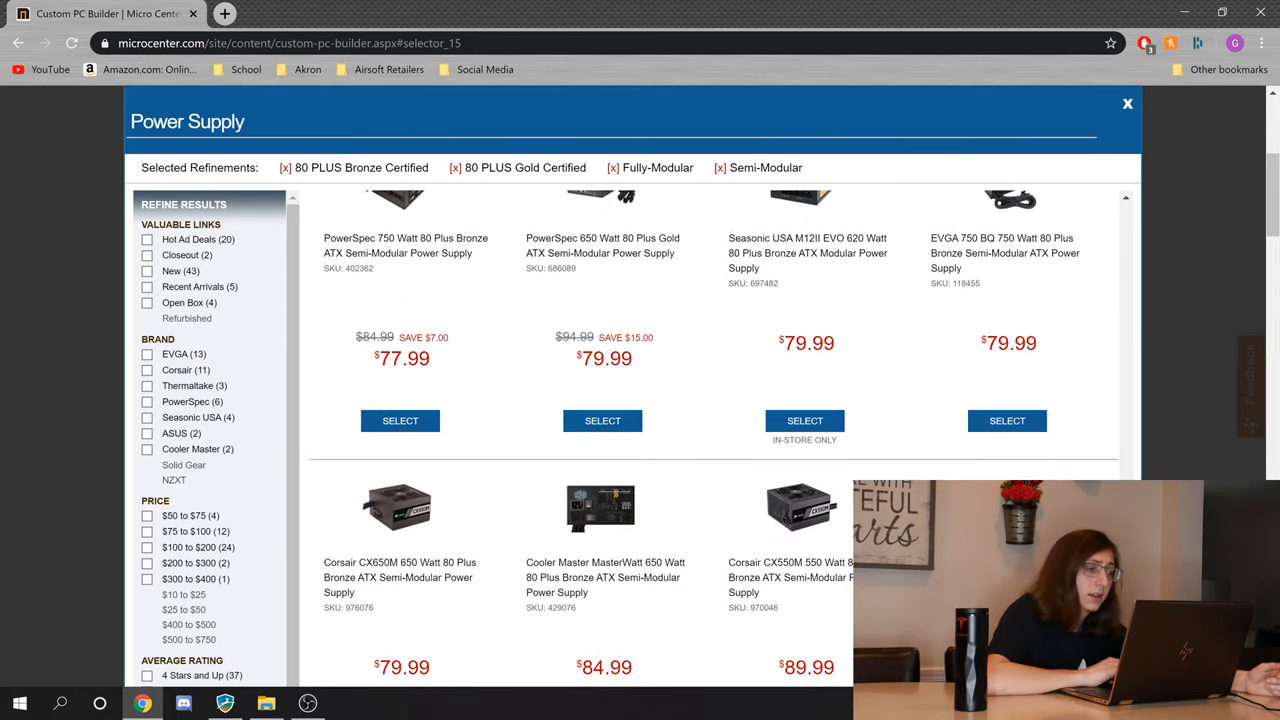
{"action": "scroll", "scroll_direction": "down", "scroll_amount": 3}
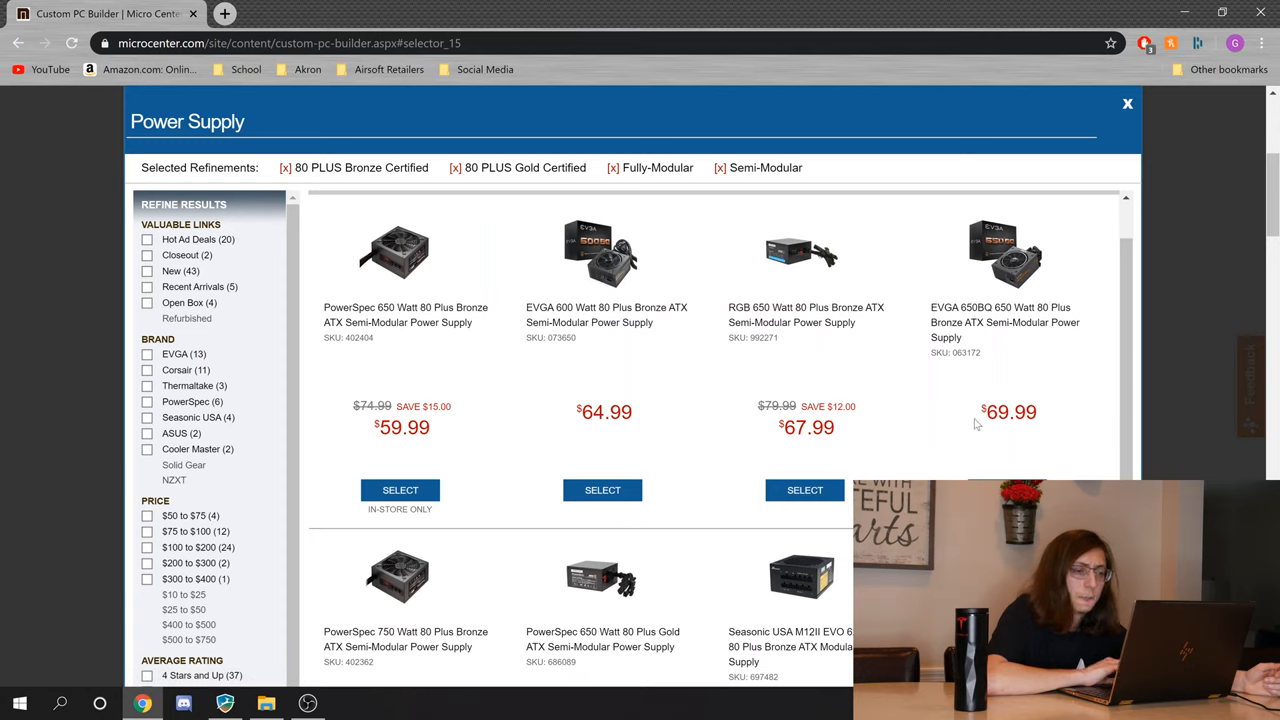
Step: Add the $69.99 EVGA 650BQ 650W Bronze semi-modular supply, bringing the total to $855.94
{"action": "double_click", "coordinate": [1009, 412]}
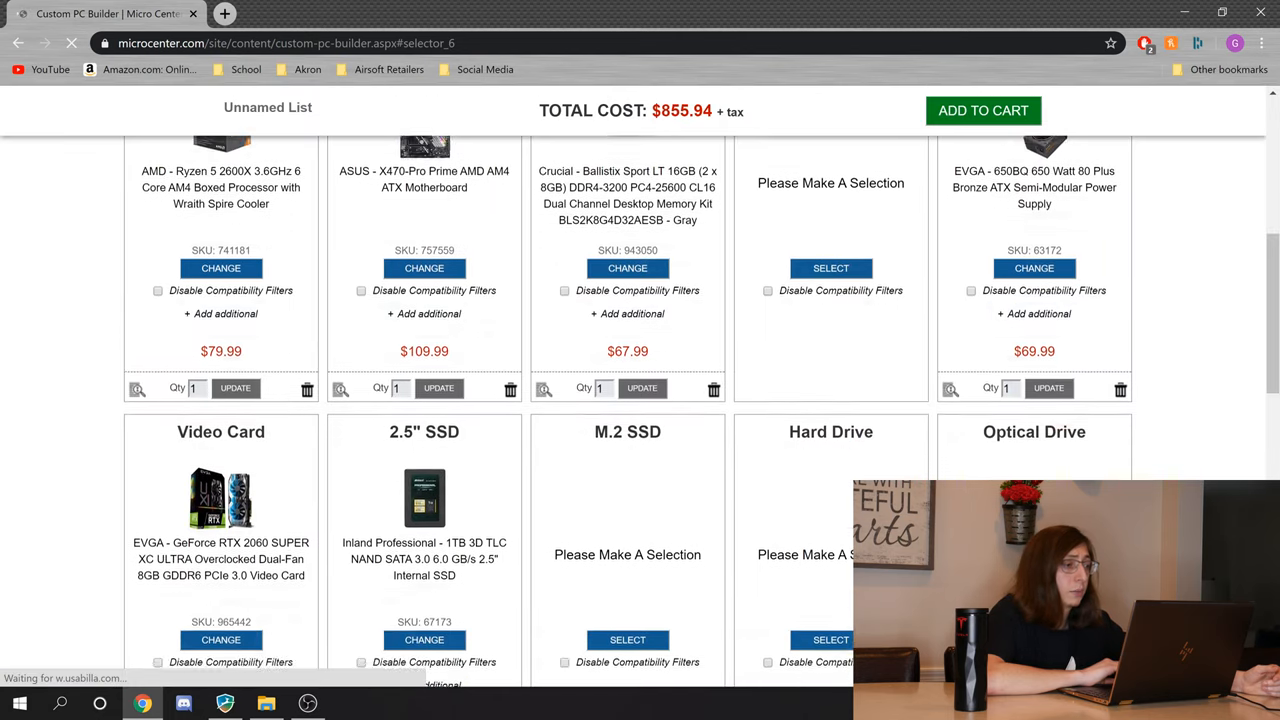
Step: Open the Case slot's chooser, listing 44 cases in stock at Mayfield Heights
{"action": "scroll", "scroll_direction": "up", "scroll_amount": 3}
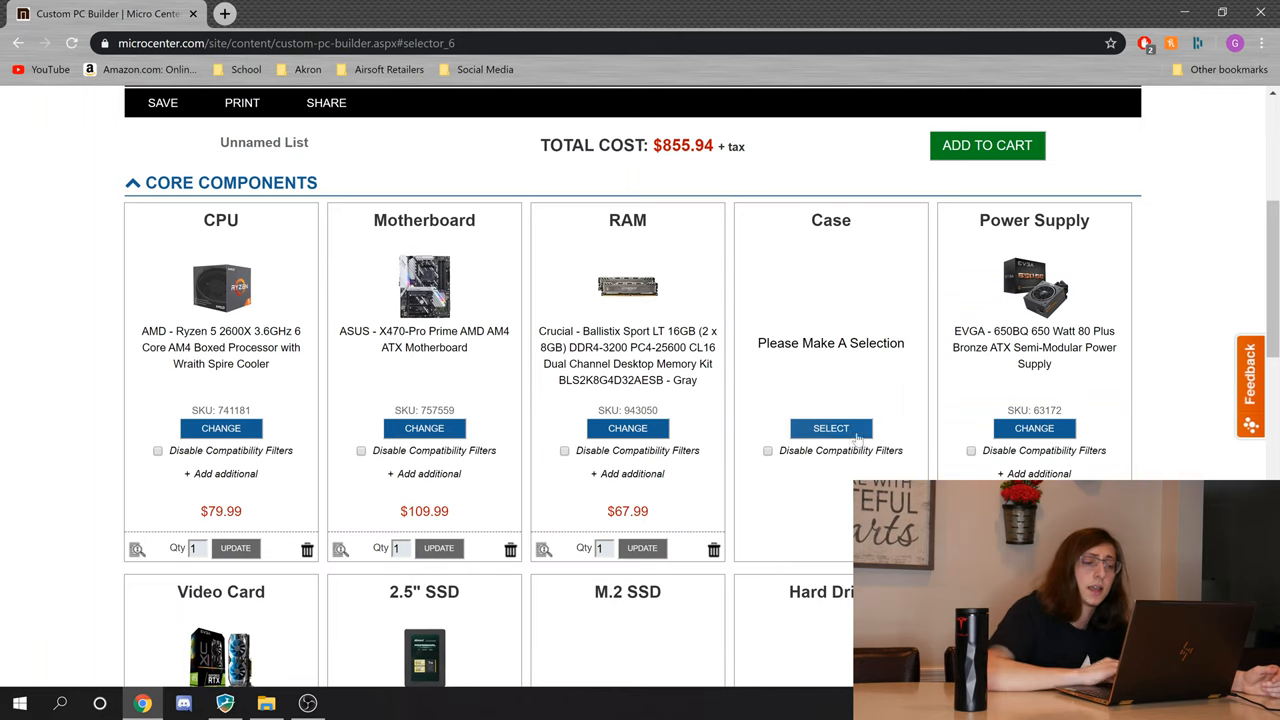
{"action": "left_click", "coordinate": [830, 428]}
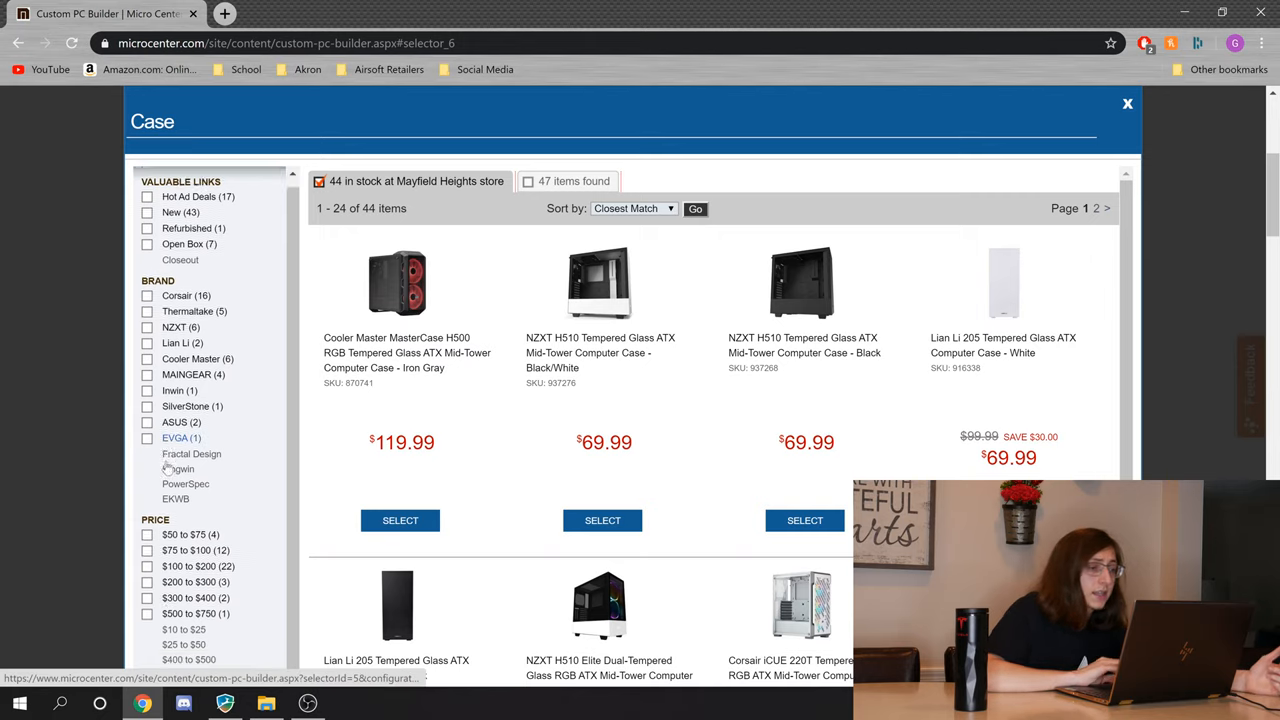
{"action": "left_click", "coordinate": [635, 208]}
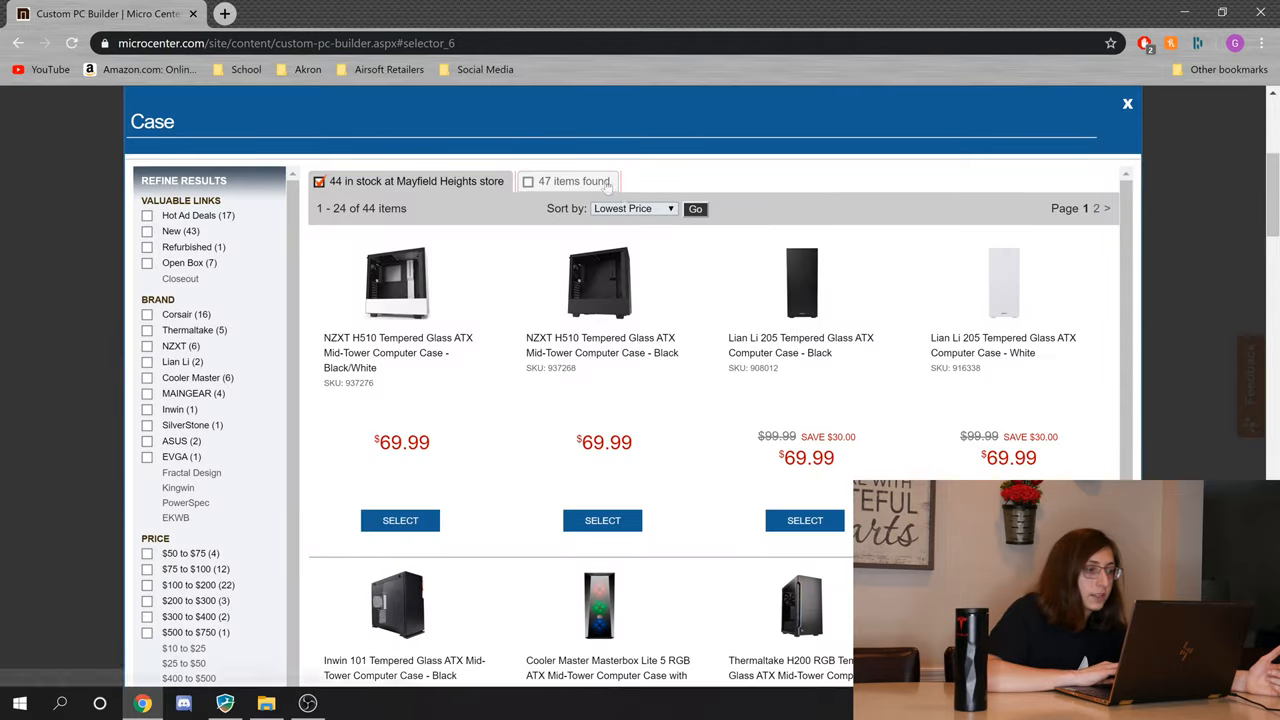
{"action": "left_click", "coordinate": [528, 181]}
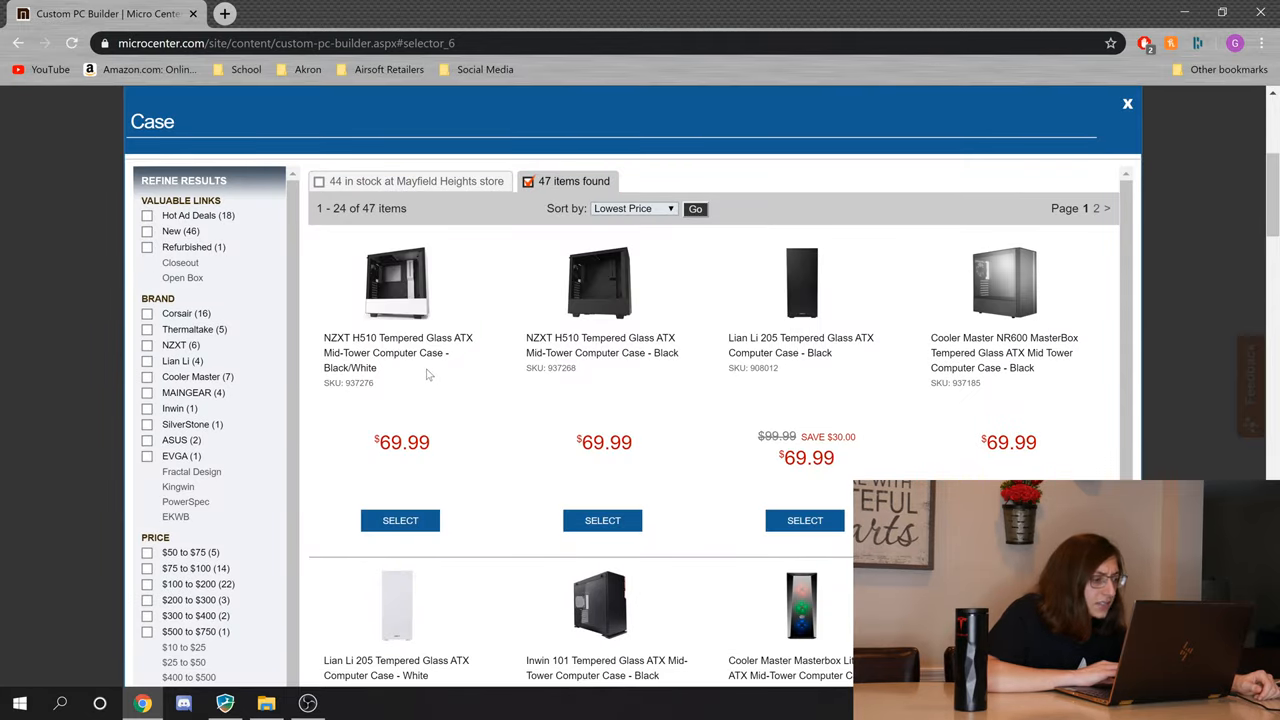
{"action": "scroll", "scroll_direction": "down", "scroll_amount": 3}
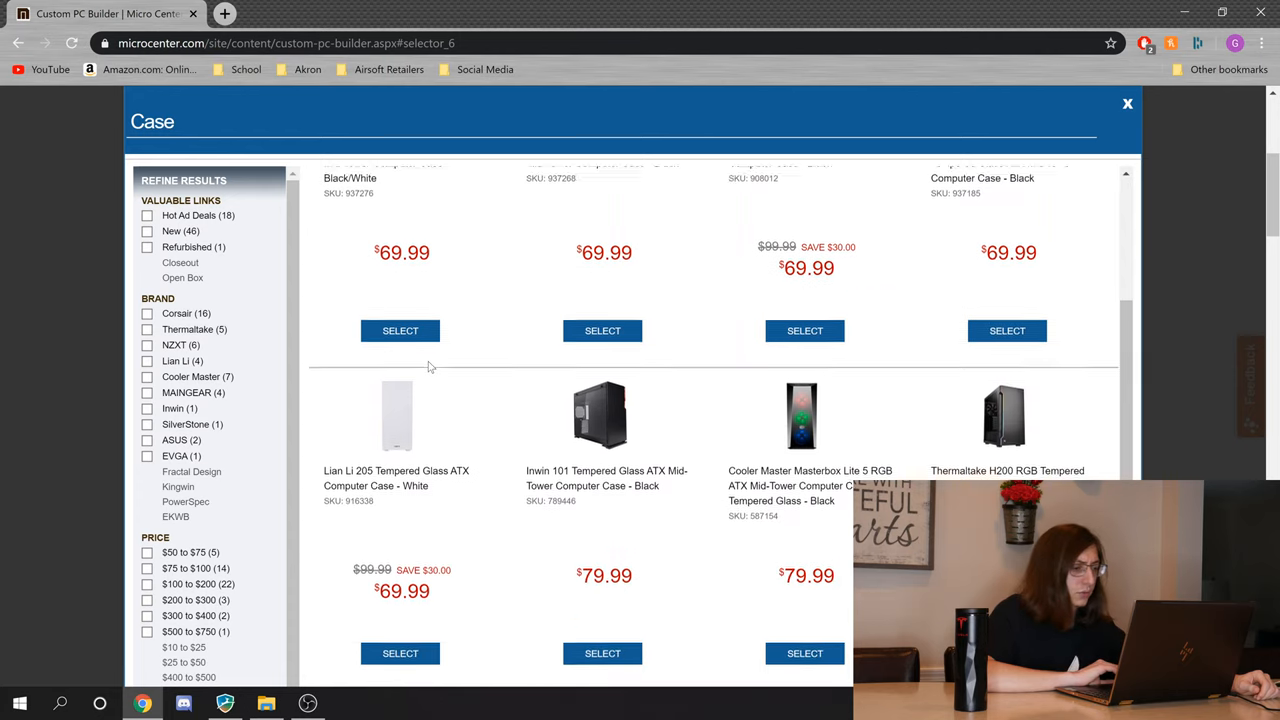
{"action": "scroll", "scroll_direction": "down", "scroll_amount": 3}
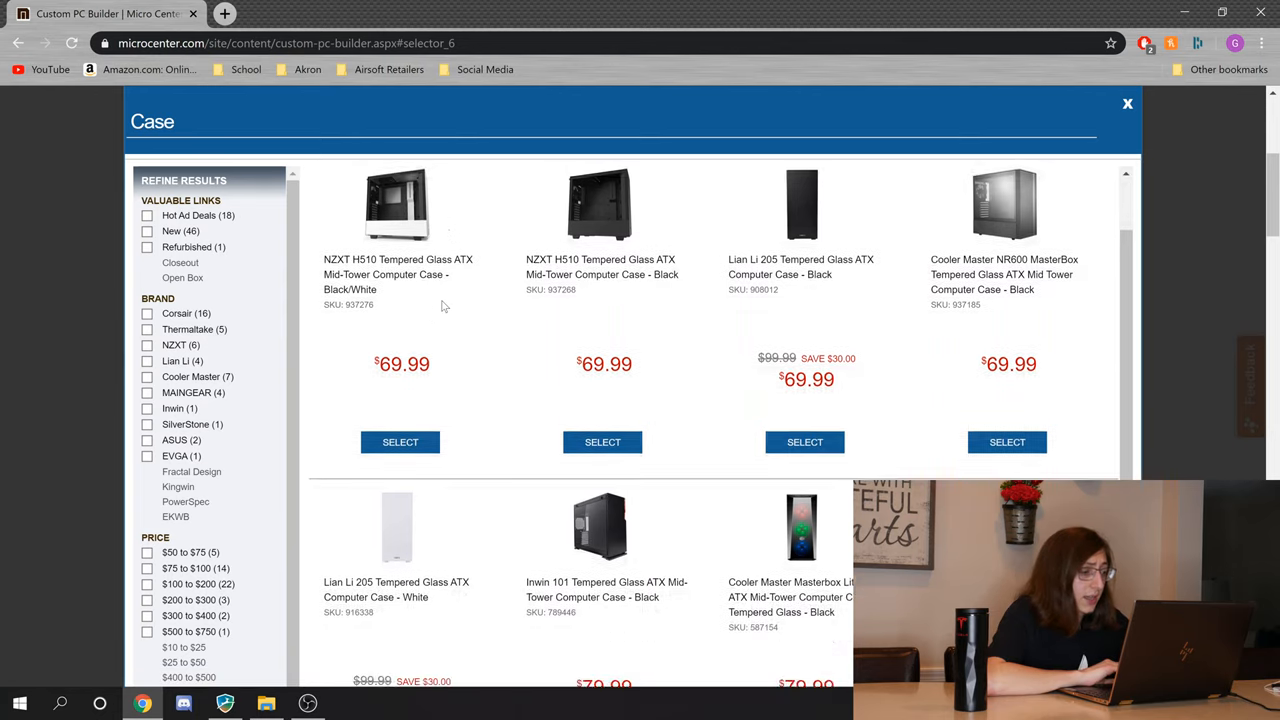
{"action": "scroll", "scroll_direction": "down", "scroll_amount": 3}
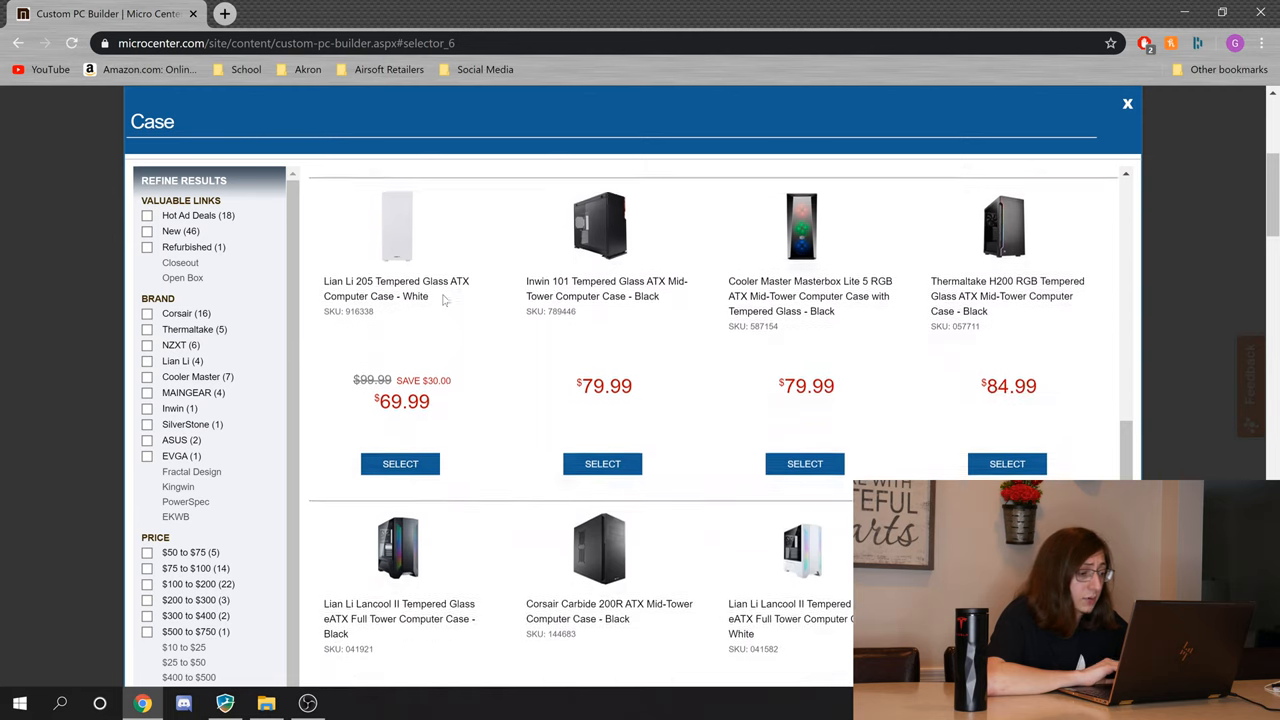
{"action": "scroll", "scroll_direction": "down", "scroll_amount": 3}
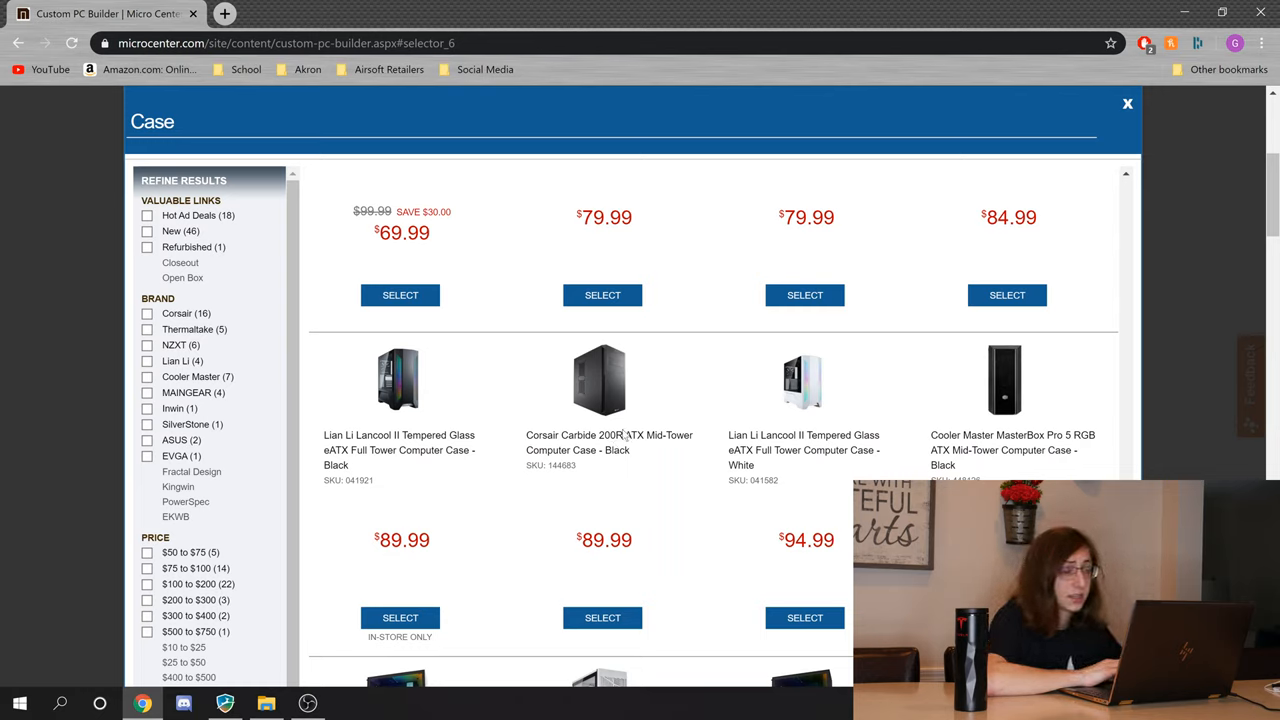
{"action": "double_click", "coordinate": [604, 540]}
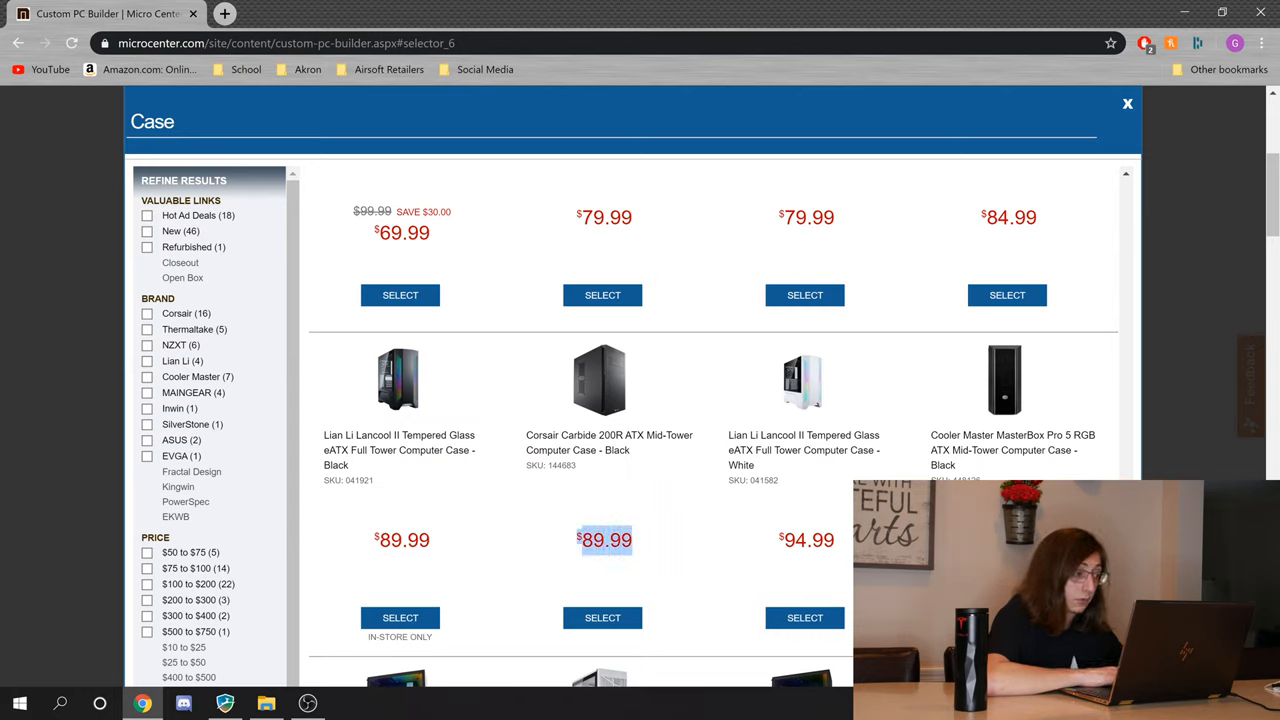
{"action": "mouse_move", "coordinate": [780, 469]}
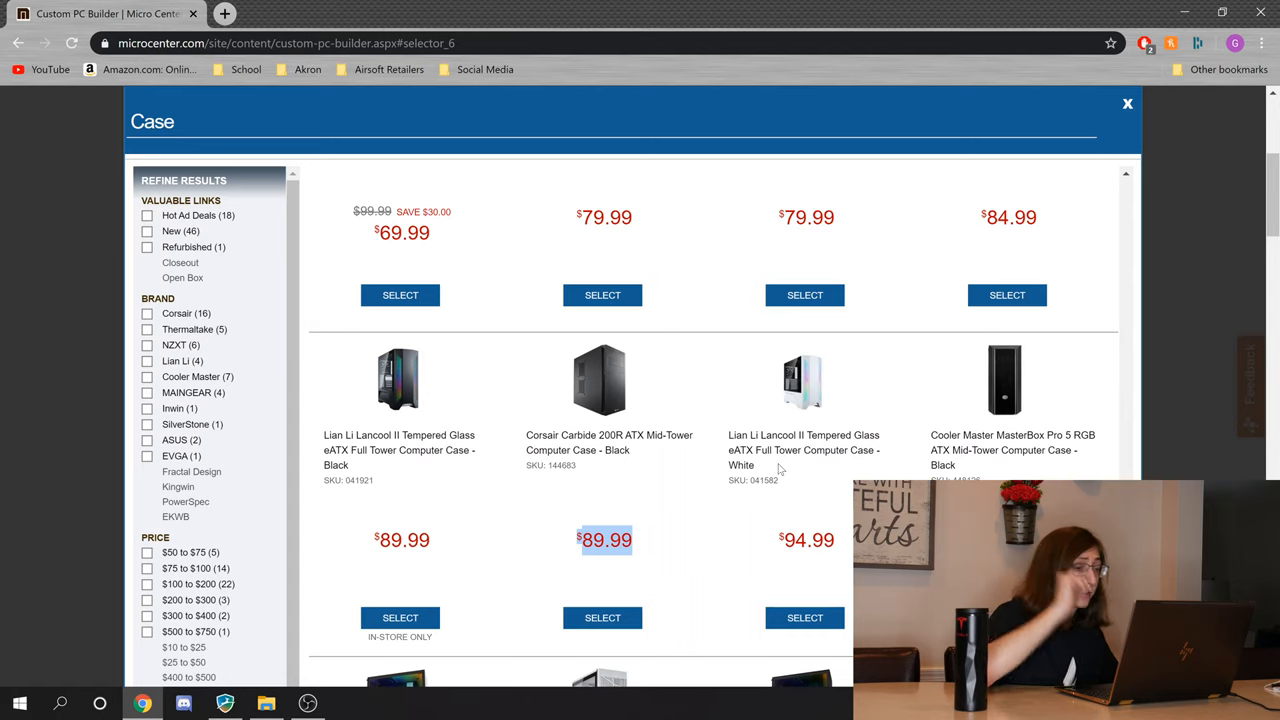
{"action": "scroll", "scroll_direction": "down", "scroll_amount": 3}
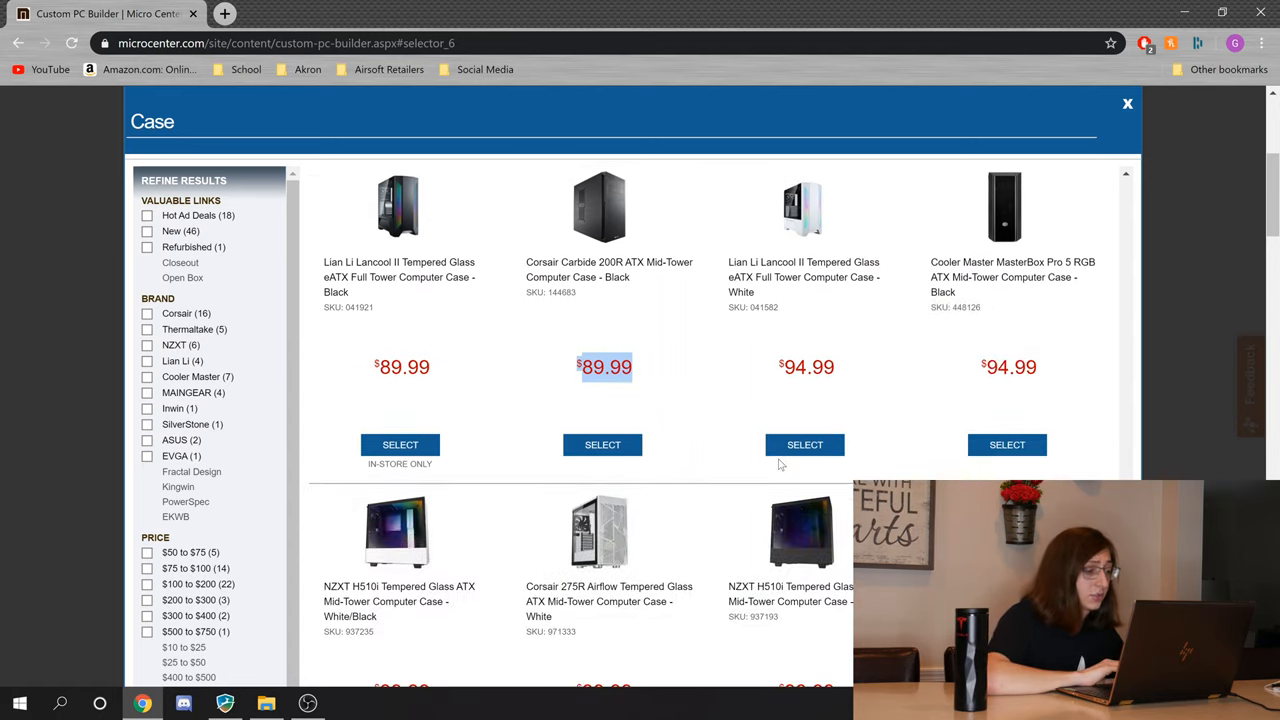
{"action": "scroll", "scroll_direction": "down", "scroll_amount": 3}
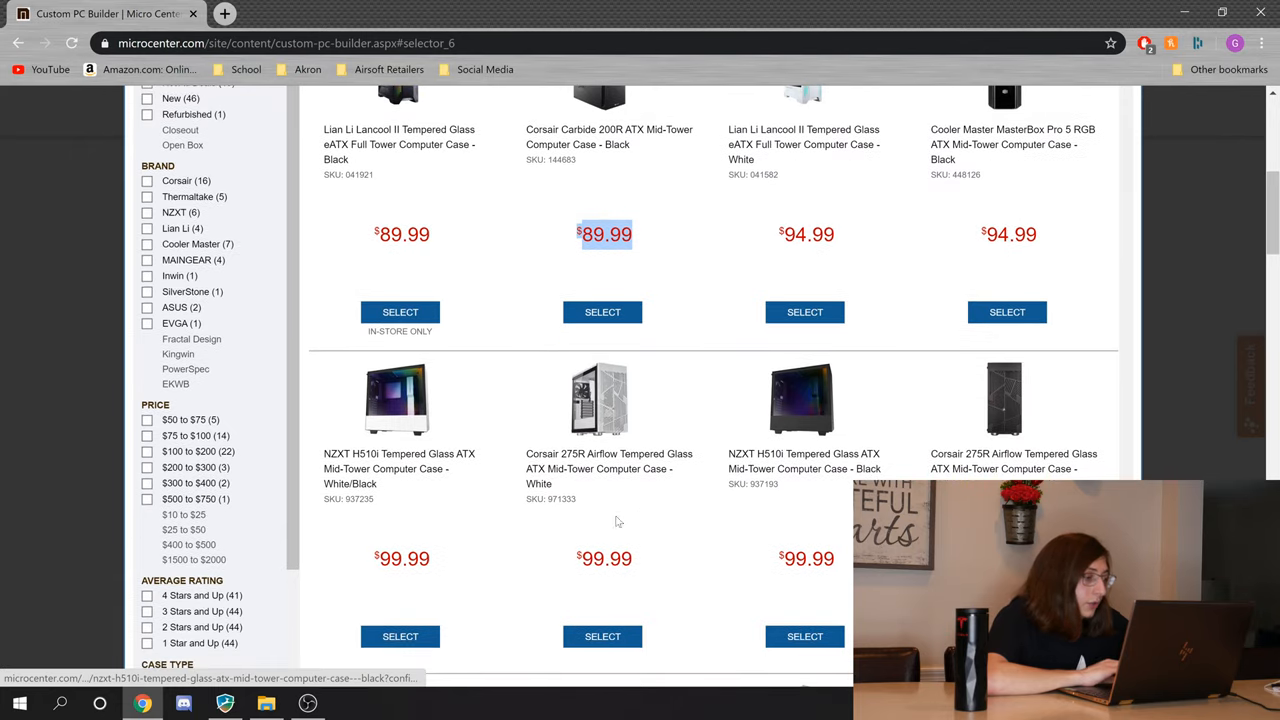
{"action": "mouse_move", "coordinate": [454, 548]}
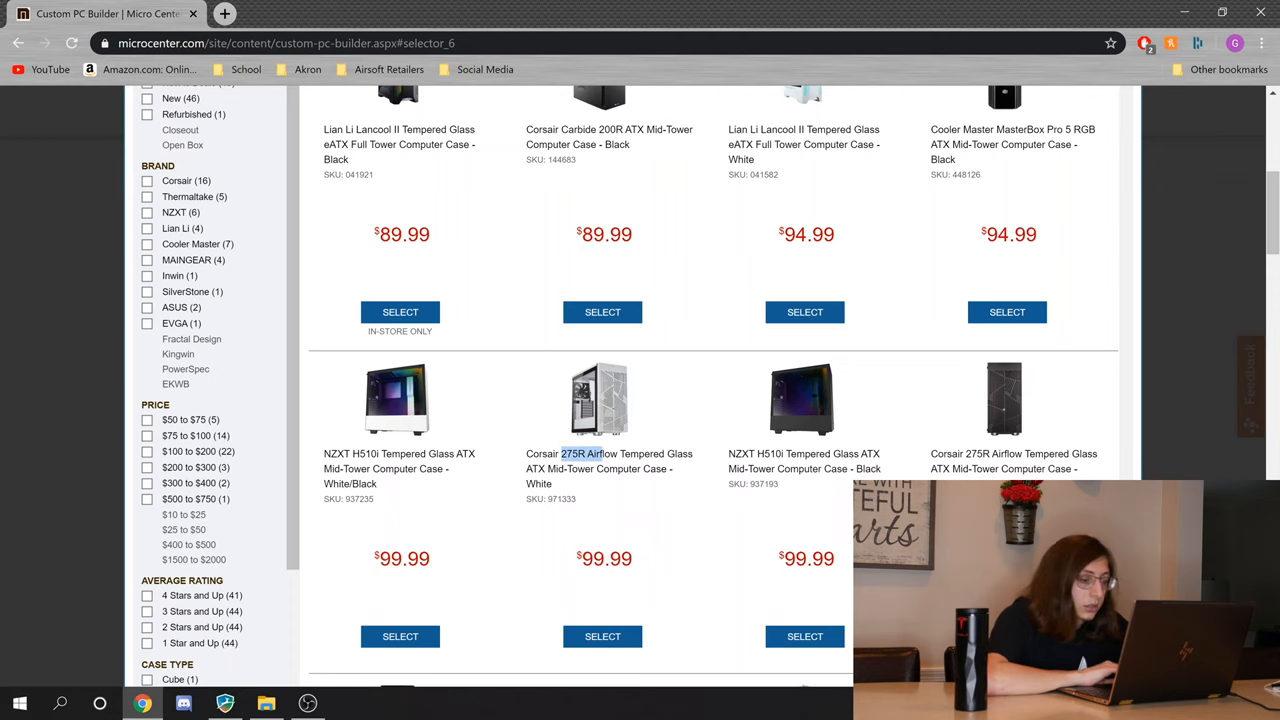
{"action": "scroll", "scroll_direction": "down", "scroll_amount": 3}
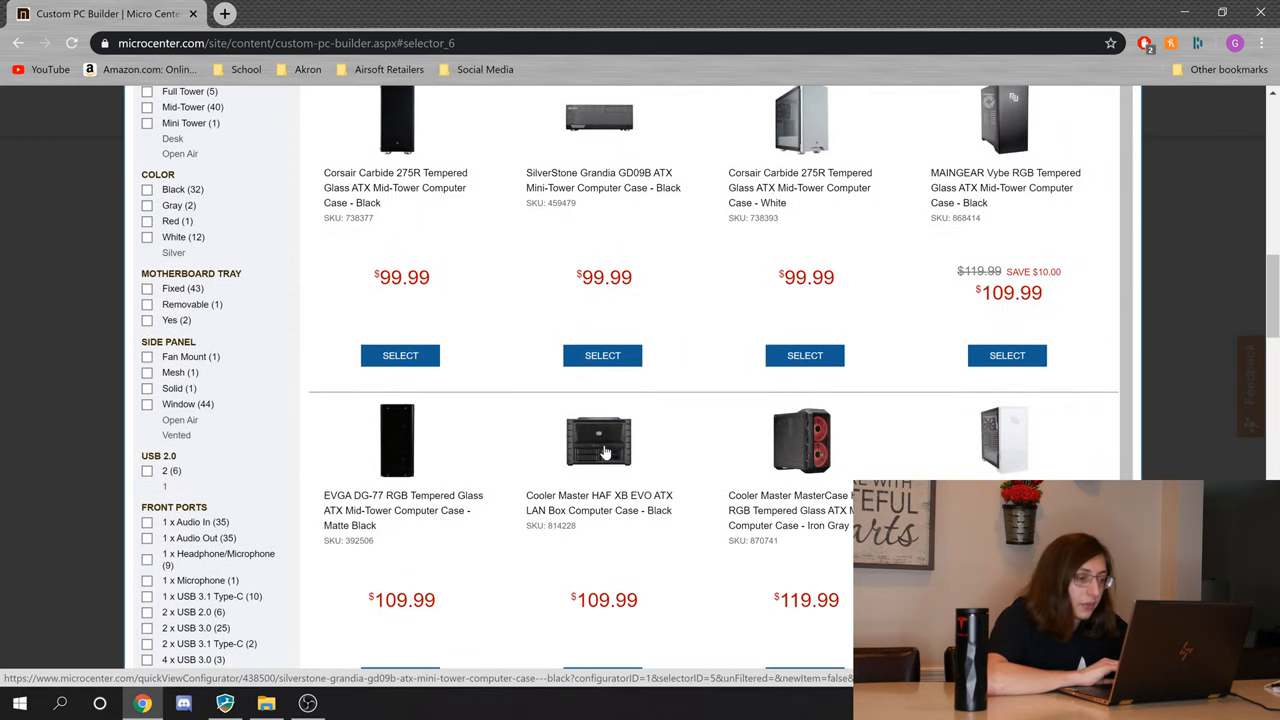
{"action": "scroll", "scroll_direction": "down", "scroll_amount": 3}
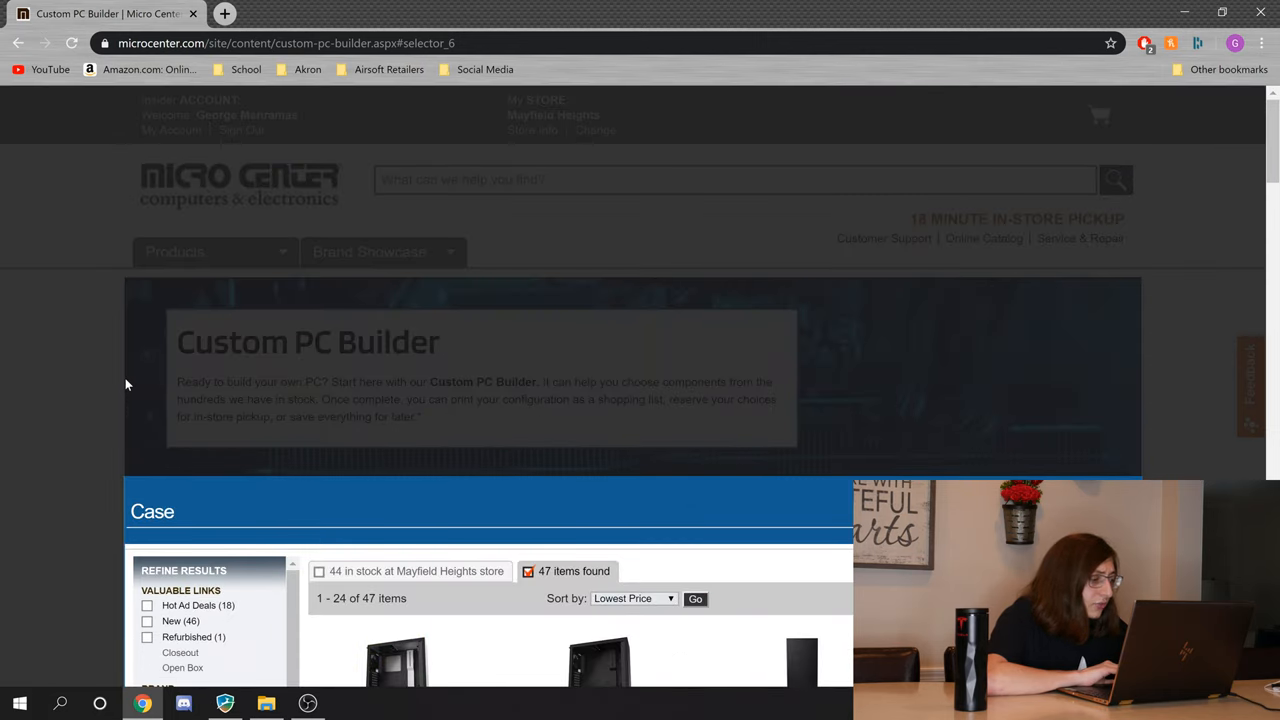
Step: Browse Lian Li 205 case images and its $69.99 Micro Center details
{"action": "scroll", "scroll_direction": "down", "scroll_amount": 3}
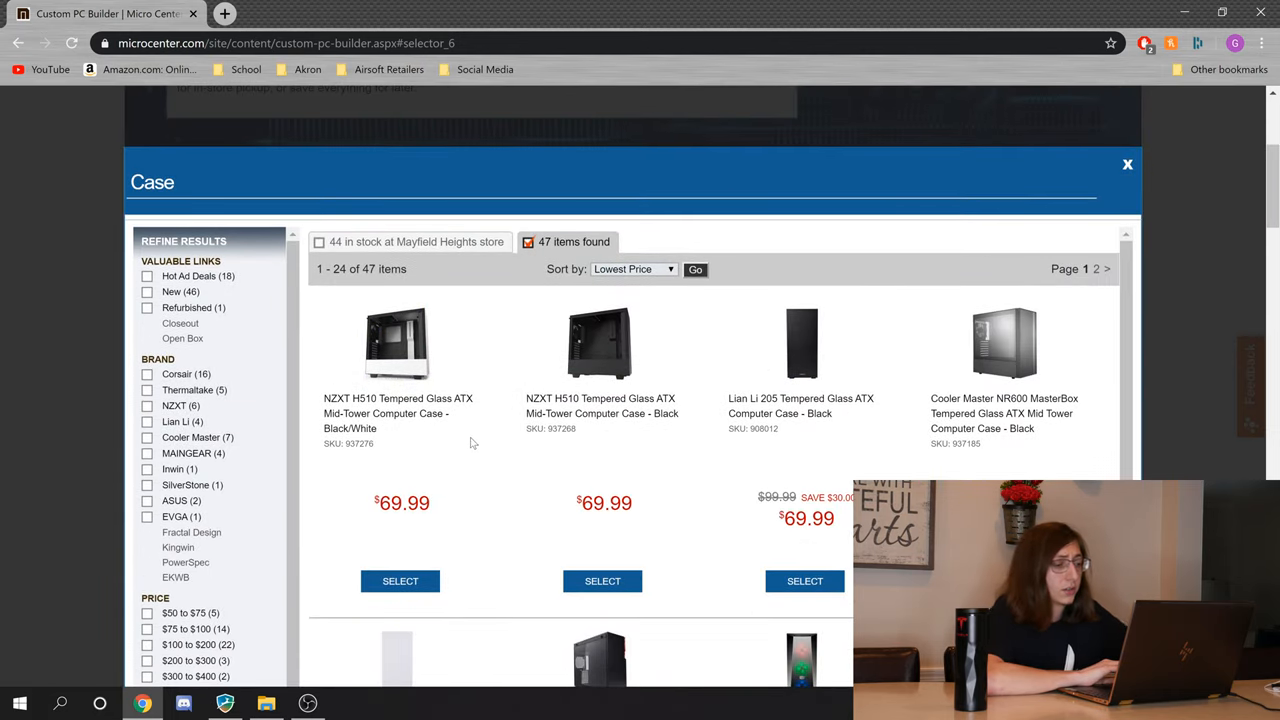
{"action": "mouse_move", "coordinate": [817, 510]}
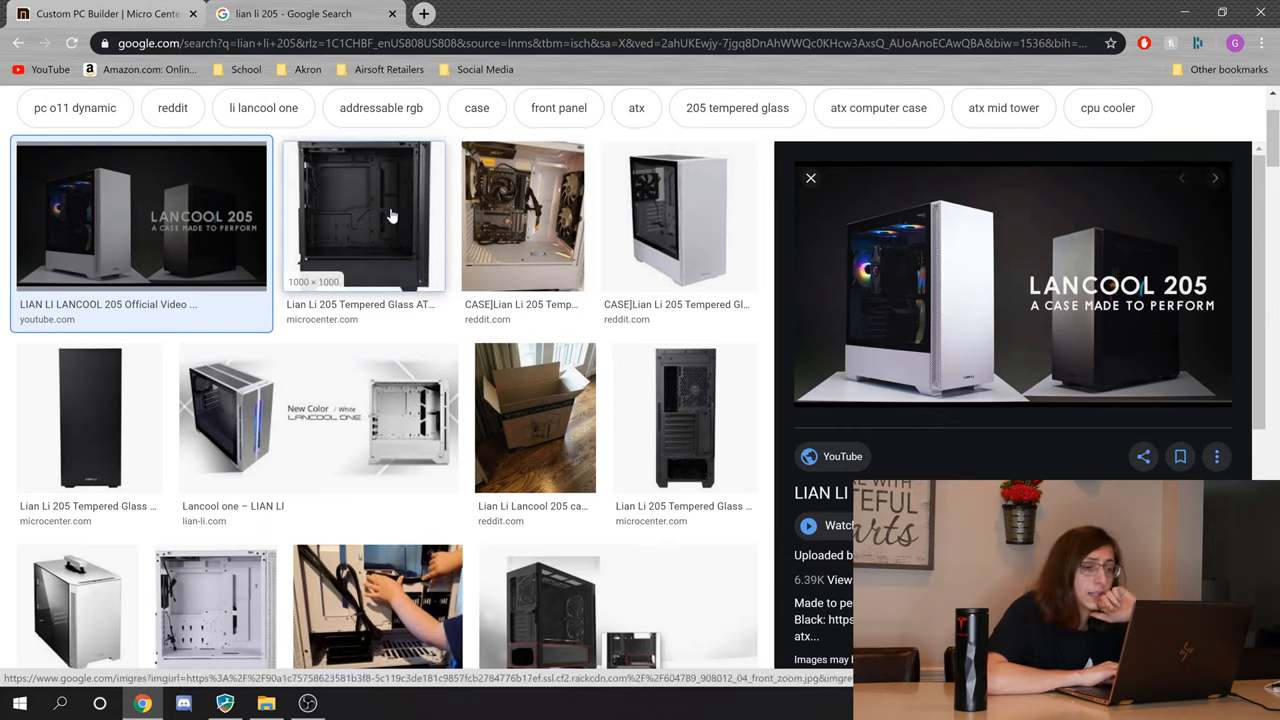
{"action": "scroll", "scroll_direction": "down", "scroll_amount": 3}
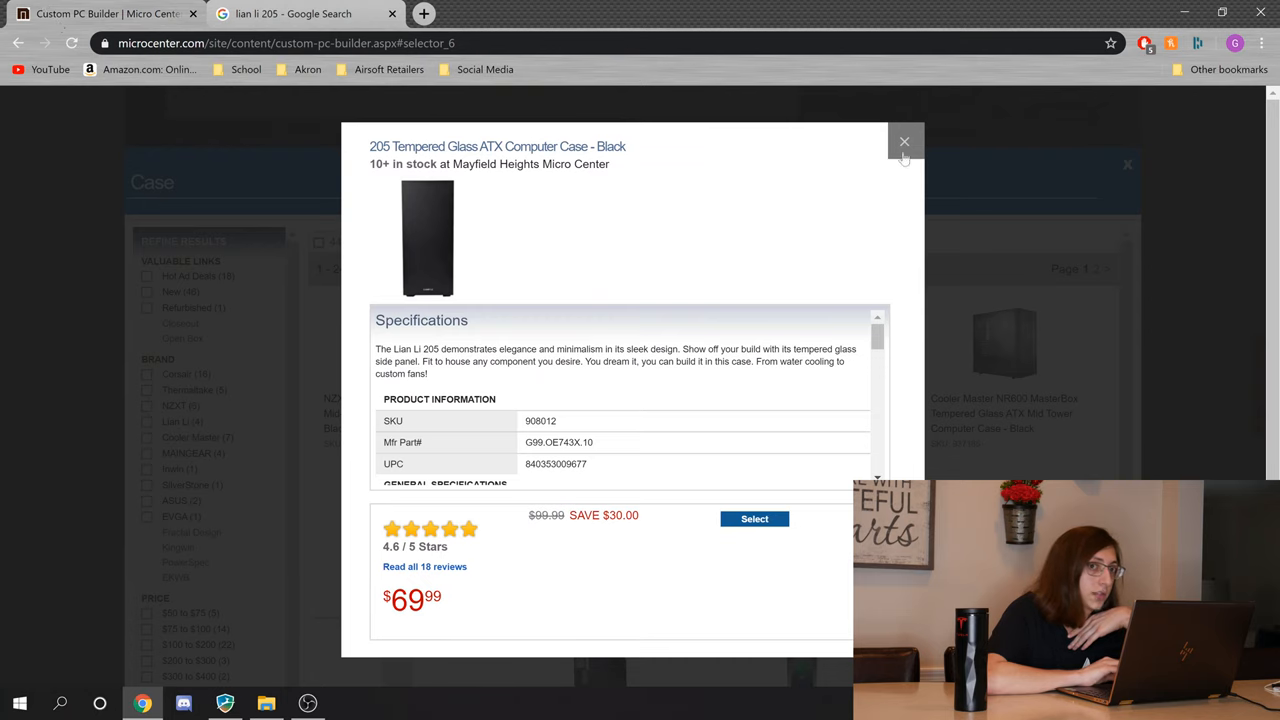
Step: Close the Lian Li 205 details and add the $89.99 black Lancool II case
{"action": "left_click", "coordinate": [904, 141]}
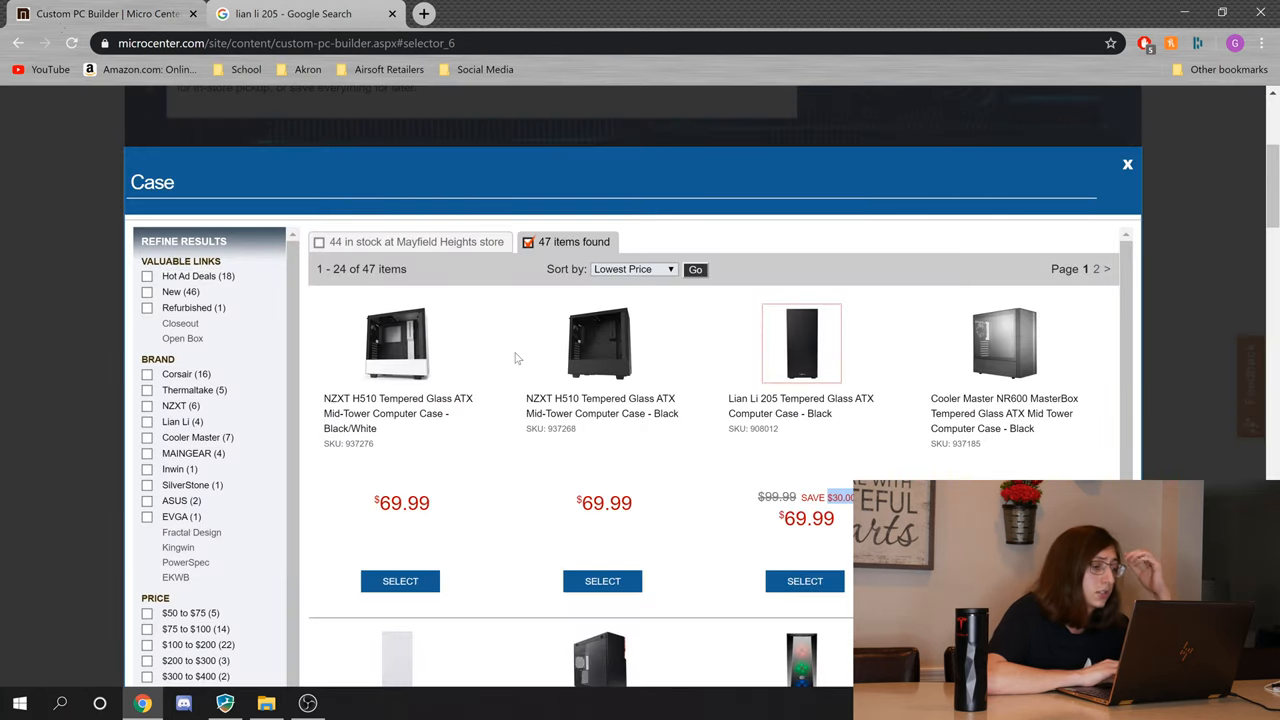
{"action": "mouse_move", "coordinate": [430, 384]}
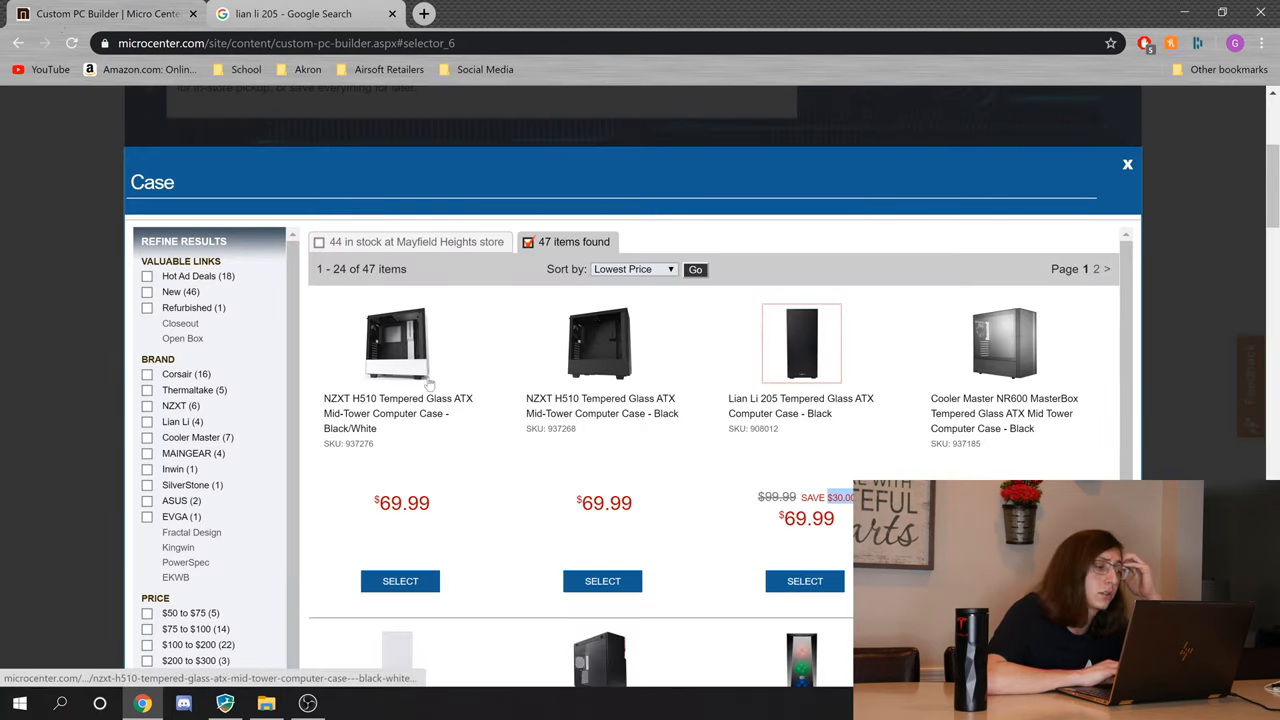
{"action": "mouse_move", "coordinate": [428, 360]}
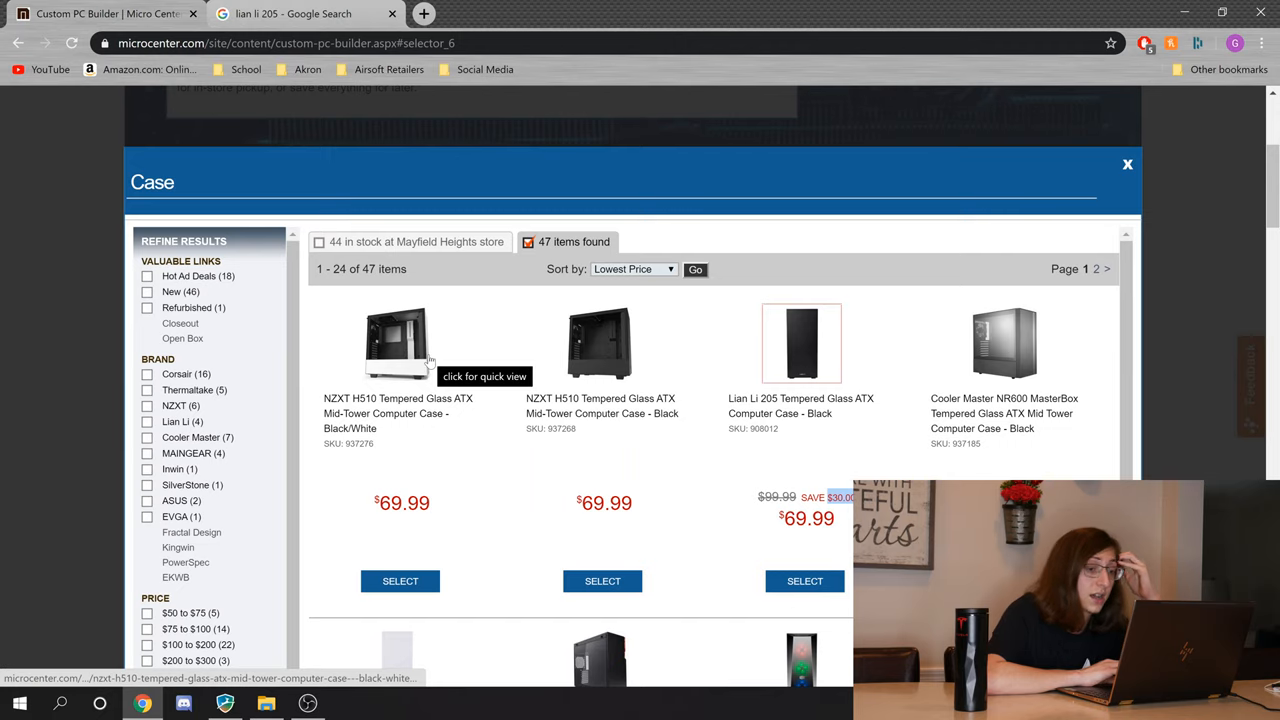
{"action": "scroll", "scroll_direction": "down", "scroll_amount": 3}
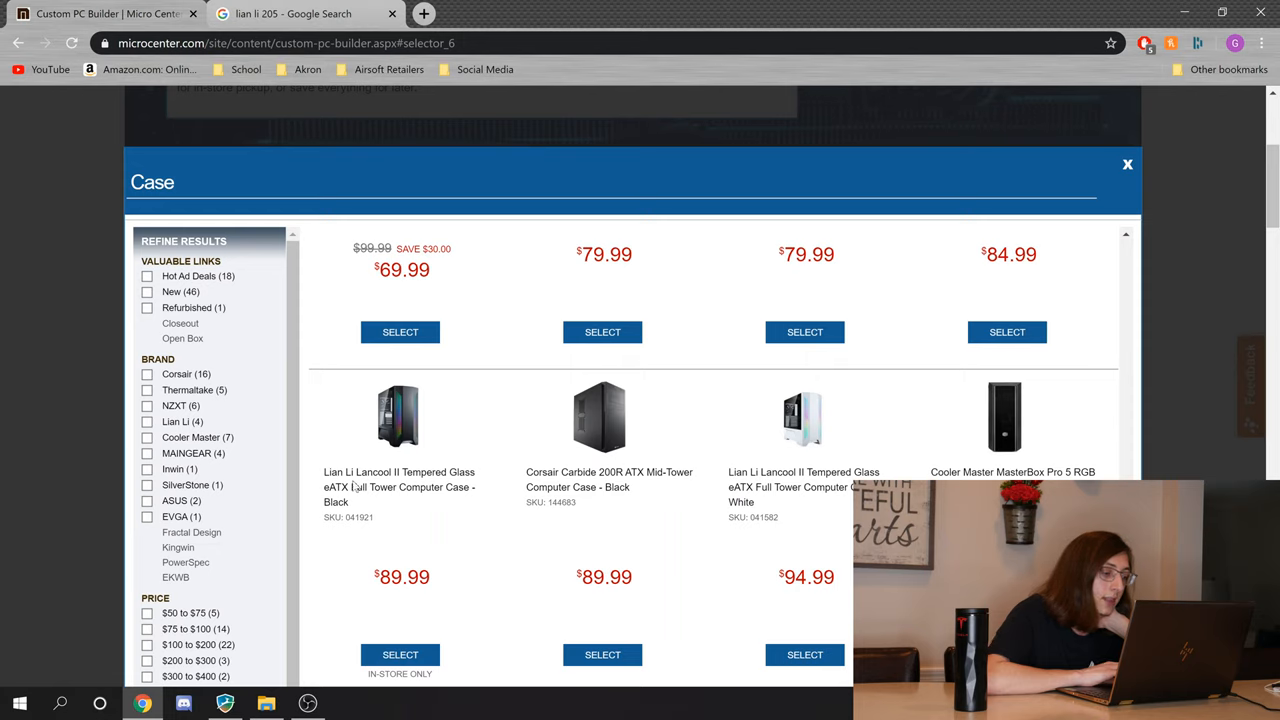
{"action": "double_click", "coordinate": [375, 472]}
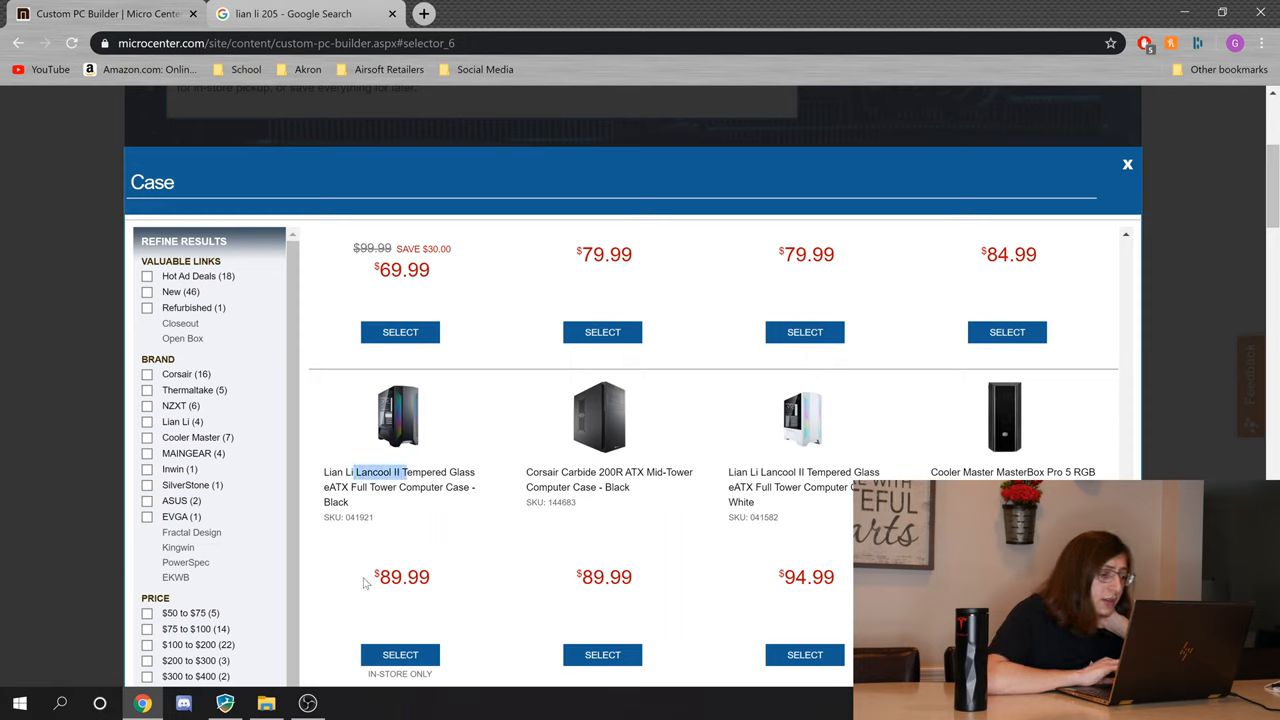
{"action": "left_click", "coordinate": [400, 654]}
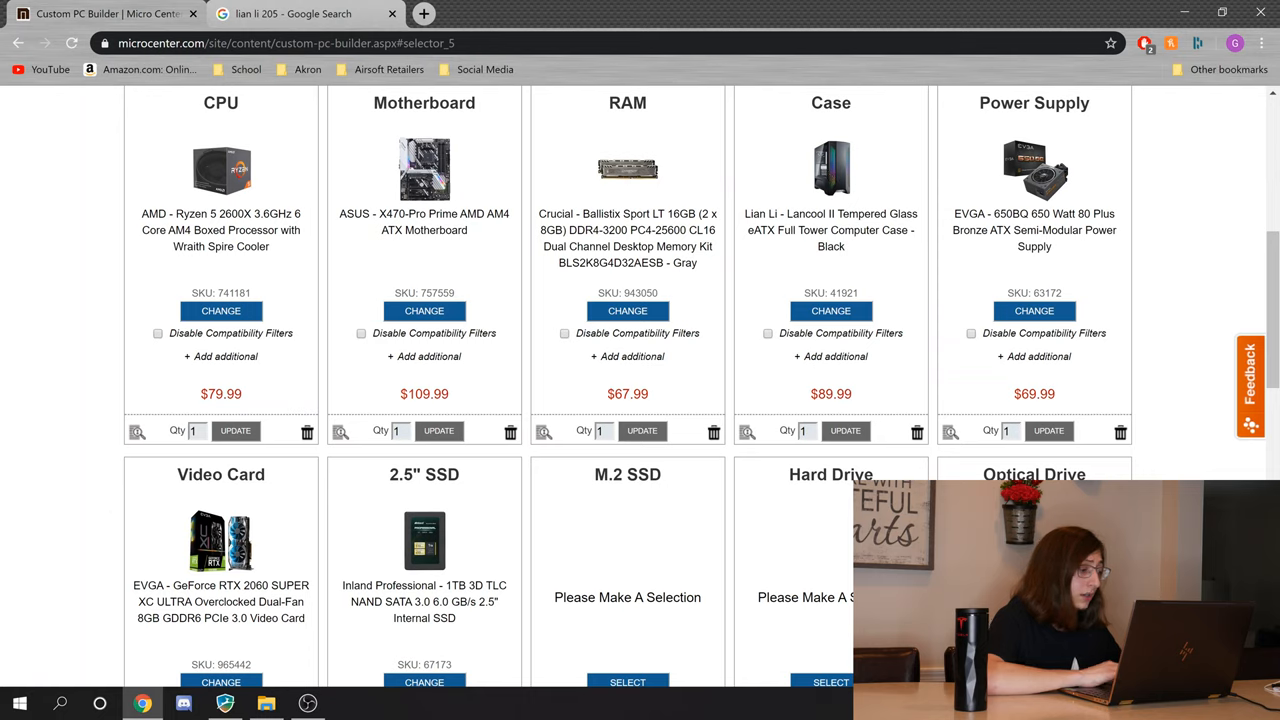
Step: Check the $945.93 Micro Center total, then move to the PCPartPicker parts list
{"action": "left_click_drag", "start_coordinate": [196, 601], "coordinate": [304, 617]}
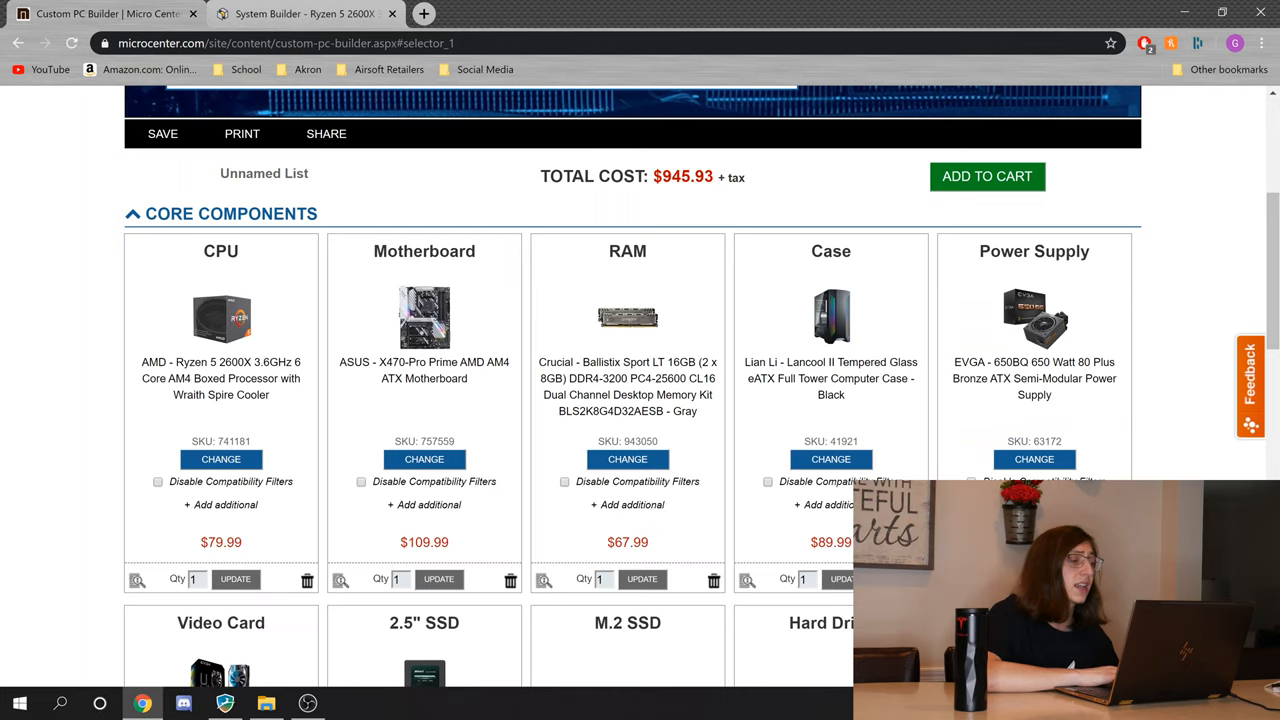
{"action": "scroll", "scroll_direction": "down", "scroll_amount": 3}
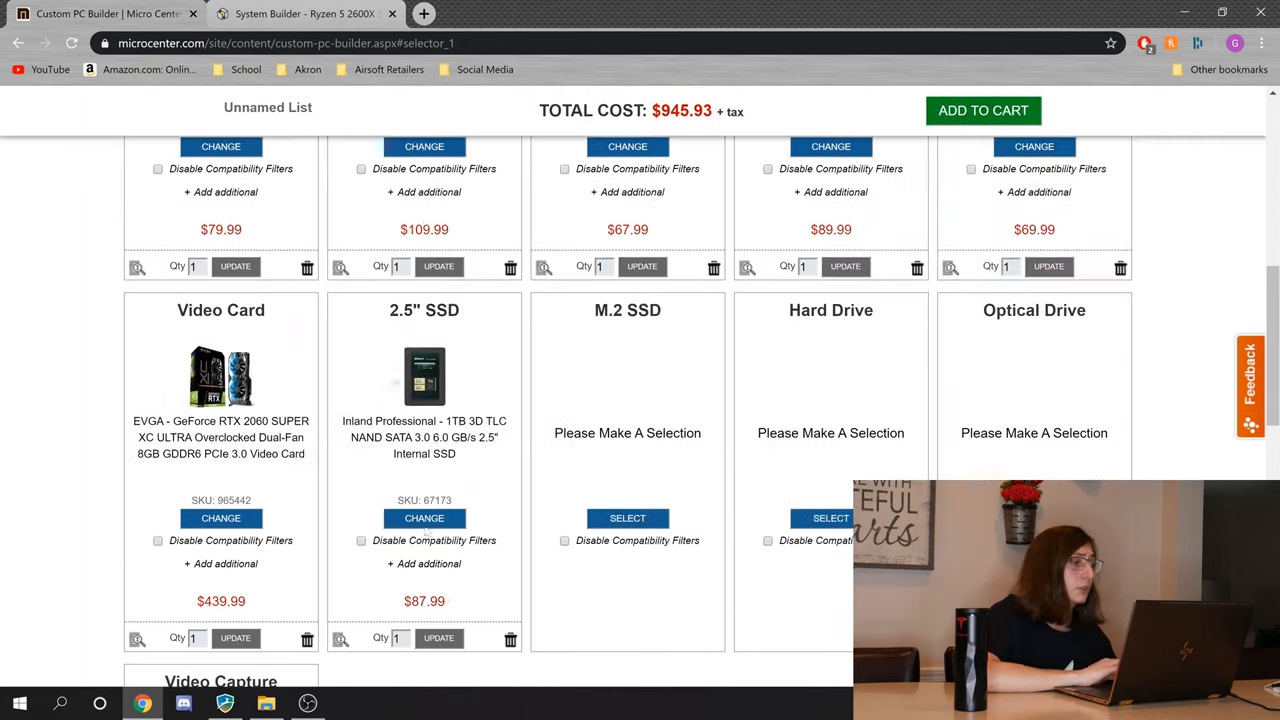
{"action": "left_click", "coordinate": [305, 13]}
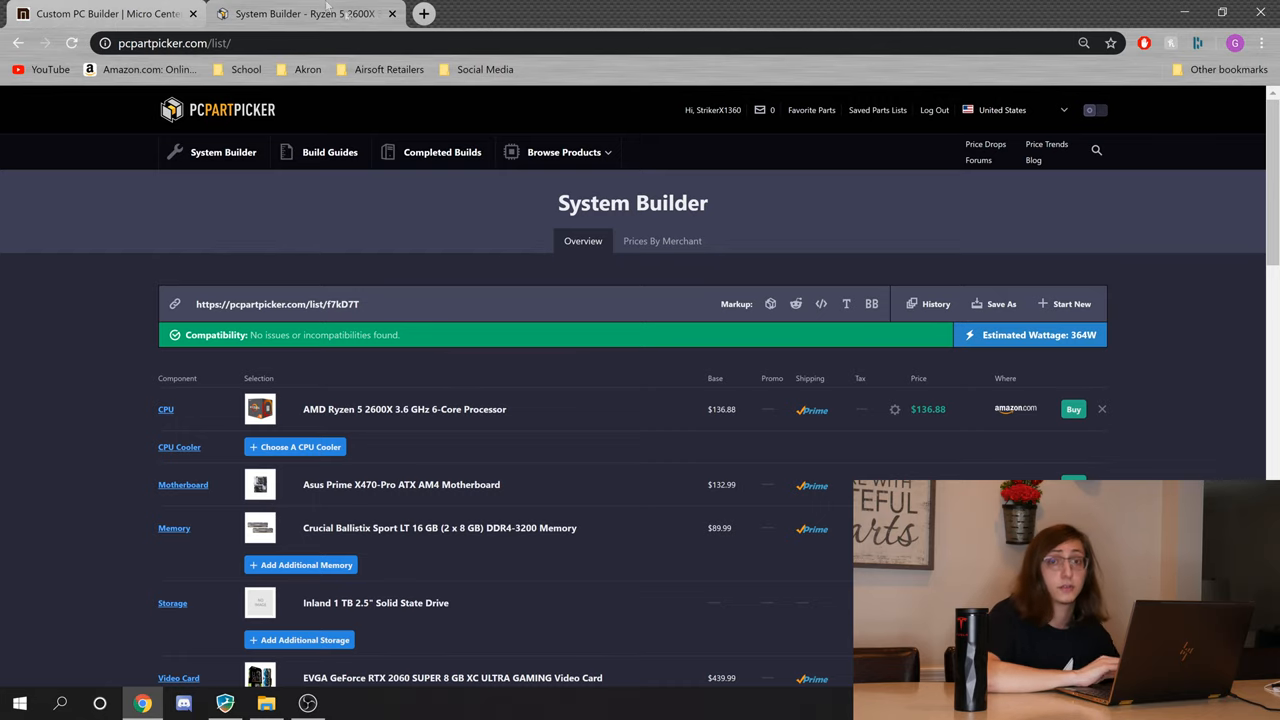
Step: Scroll through the PCPartPicker list with the Lian Li LANCOOL II-X case
{"action": "scroll", "scroll_direction": "down", "scroll_amount": 3}
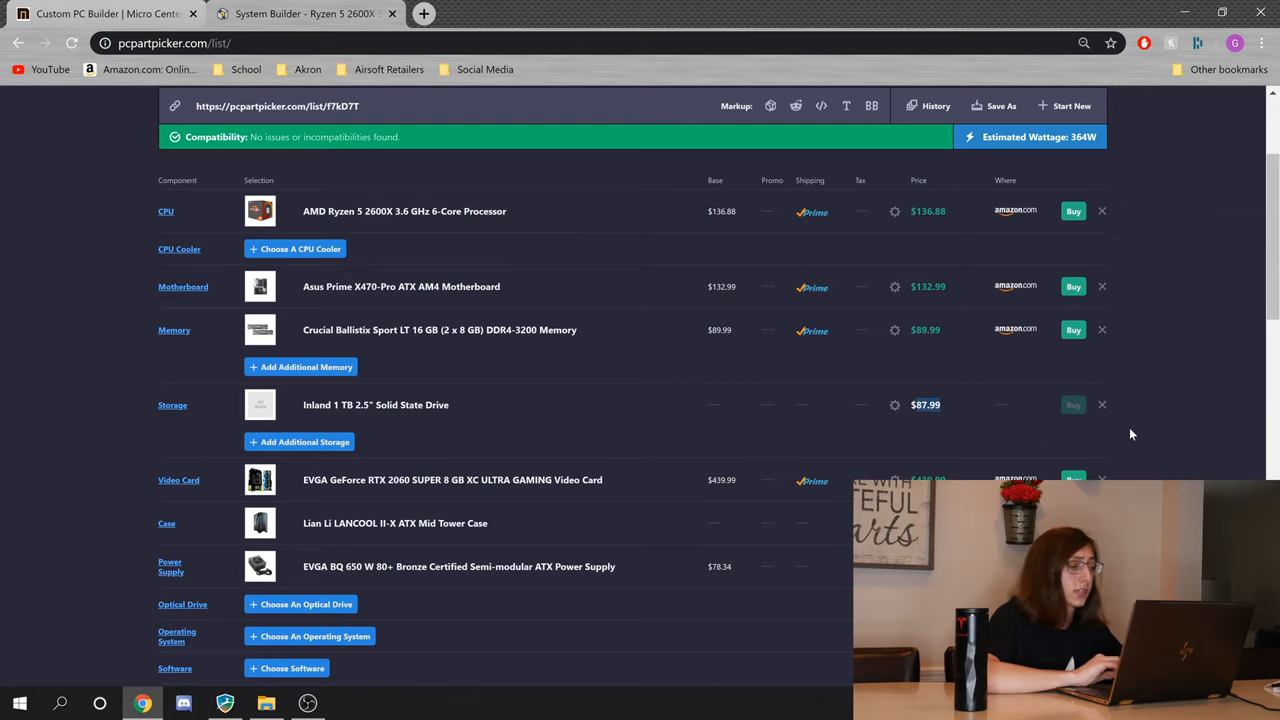
{"action": "scroll", "scroll_direction": "down", "scroll_amount": 3}
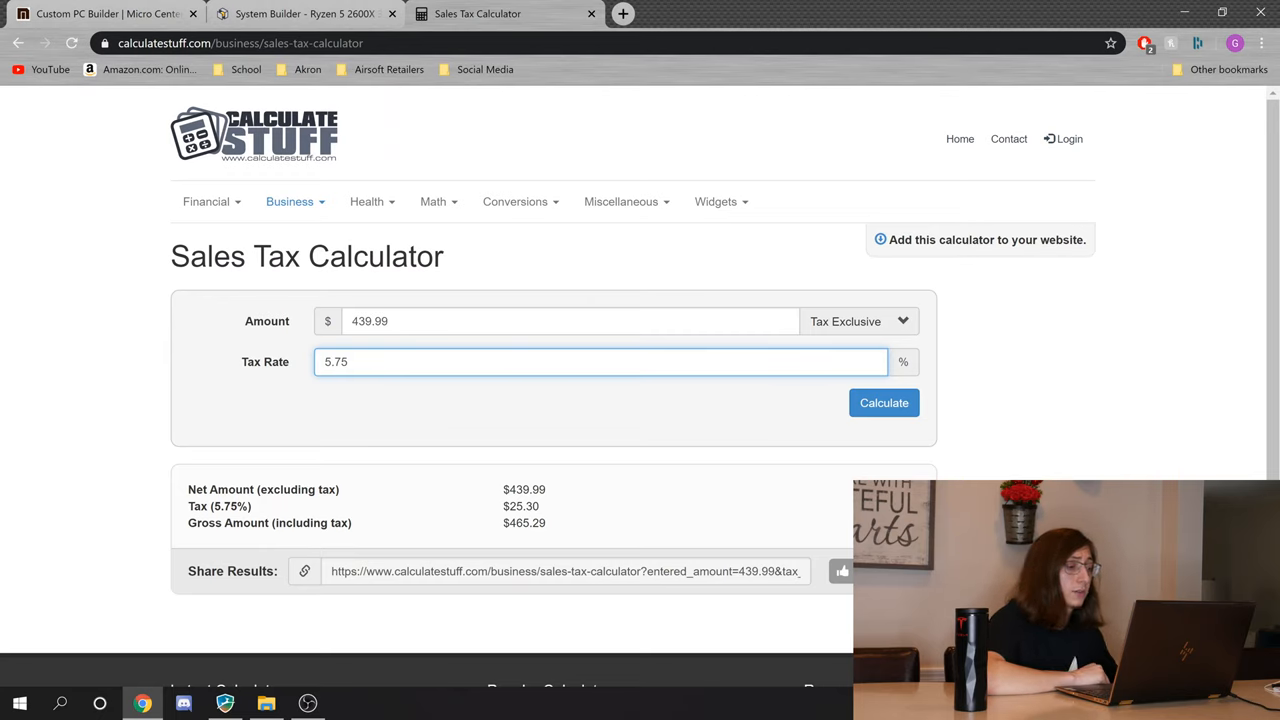
Step: Calculate 5.75% tax on the $945.93 build total, giving $1,000.32
{"action": "left_click", "coordinate": [107, 13]}
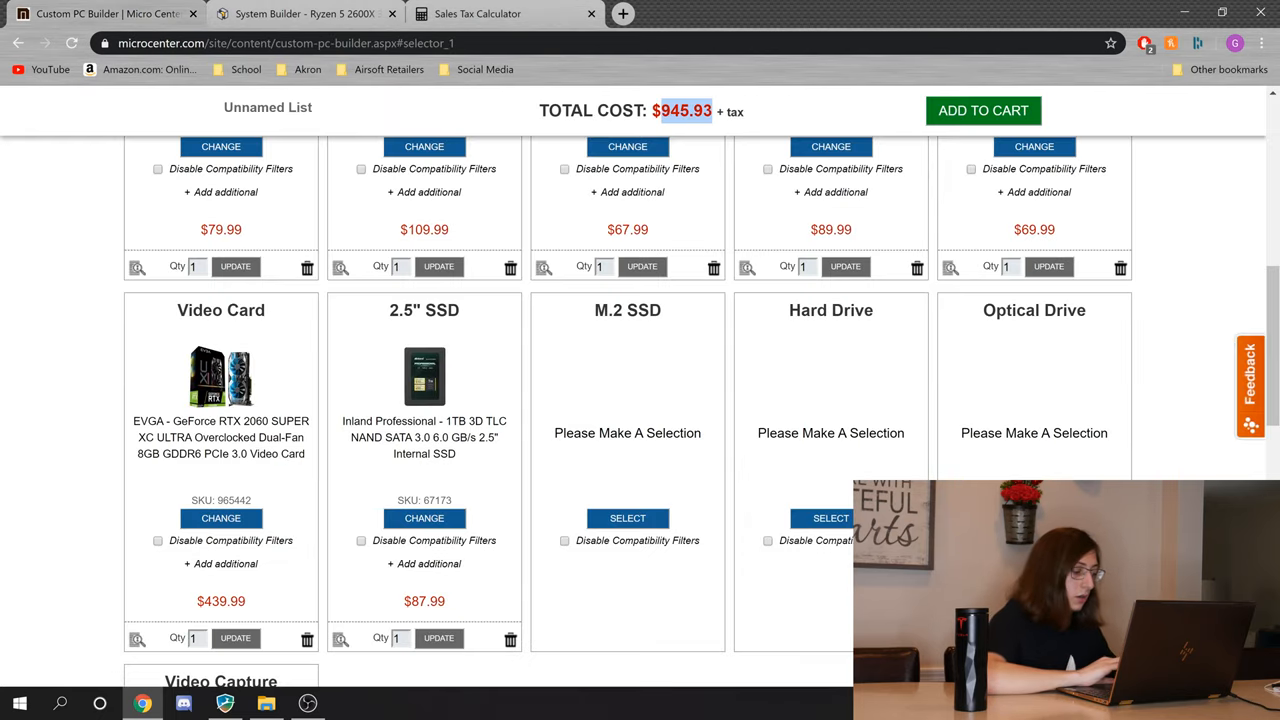
{"action": "left_click", "coordinate": [477, 13]}
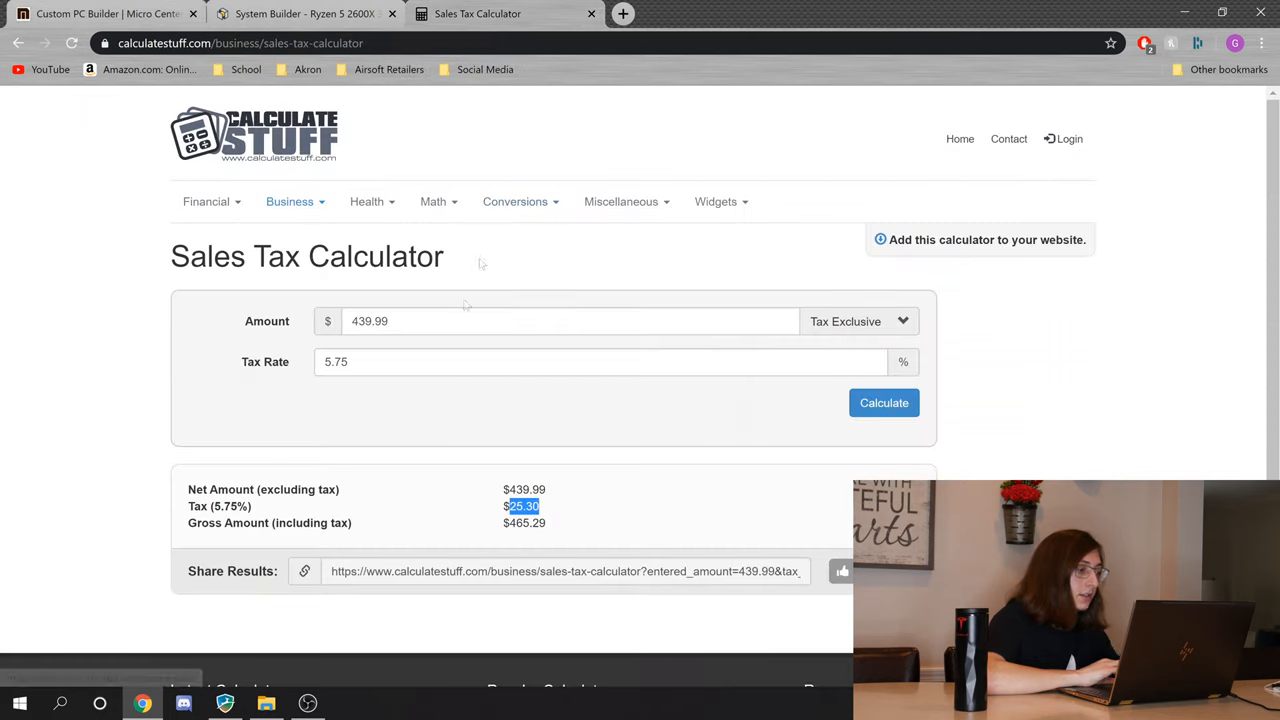
{"action": "type", "text": "945.93"}
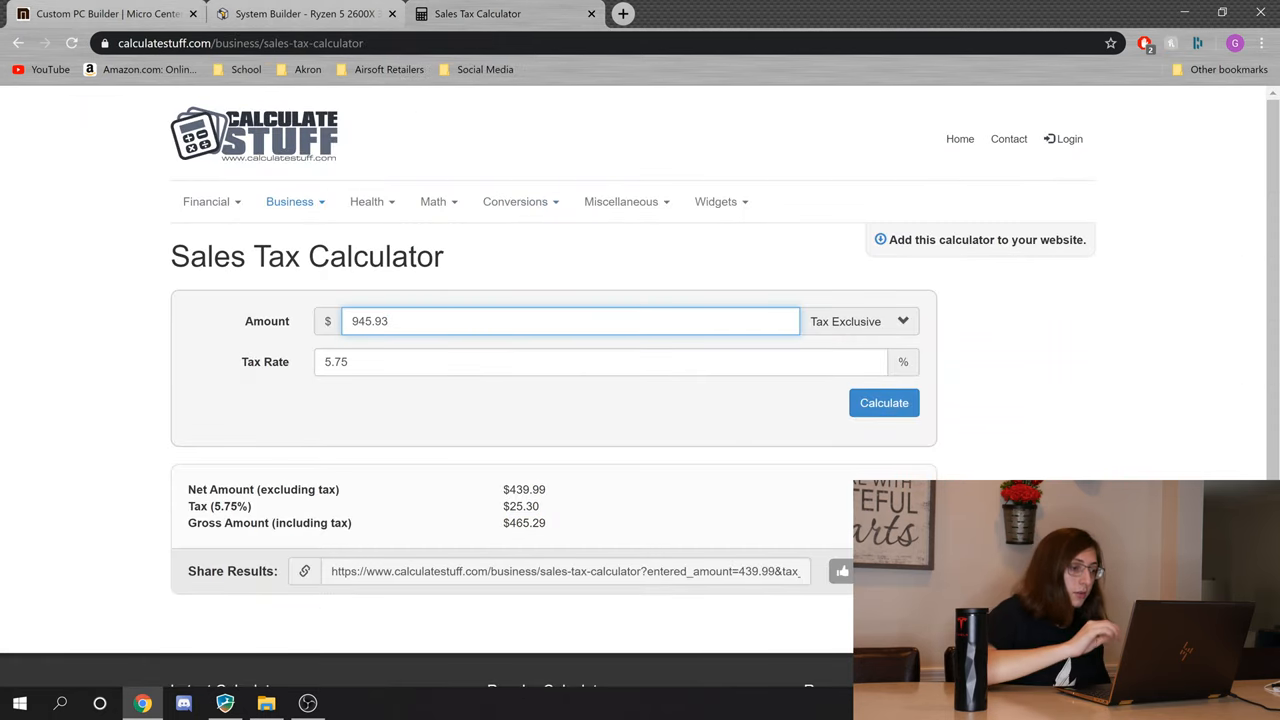
{"action": "left_click", "coordinate": [883, 402]}
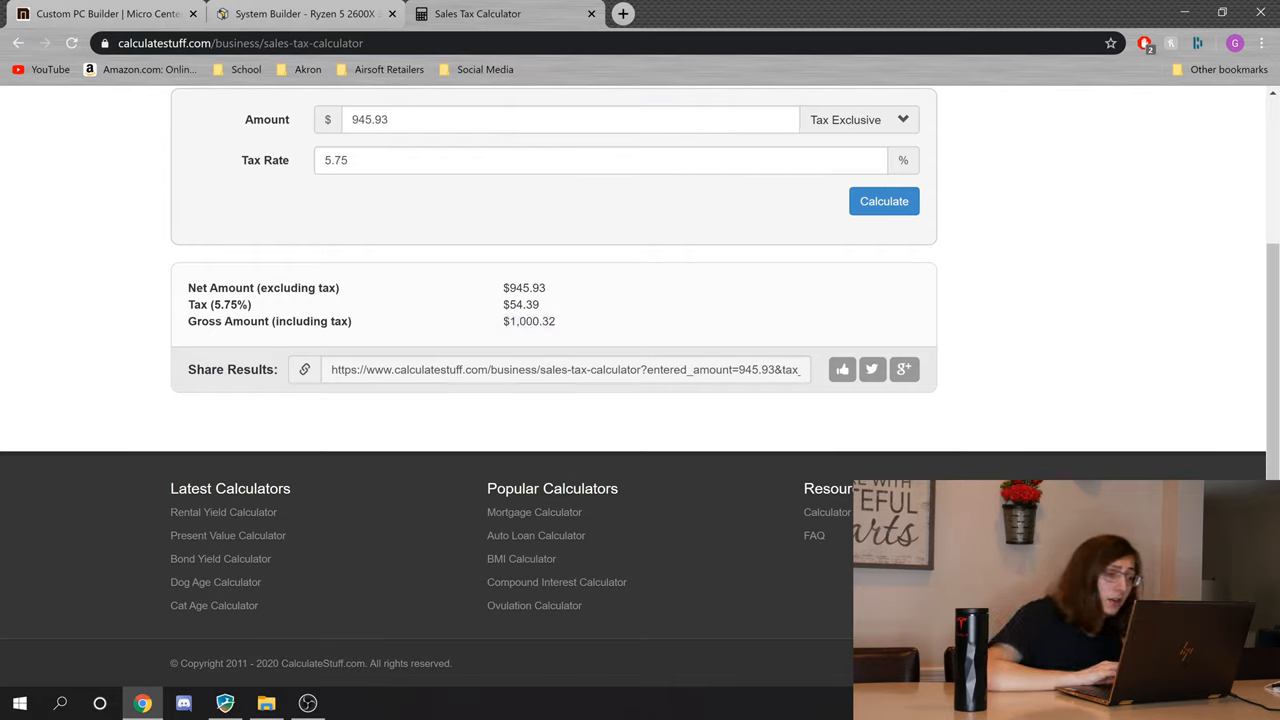
{"action": "double_click", "coordinate": [528, 321]}
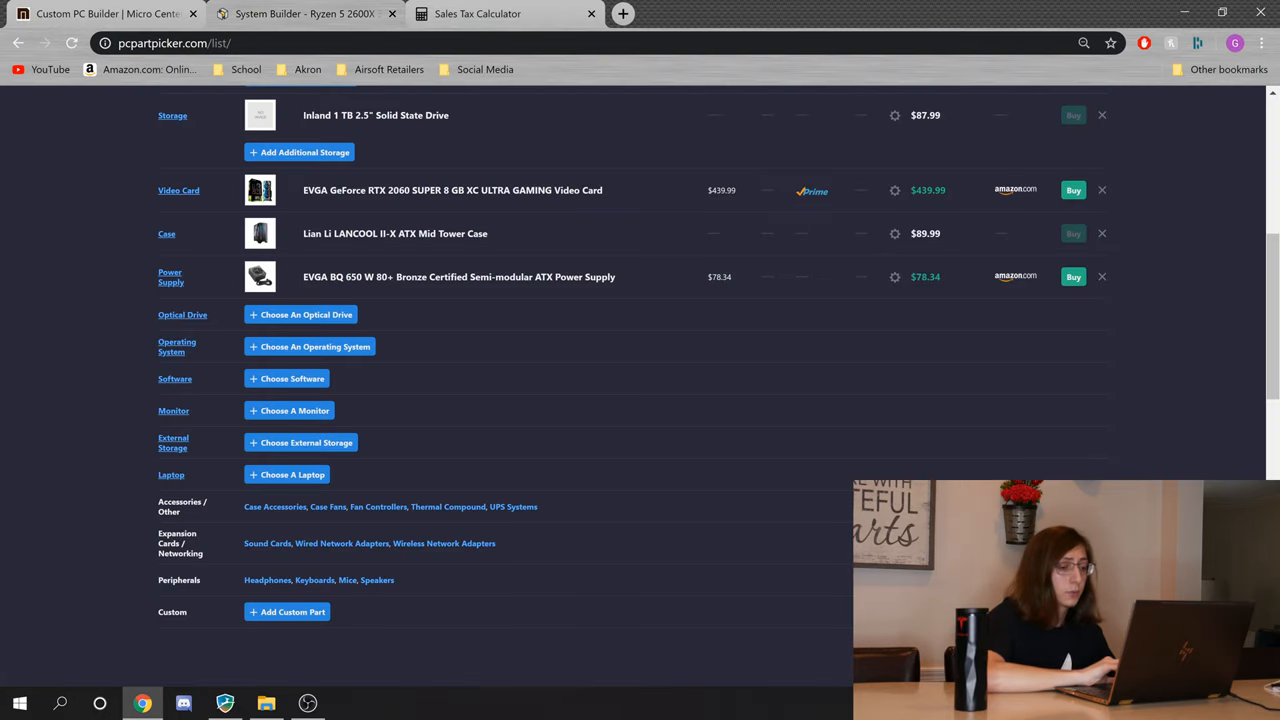
Step: Calculate tax on $1,056.17, totalling $1,116.90, and return to the Micro Center build
{"action": "left_click", "coordinate": [477, 13]}
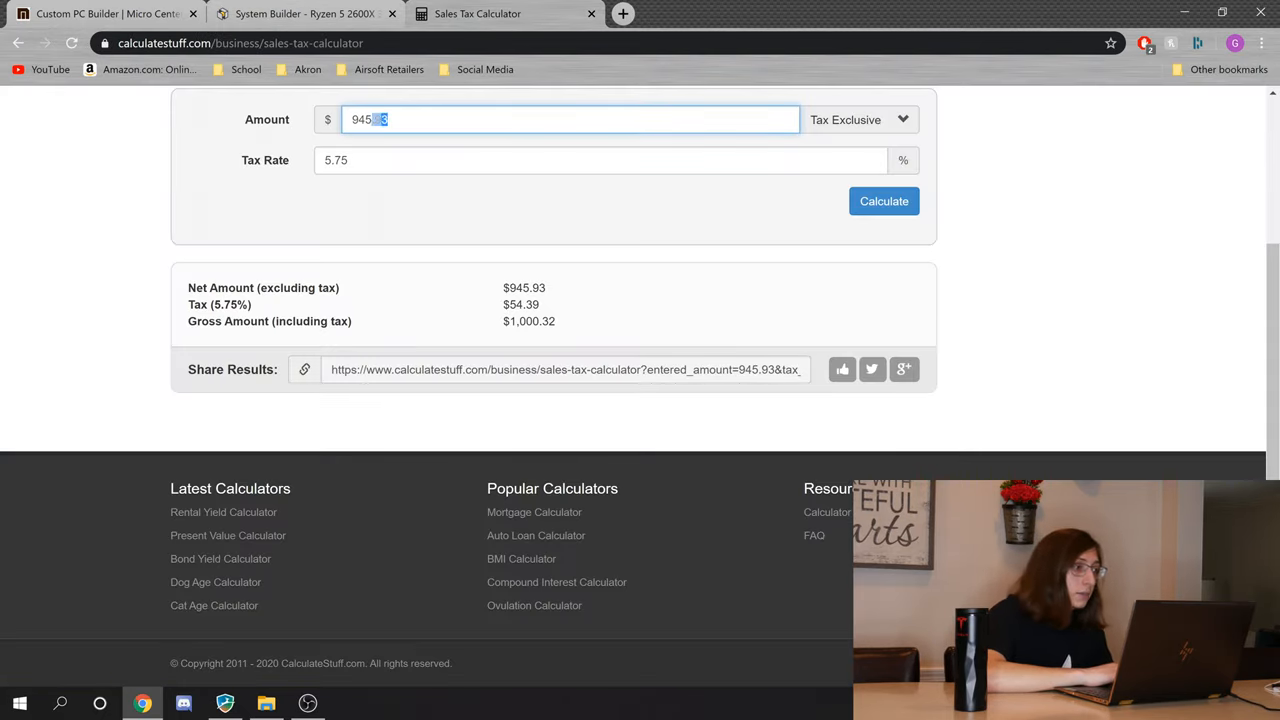
{"action": "type", "text": "1056.17"}
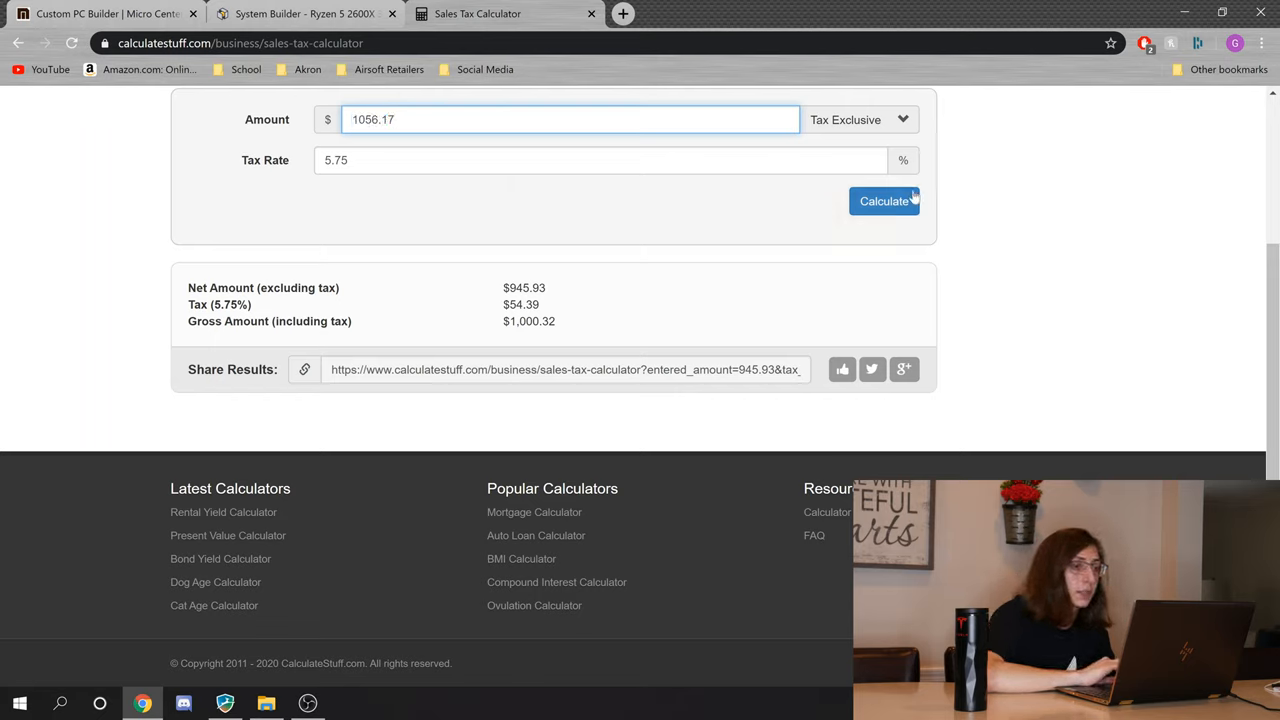
{"action": "left_click", "coordinate": [884, 201]}
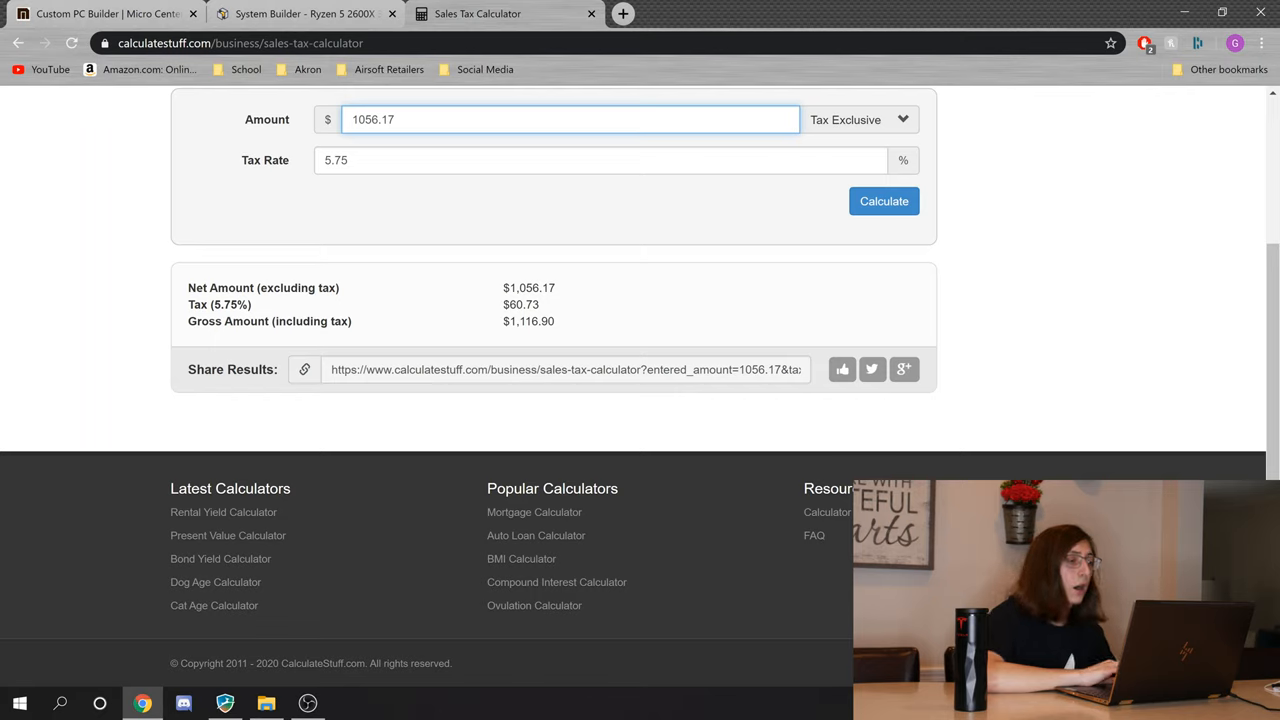
{"action": "double_click", "coordinate": [528, 321]}
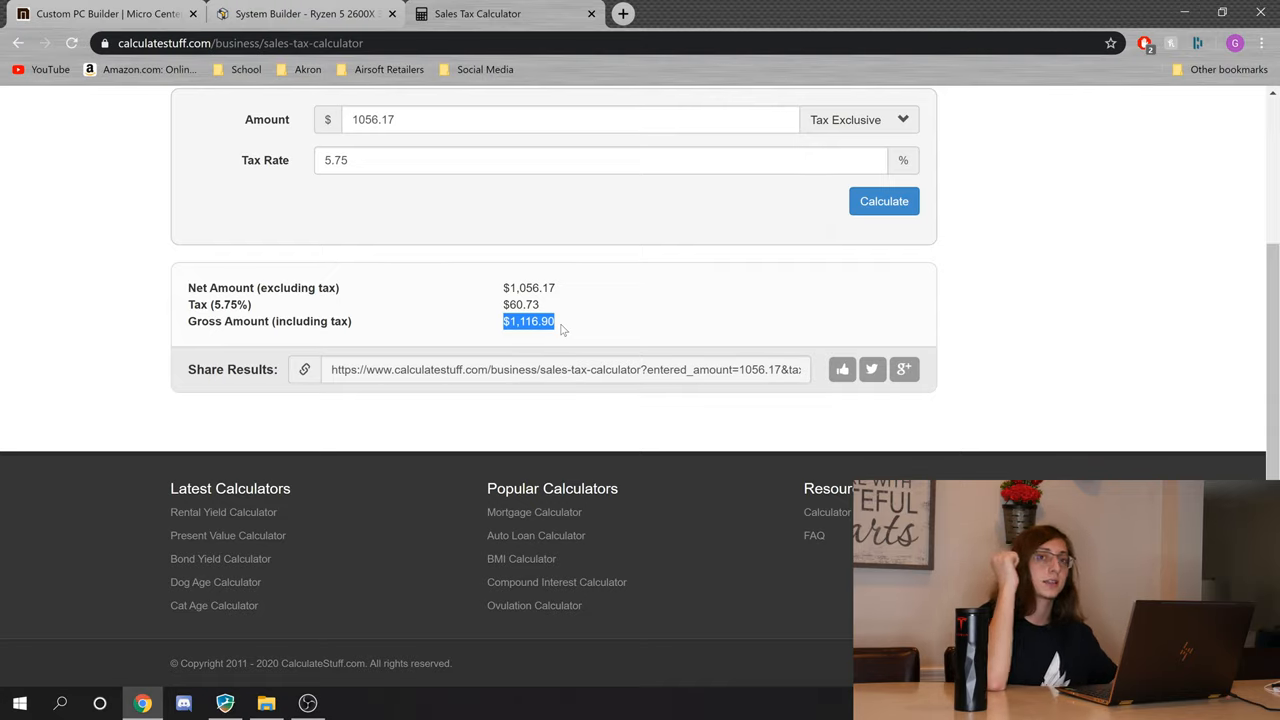
{"action": "left_click", "coordinate": [100, 13]}
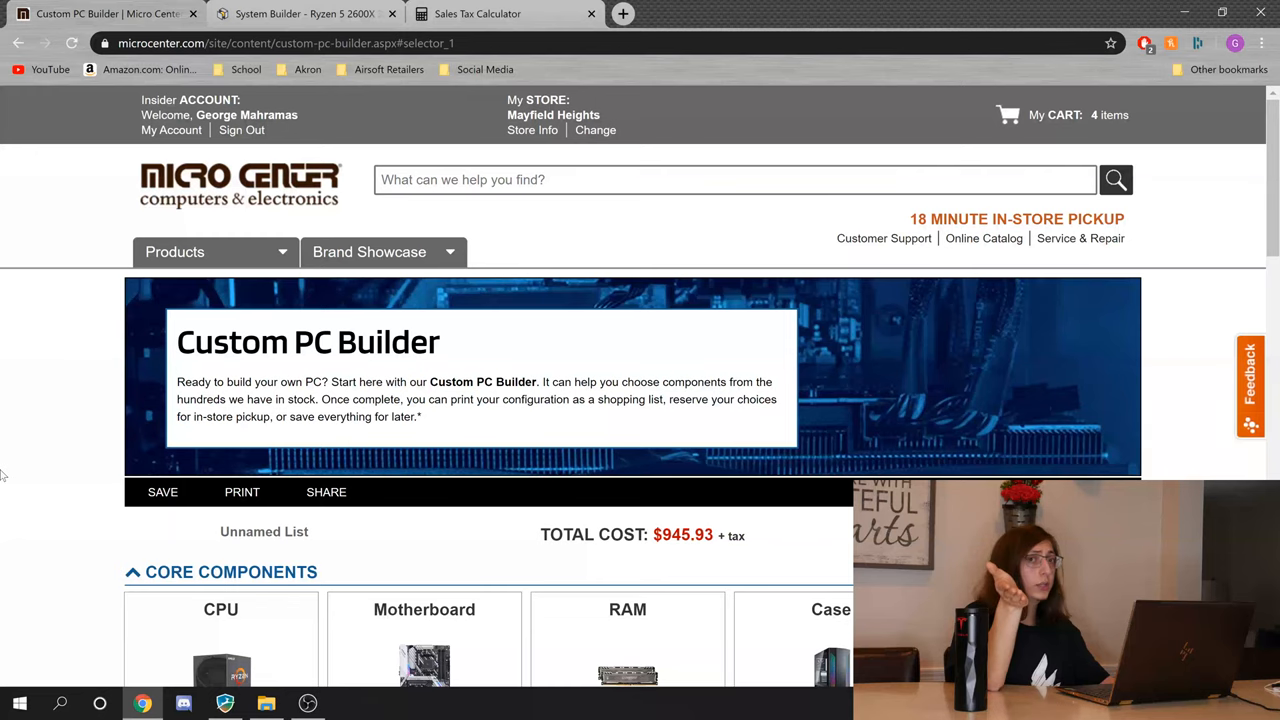